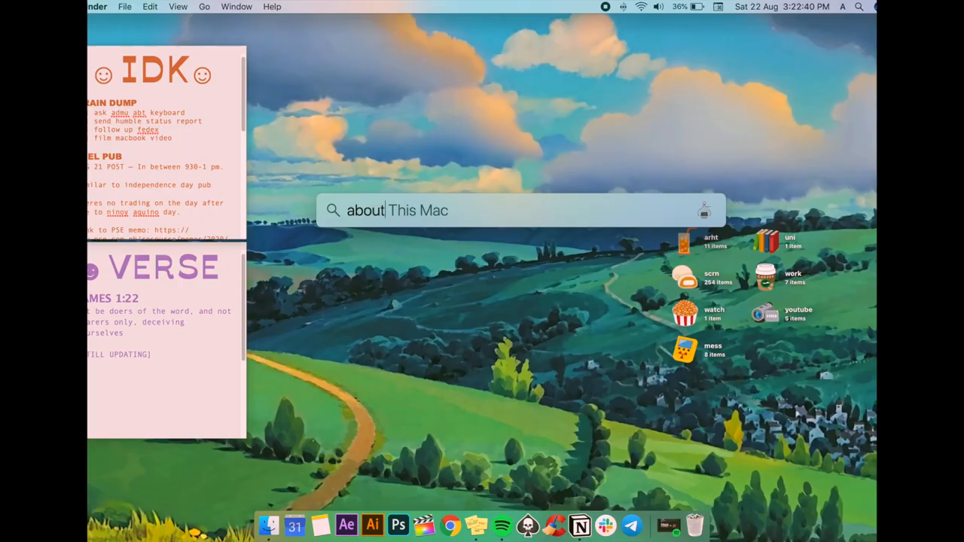
Show the MacBook Pro's About This Mac specs, then its Displays and Storage details.
{"action": "key", "text": "Return"}
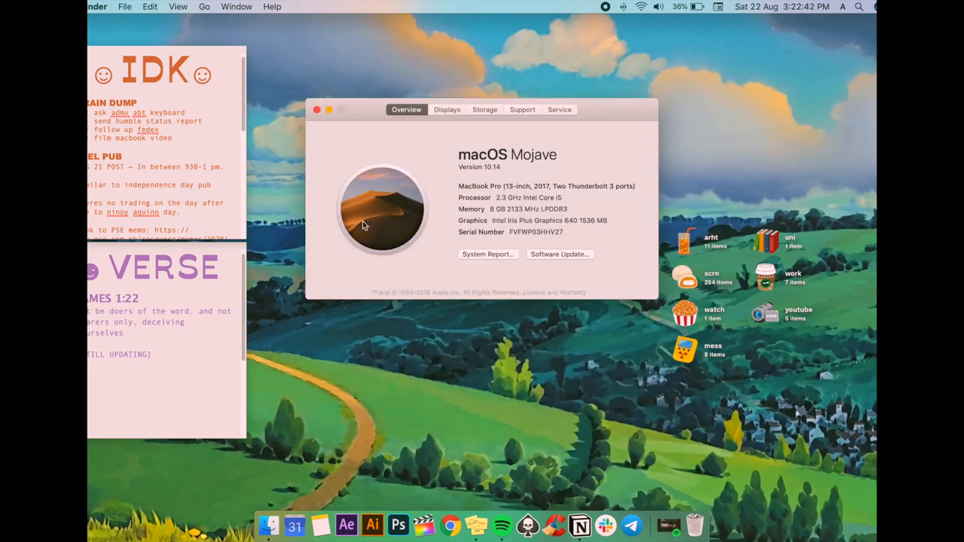
{"action": "left_click", "coordinate": [446, 108]}
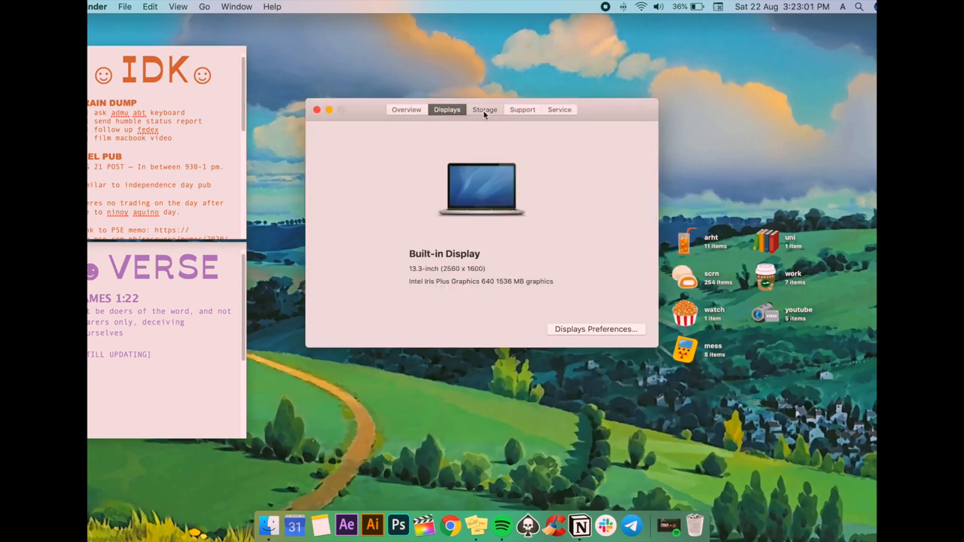
{"action": "left_click", "coordinate": [485, 108]}
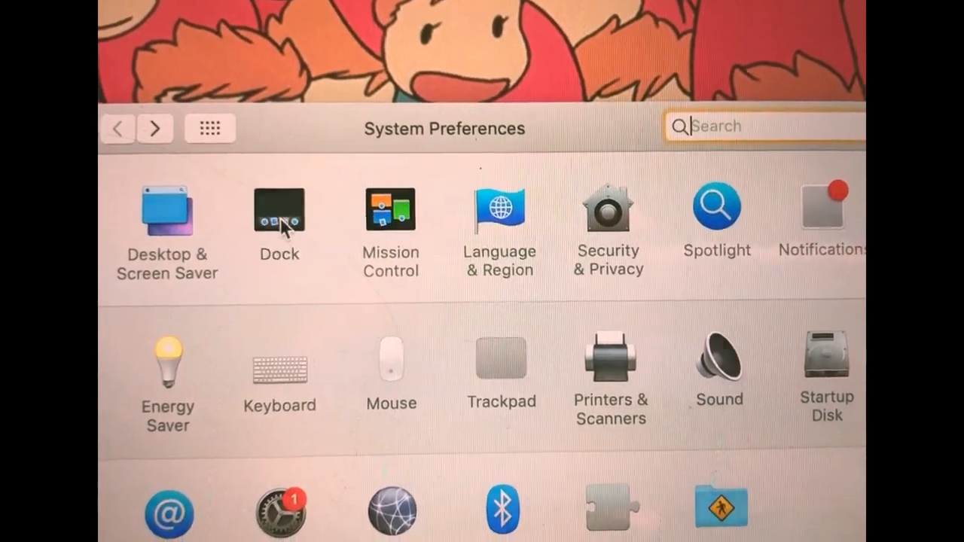
Check the Dock preferences, then find the Chrome Apps folder via Spotlight.
{"action": "left_click", "coordinate": [278, 211]}
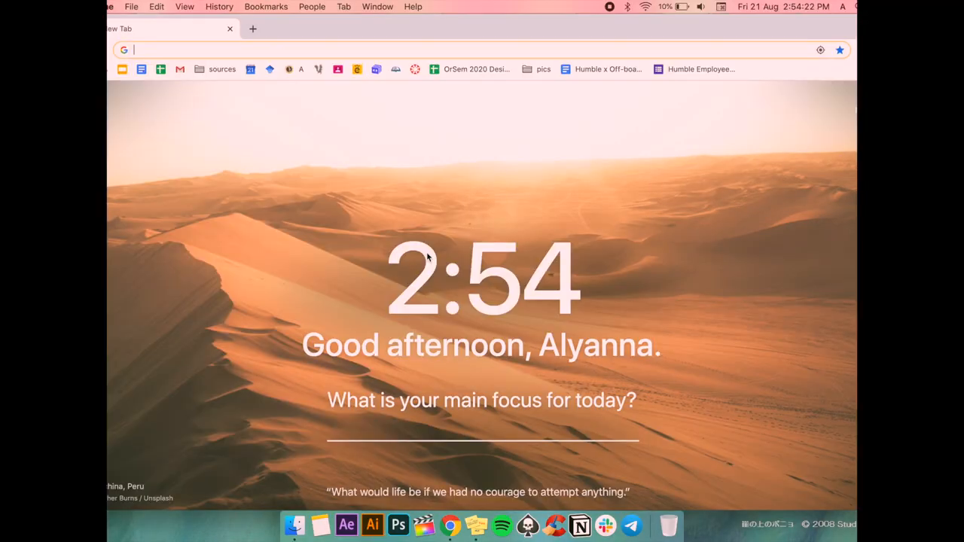
{"action": "type", "text": "chrome apps"}
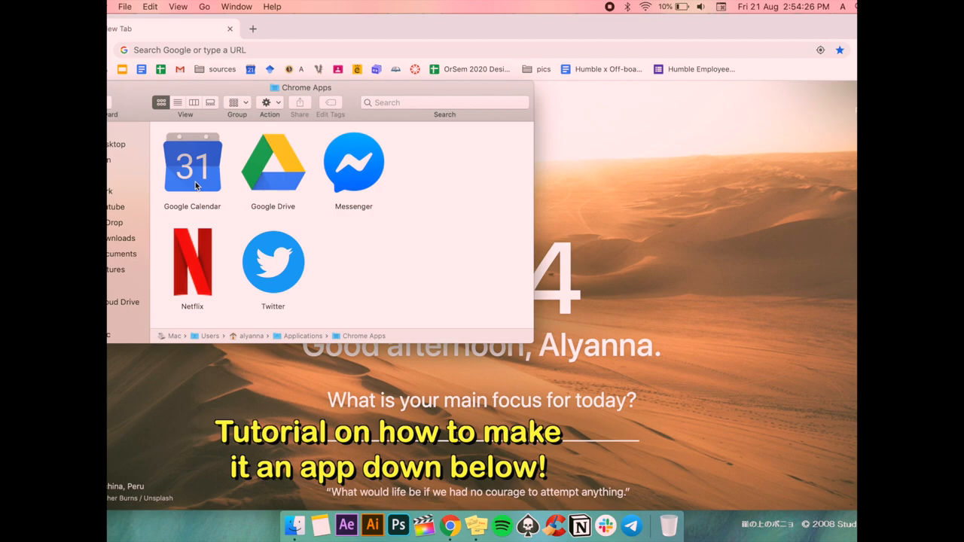
Launch Google Calendar as a standalone app and review its Dock icon options.
{"action": "double_click", "coordinate": [192, 163]}
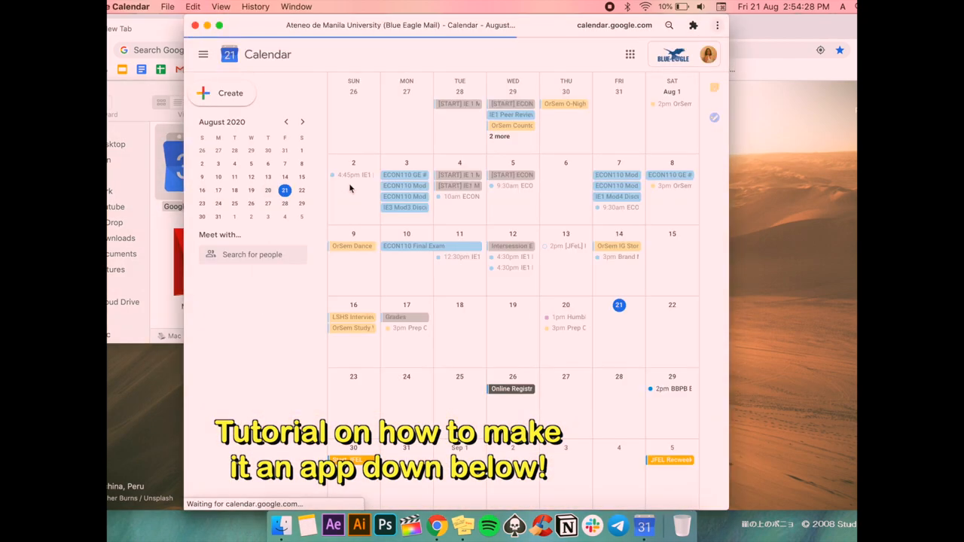
{"action": "right_click", "coordinate": [645, 524]}
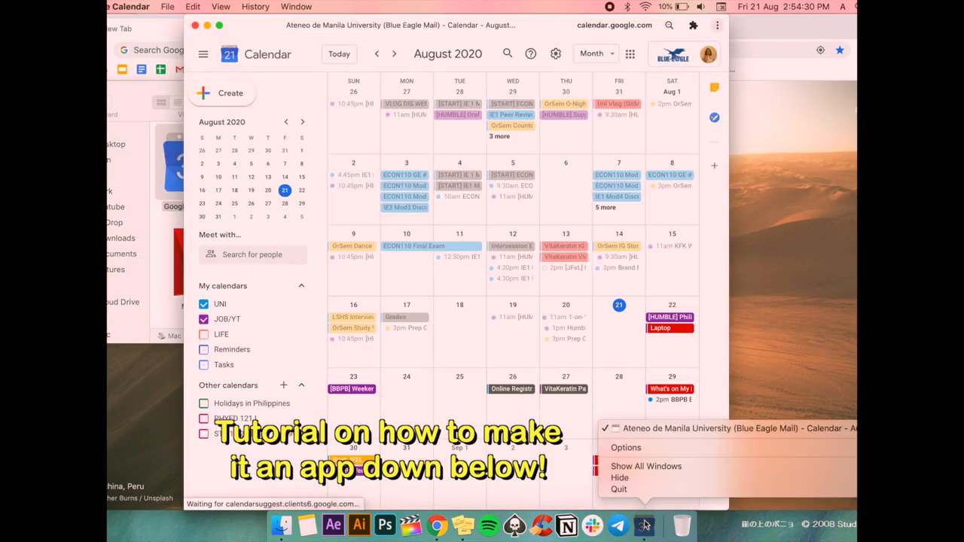
{"action": "left_click", "coordinate": [627, 448]}
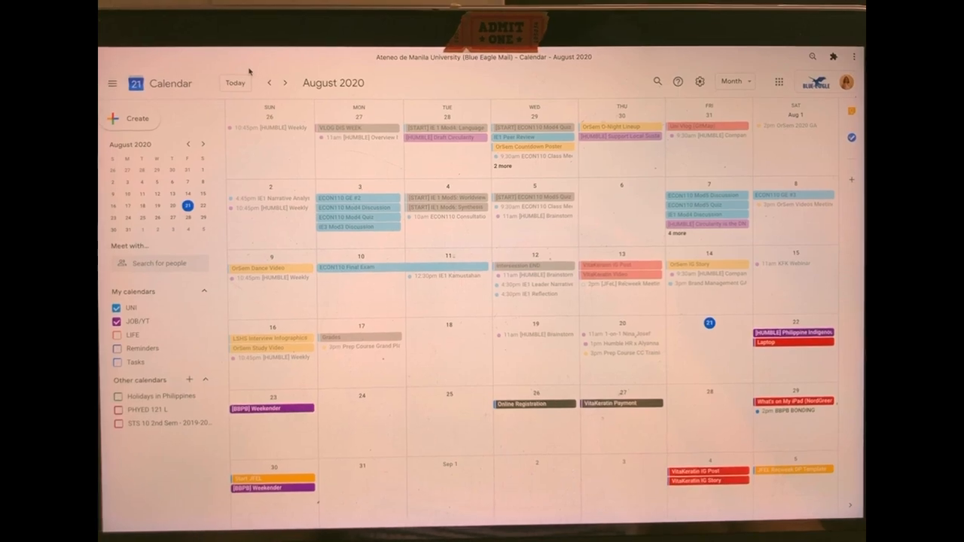
Bring up Google Calendar's general settings and review the View options.
{"action": "left_click", "coordinate": [699, 81]}
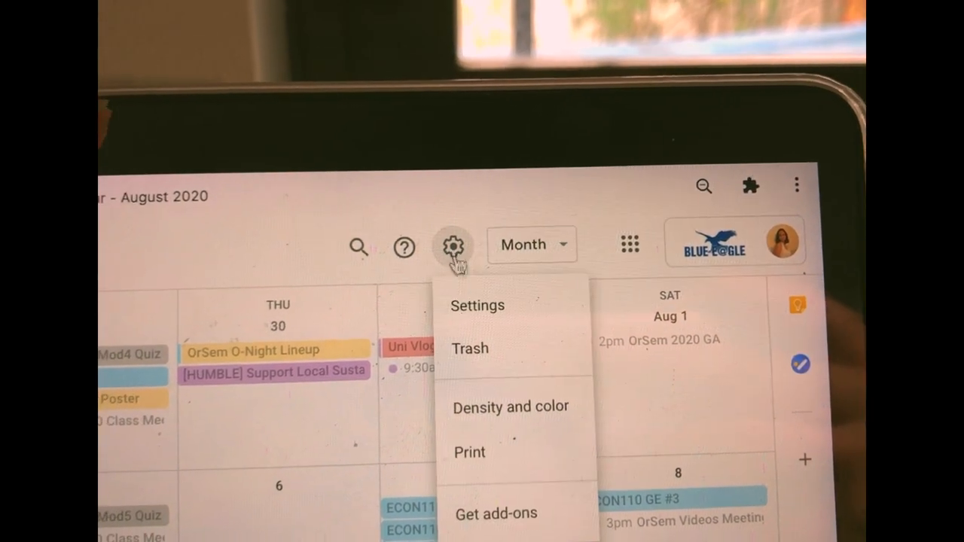
{"action": "left_click", "coordinate": [478, 304]}
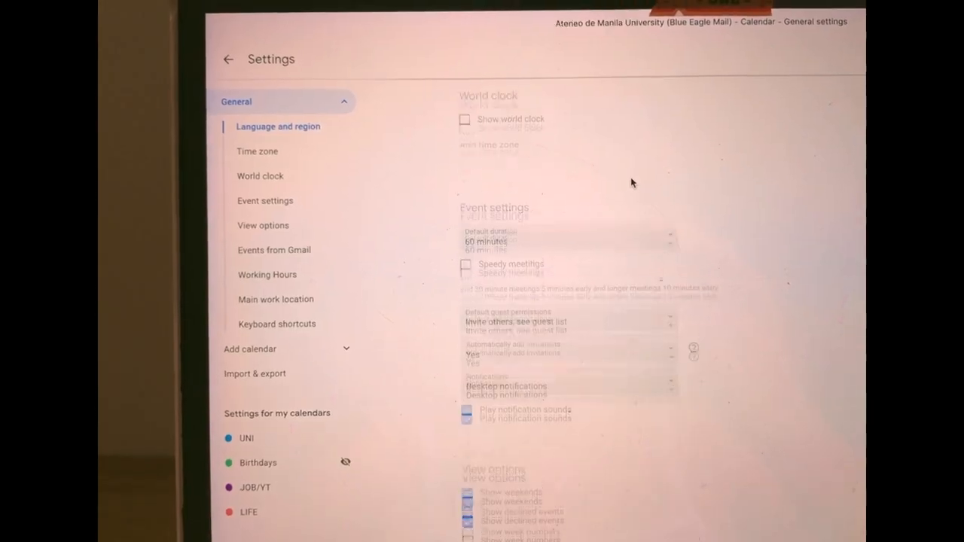
{"action": "scroll", "scroll_direction": "down", "scroll_amount": 3}
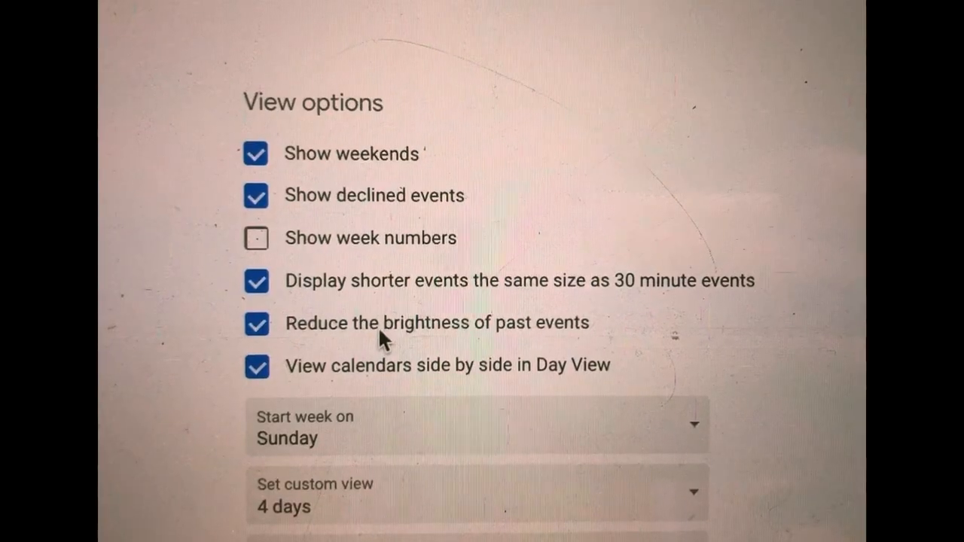
{"action": "left_click", "coordinate": [255, 323]}
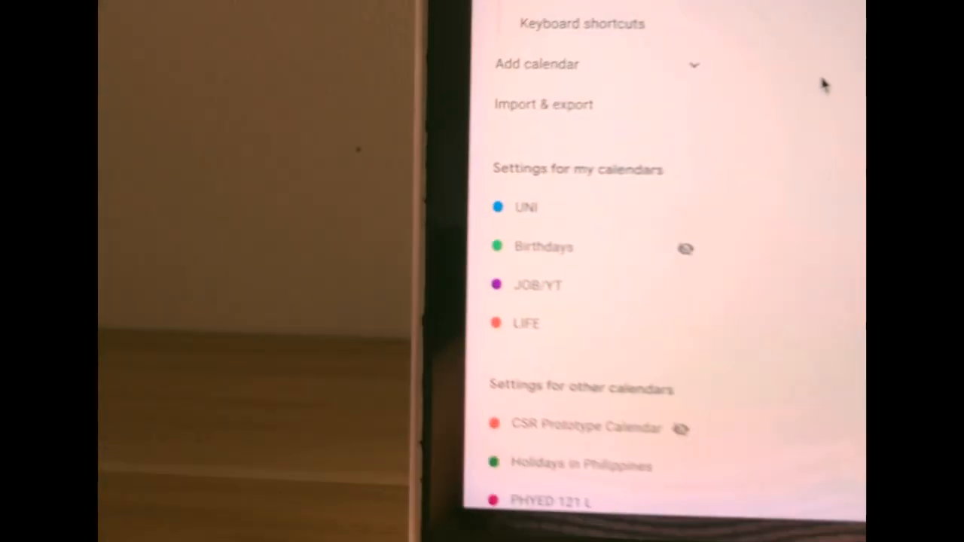
Give the UNI calendar a second 10-minute event notification and toggle UNI in My calendars.
{"action": "left_click", "coordinate": [525, 208]}
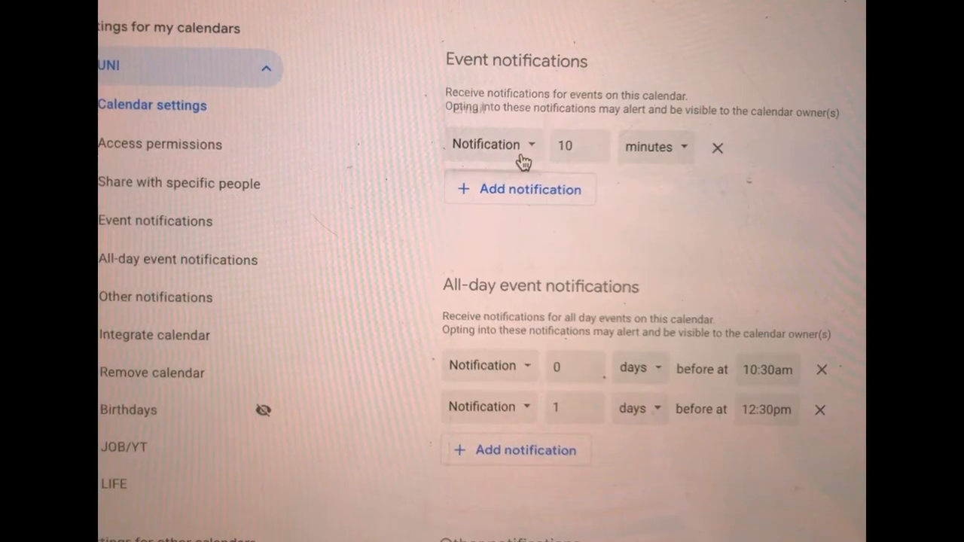
{"action": "left_click", "coordinate": [600, 154]}
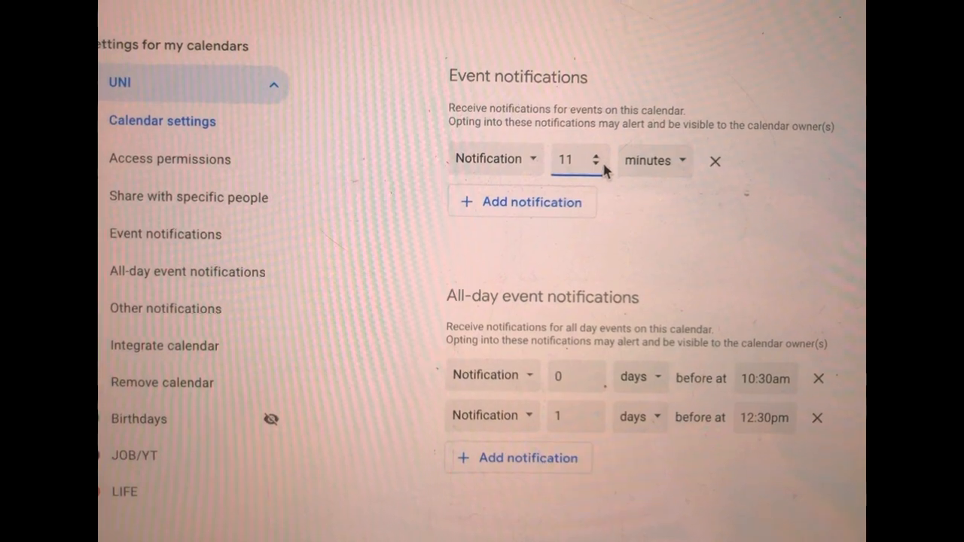
{"action": "left_click", "coordinate": [521, 202]}
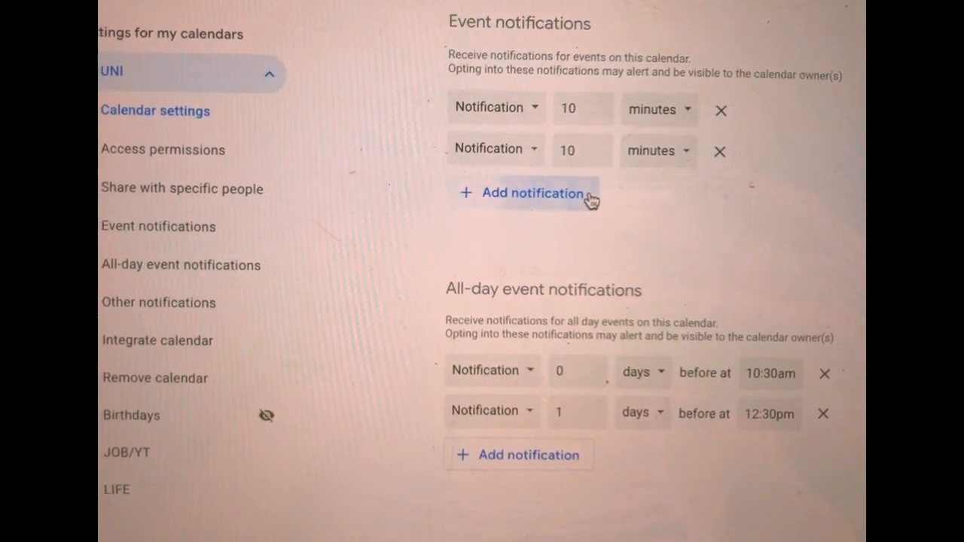
{"action": "left_click", "coordinate": [719, 150]}
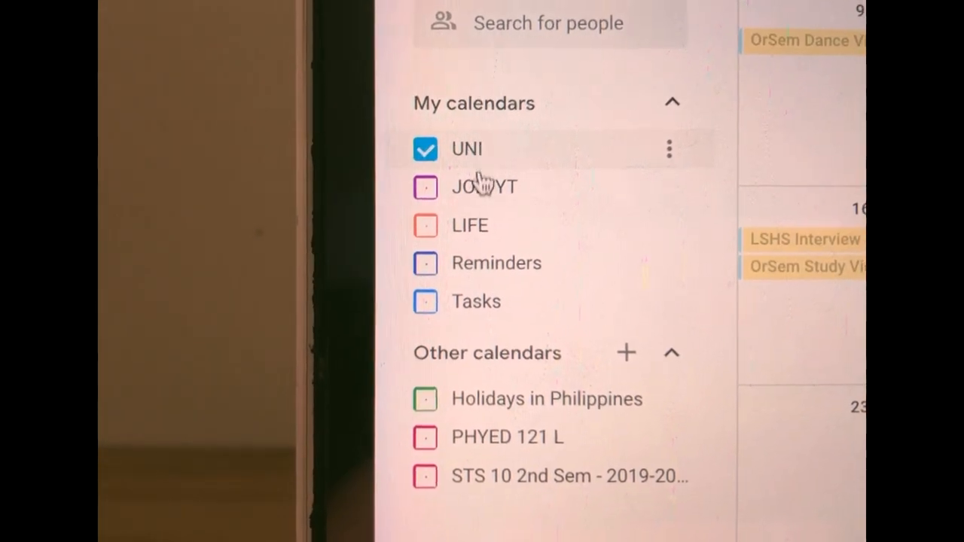
{"action": "left_click", "coordinate": [669, 149]}
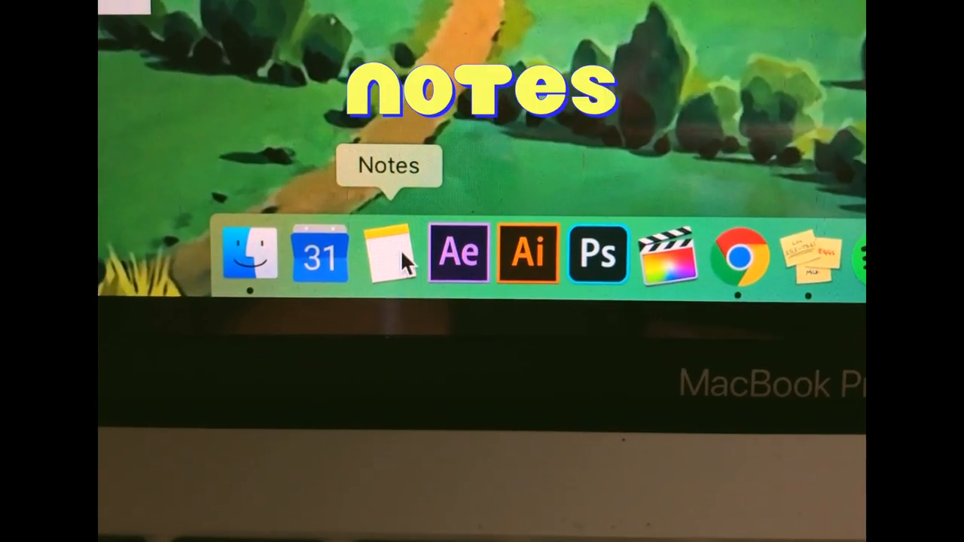
Launch Notes and browse one of its iCloud folders (art, god, idk, journal, uni, youtube).
{"action": "left_click", "coordinate": [389, 256]}
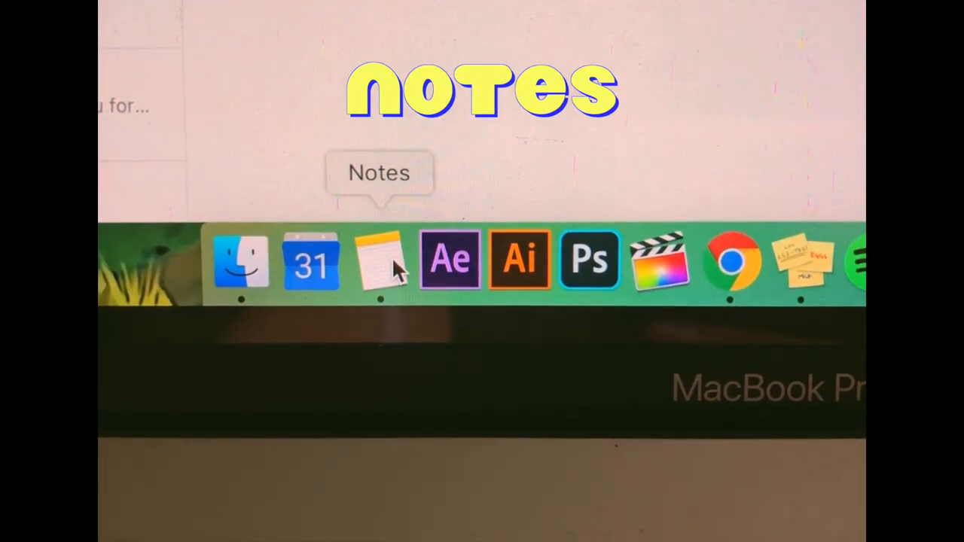
{"action": "left_click", "coordinate": [380, 259]}
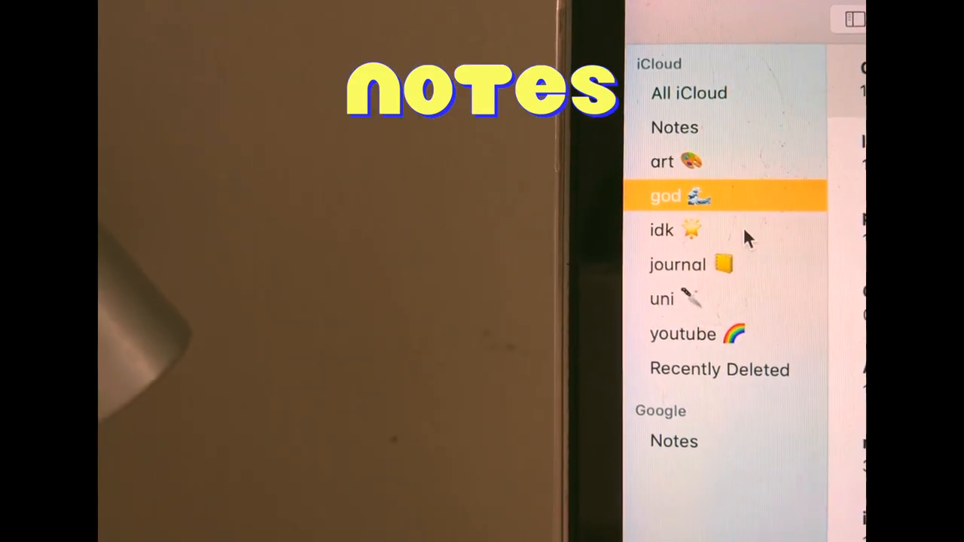
{"action": "left_click", "coordinate": [685, 253]}
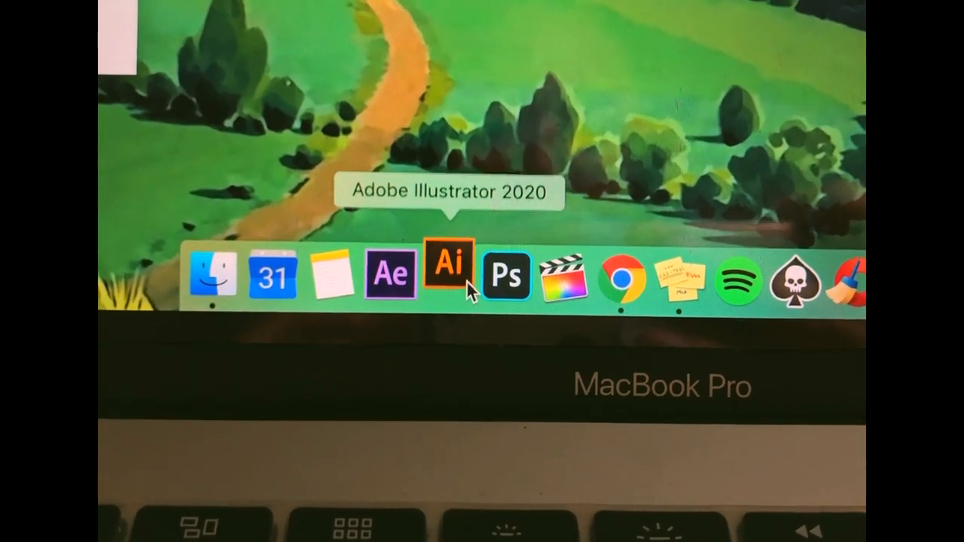
Launch Illustrator 2020 and Photoshop 2020 and browse their recent files.
{"action": "left_click", "coordinate": [449, 274]}
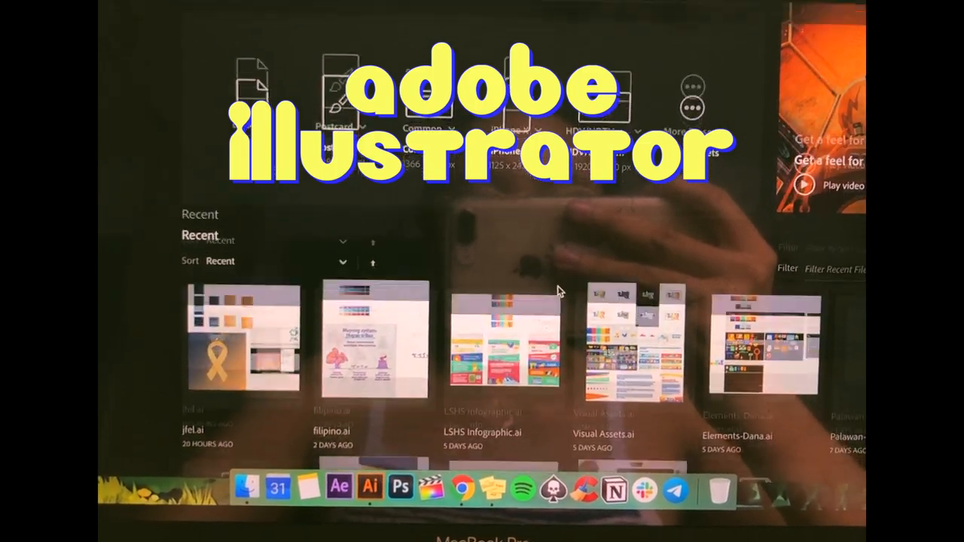
{"action": "scroll", "scroll_direction": "down", "scroll_amount": 3}
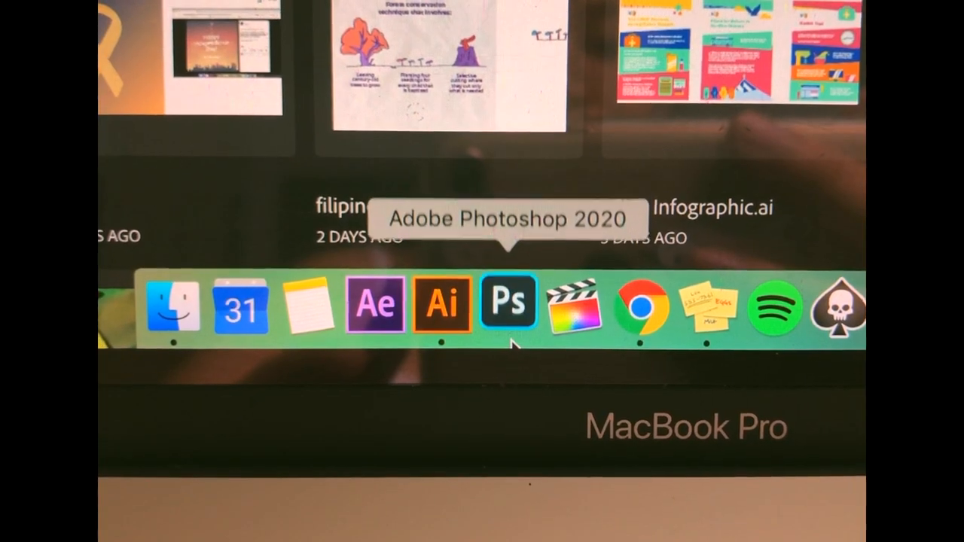
{"action": "left_click", "coordinate": [507, 303]}
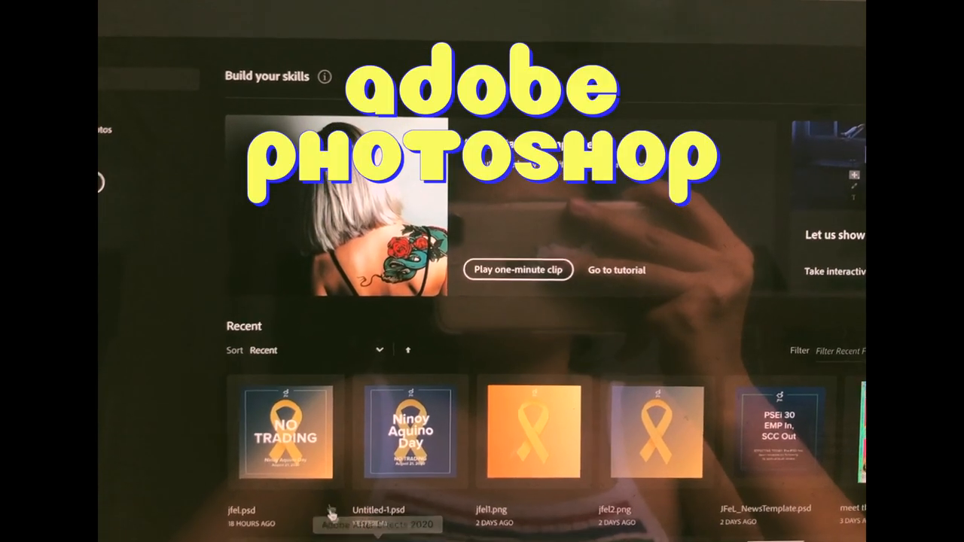
{"action": "scroll", "scroll_direction": "down", "scroll_amount": 3}
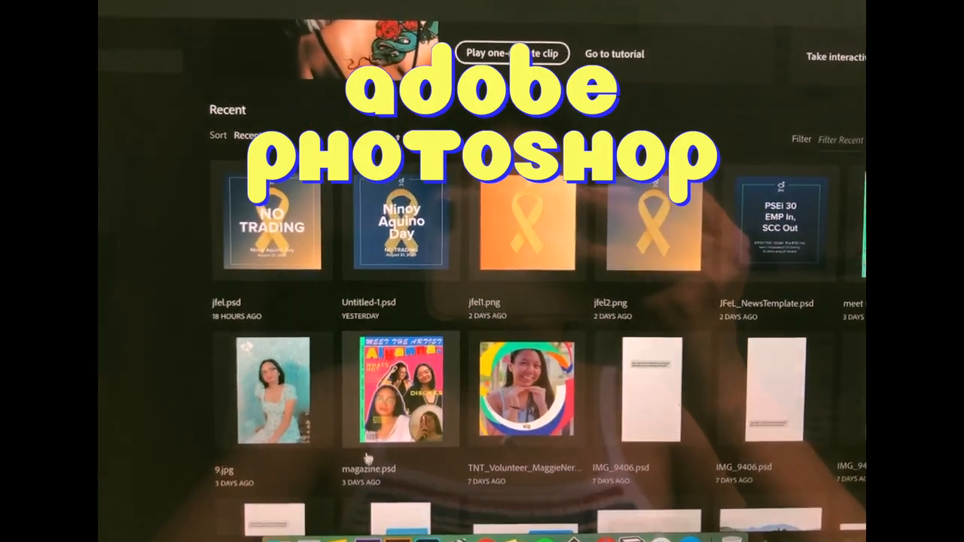
{"action": "scroll", "scroll_direction": "down", "scroll_amount": 3}
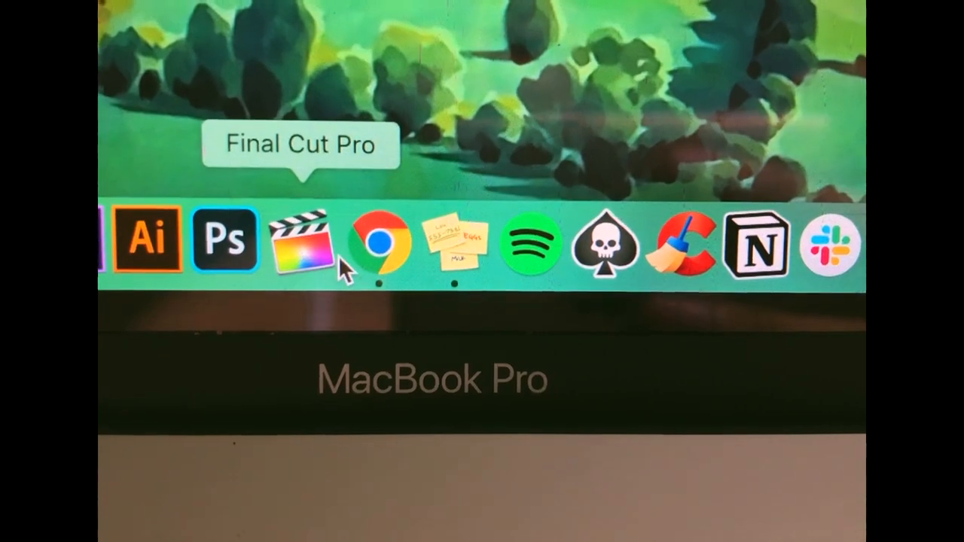
{"action": "mouse_move", "coordinate": [399, 241]}
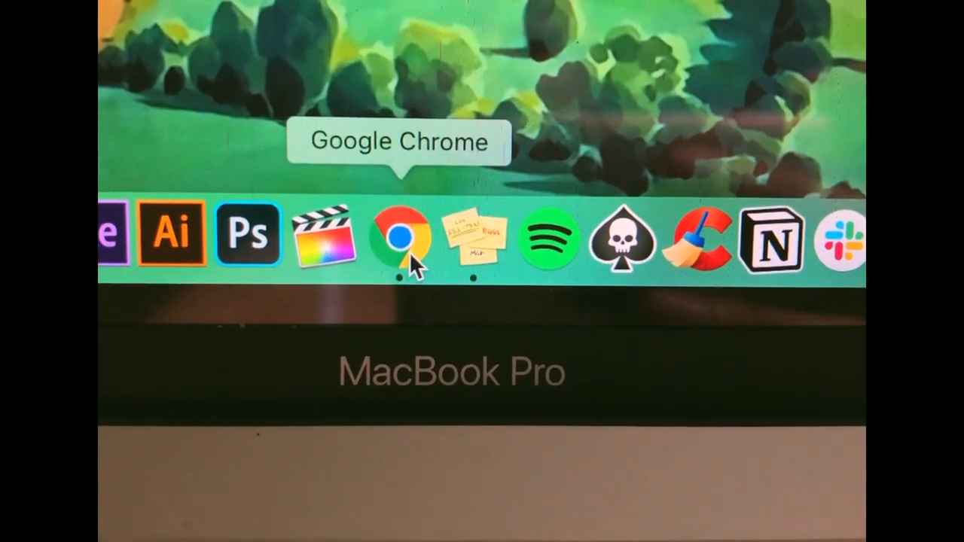
{"action": "mouse_move", "coordinate": [464, 256]}
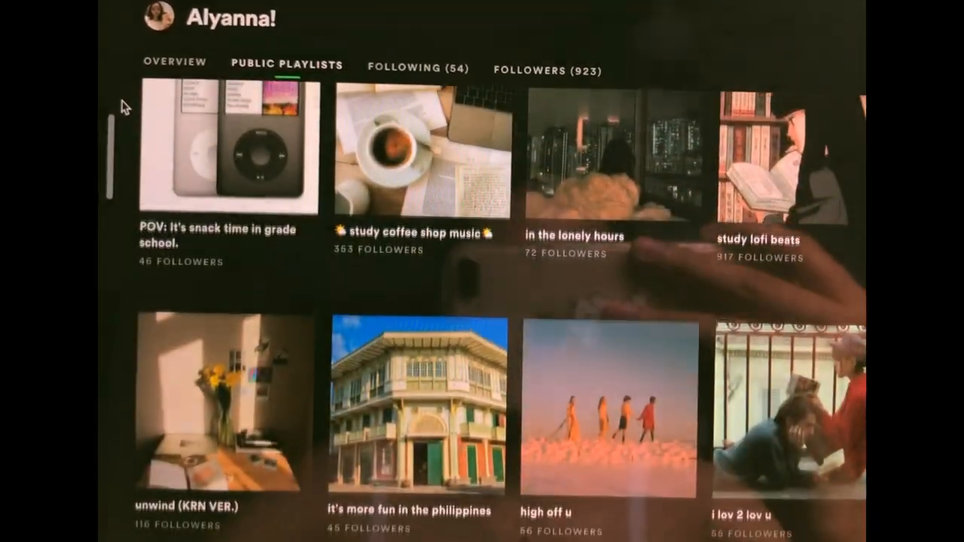
Scroll through the Spotify profile's public playlists.
{"action": "scroll", "scroll_direction": "down", "scroll_amount": 3}
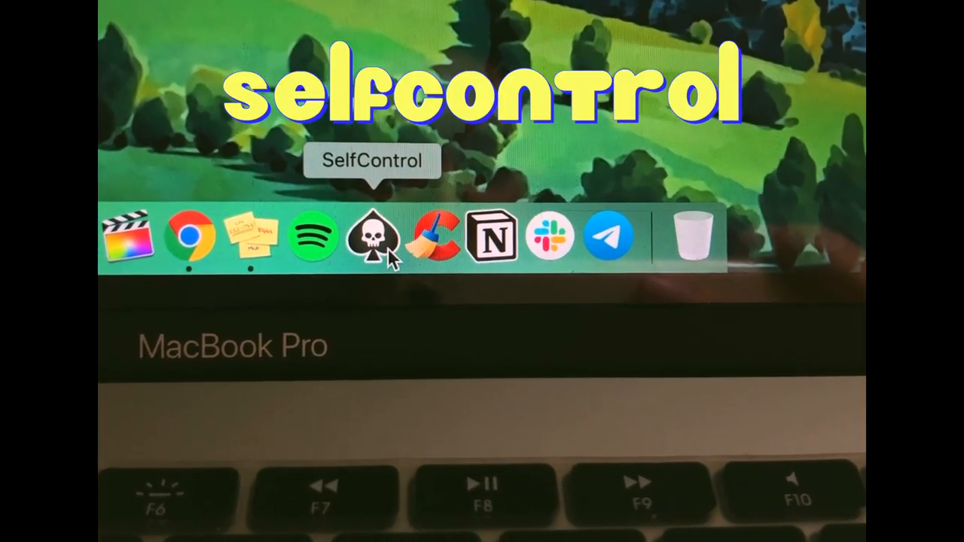
Start a 15-minute SelfControl website block and reach the password prompt.
{"action": "left_click", "coordinate": [371, 238]}
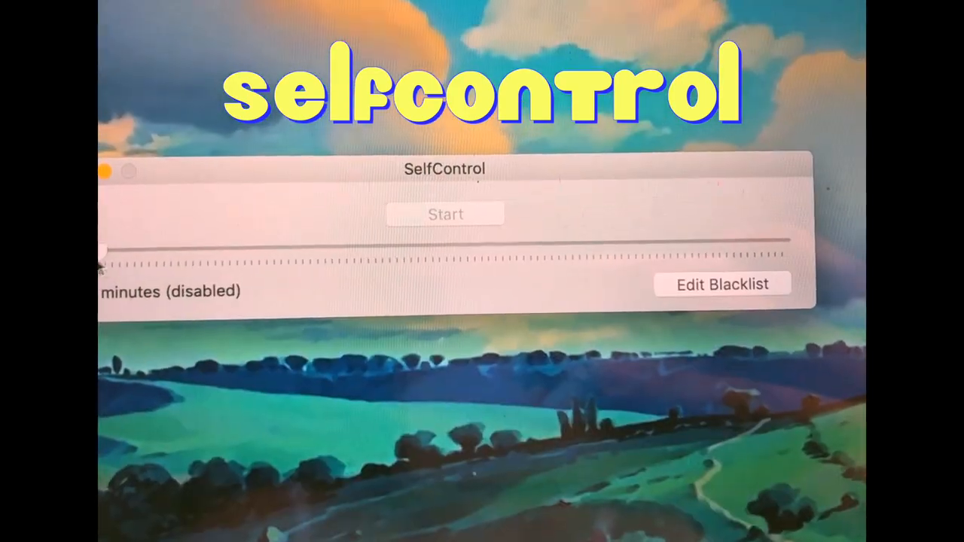
{"action": "left_click", "coordinate": [445, 213]}
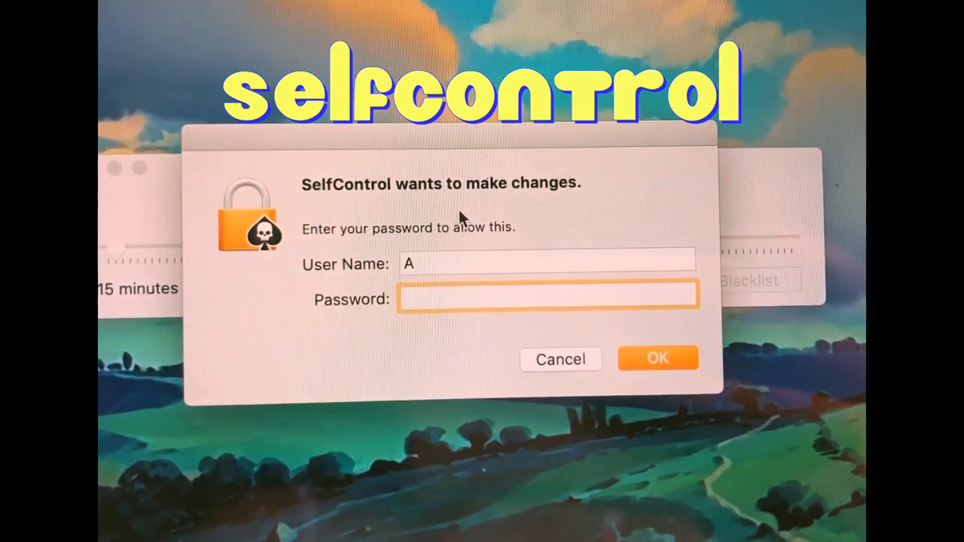
{"action": "left_click", "coordinate": [656, 358]}
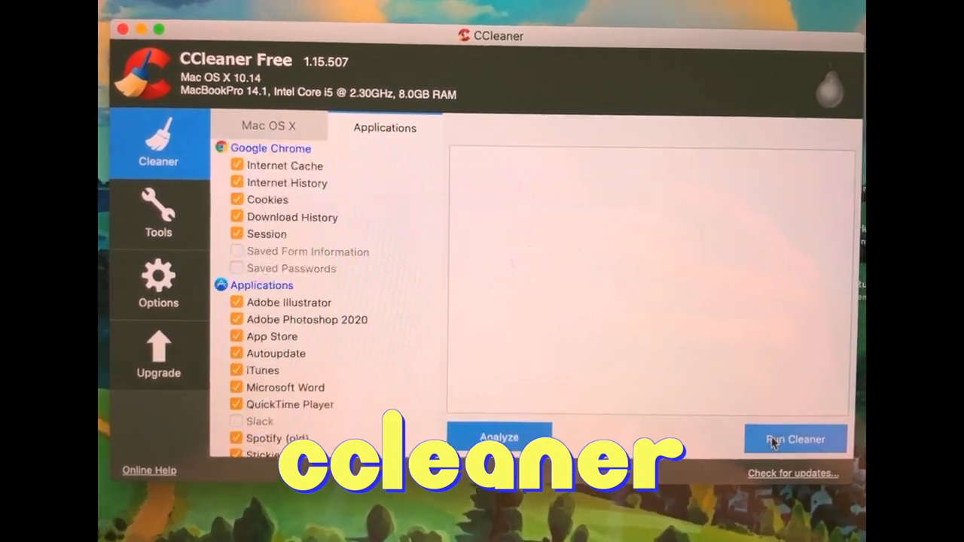
Run CCleaner on the checked Chrome data and application items.
{"action": "left_click", "coordinate": [795, 440]}
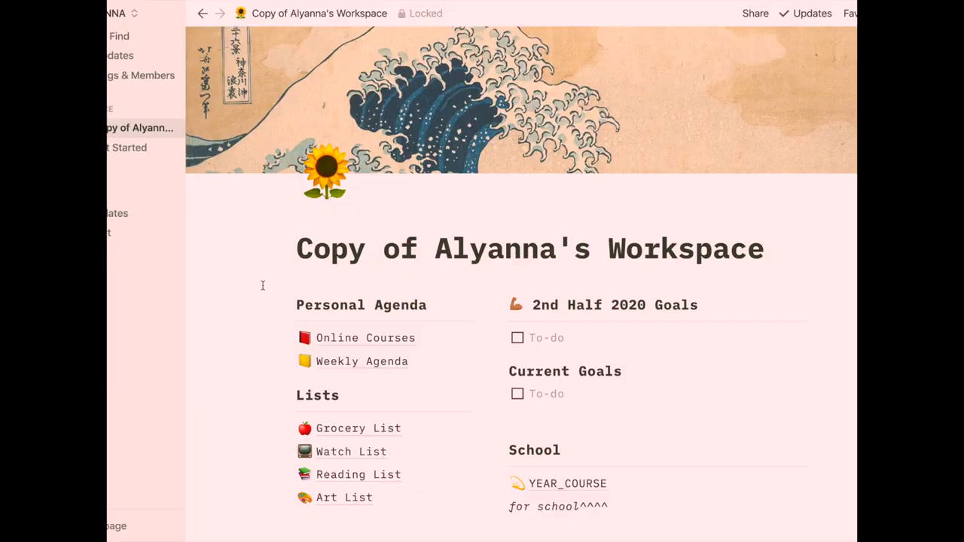
{"action": "scroll", "scroll_direction": "down", "scroll_amount": 3}
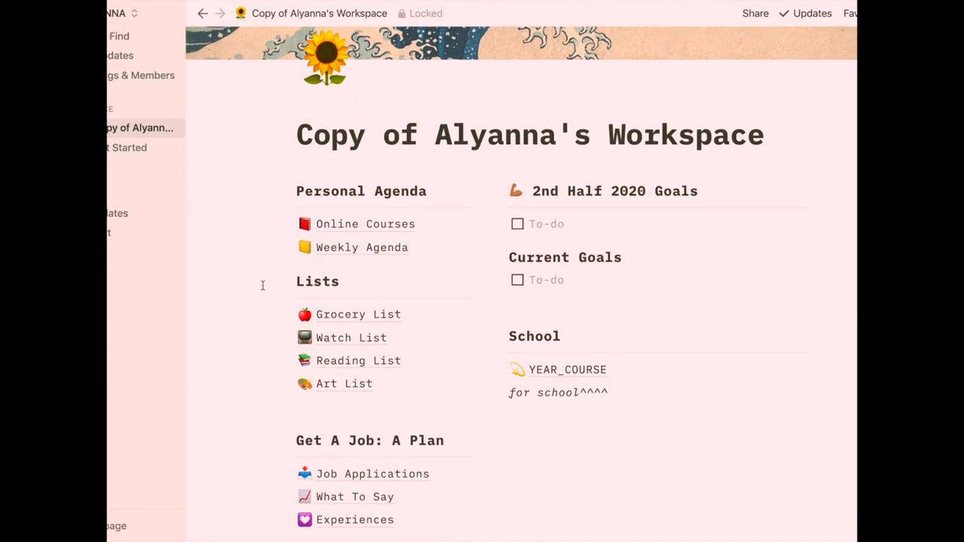
{"action": "scroll", "scroll_direction": "down", "scroll_amount": 3}
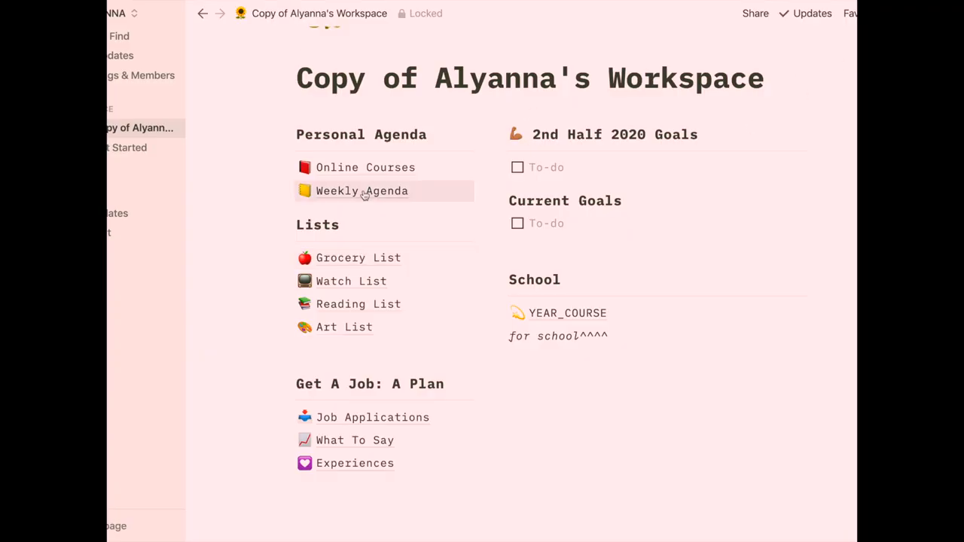
{"action": "left_click", "coordinate": [365, 167]}
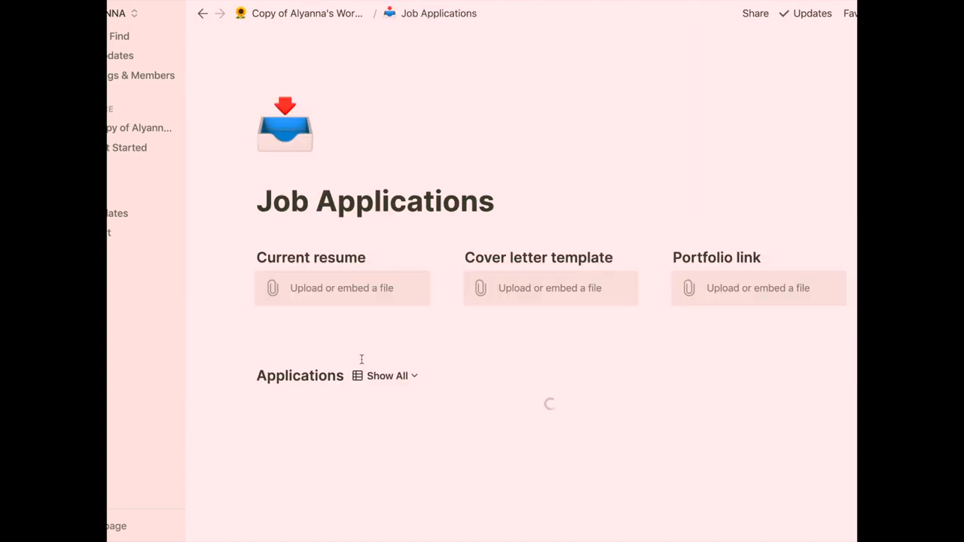
{"action": "left_click", "coordinate": [201, 12]}
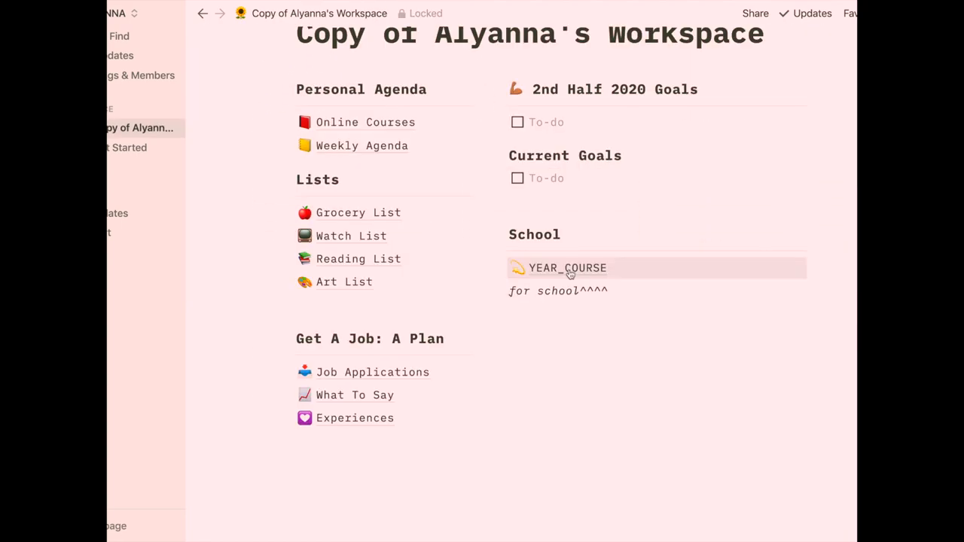
{"action": "left_click", "coordinate": [566, 268]}
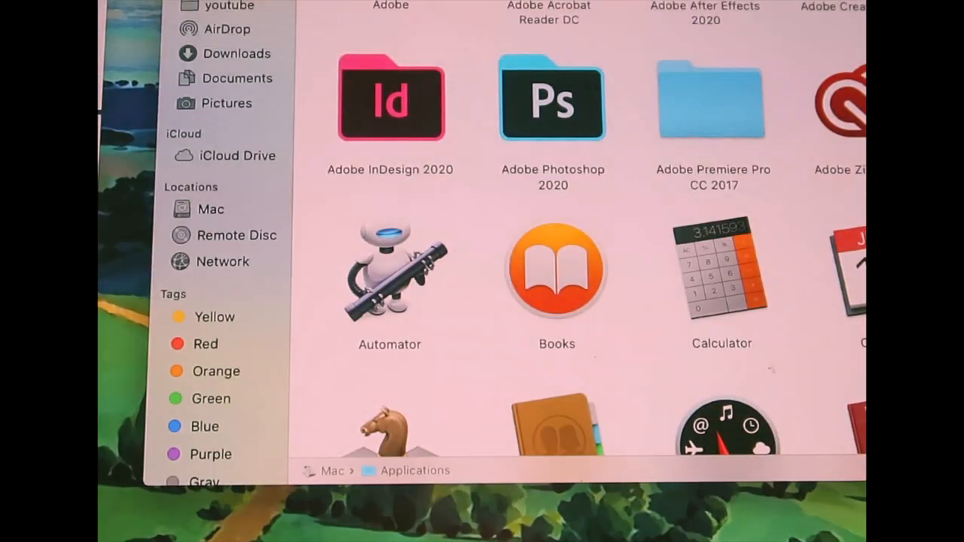
{"action": "scroll", "scroll_direction": "down", "scroll_amount": 3}
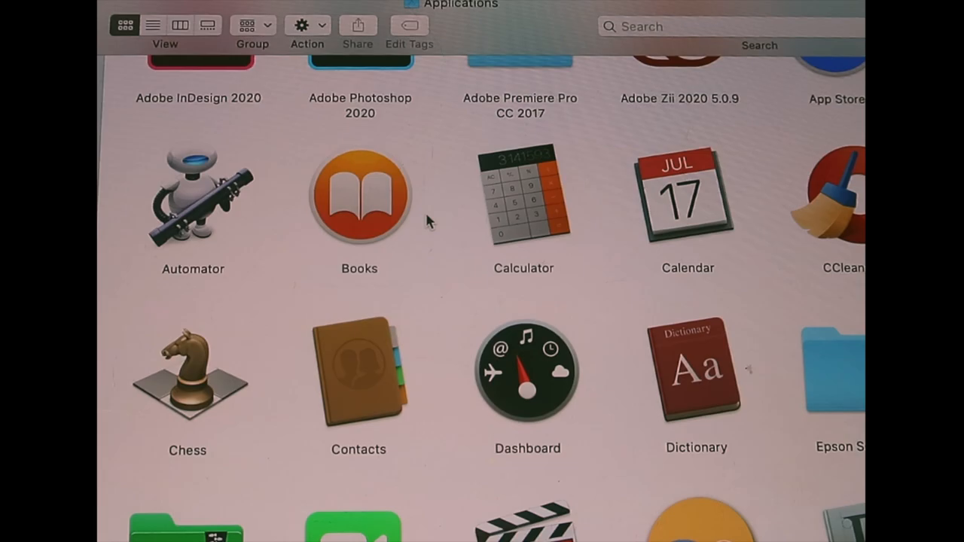
{"action": "scroll", "scroll_direction": "down", "scroll_amount": 3}
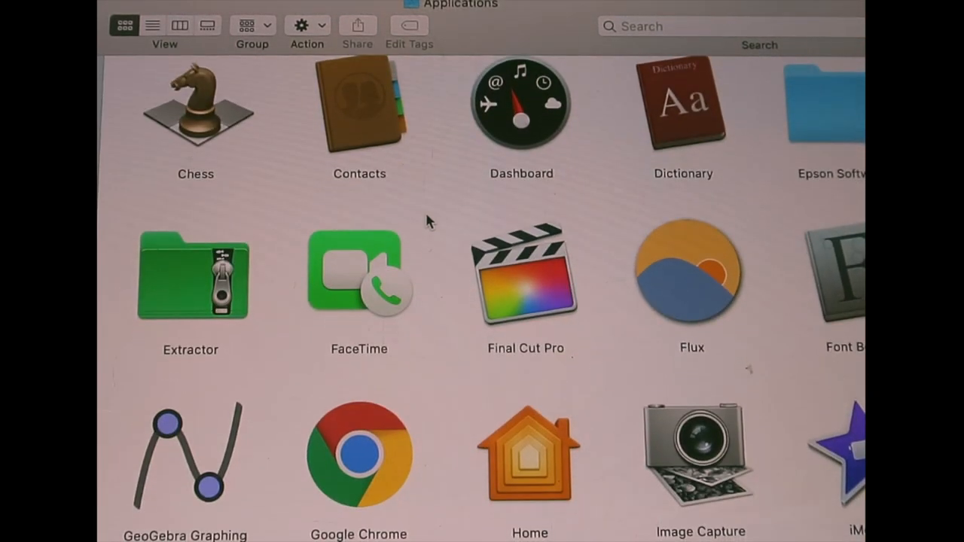
{"action": "scroll", "scroll_direction": "down", "scroll_amount": 3}
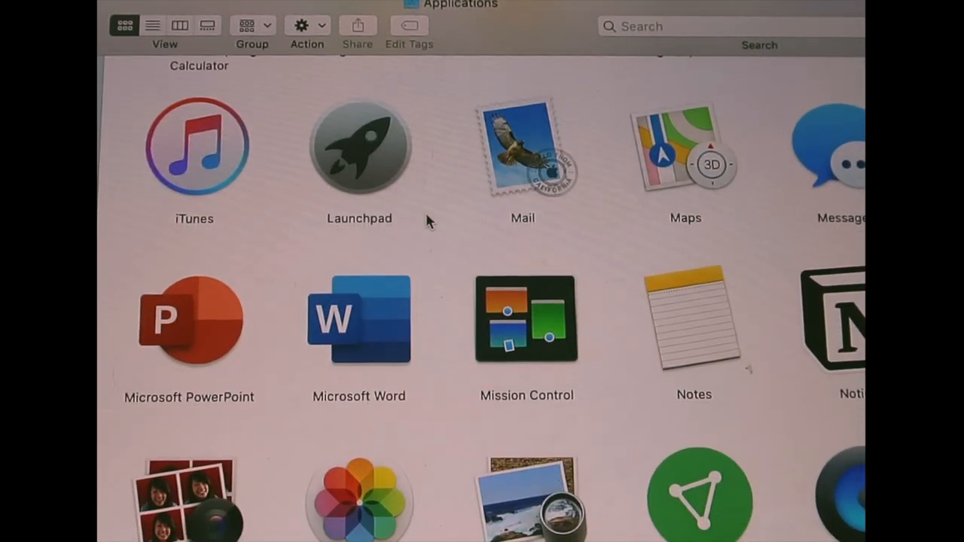
{"action": "scroll", "scroll_direction": "down", "scroll_amount": 3}
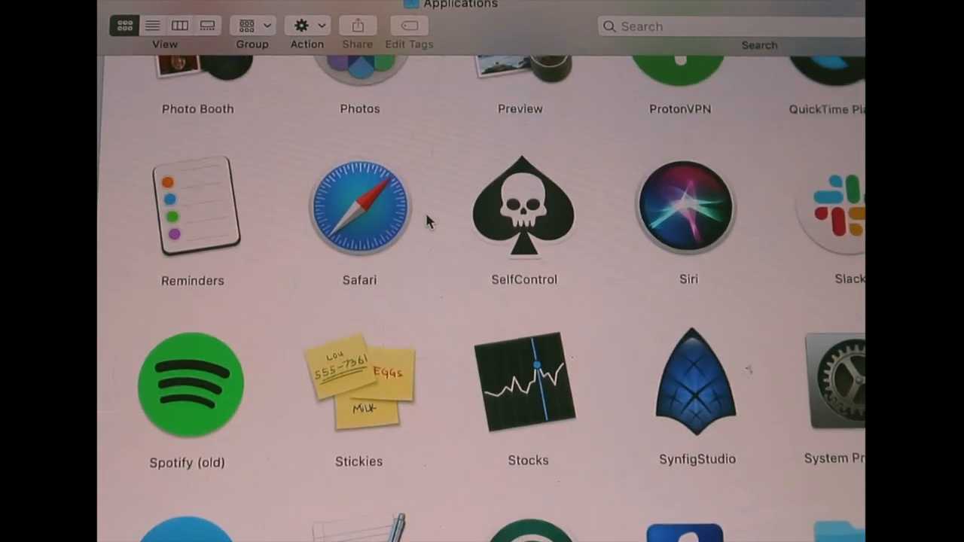
{"action": "scroll", "scroll_direction": "down", "scroll_amount": 3}
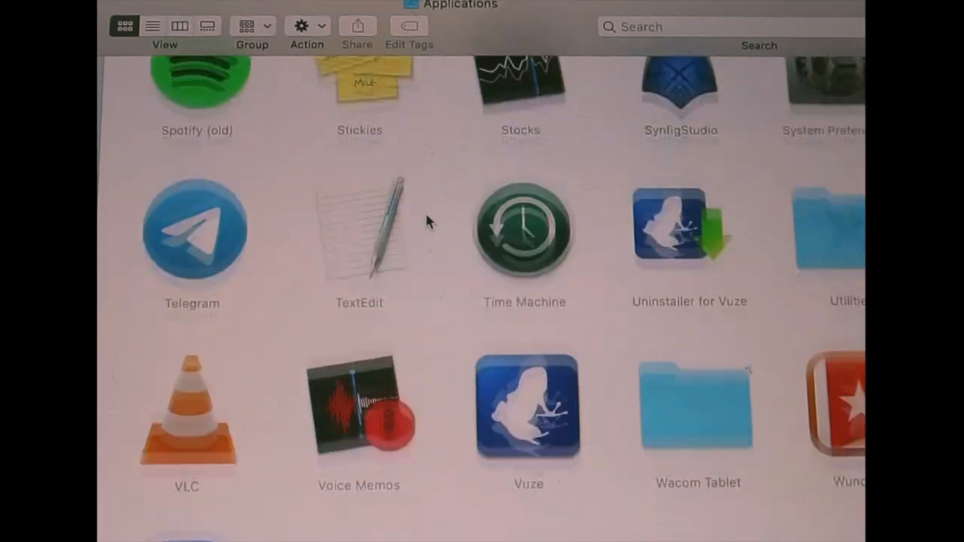
{"action": "scroll", "scroll_direction": "up", "scroll_amount": 3}
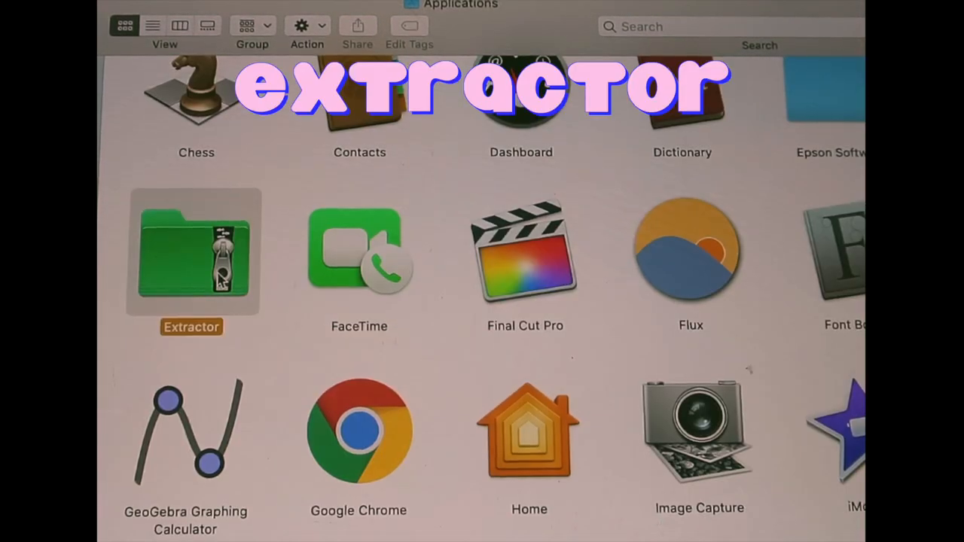
{"action": "double_click", "coordinate": [191, 253]}
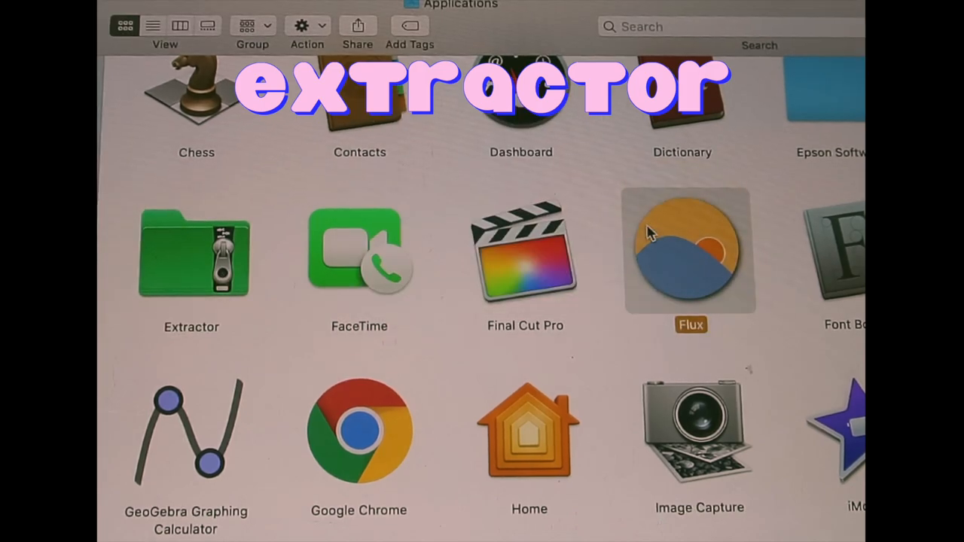
{"action": "left_click", "coordinate": [347, 150]}
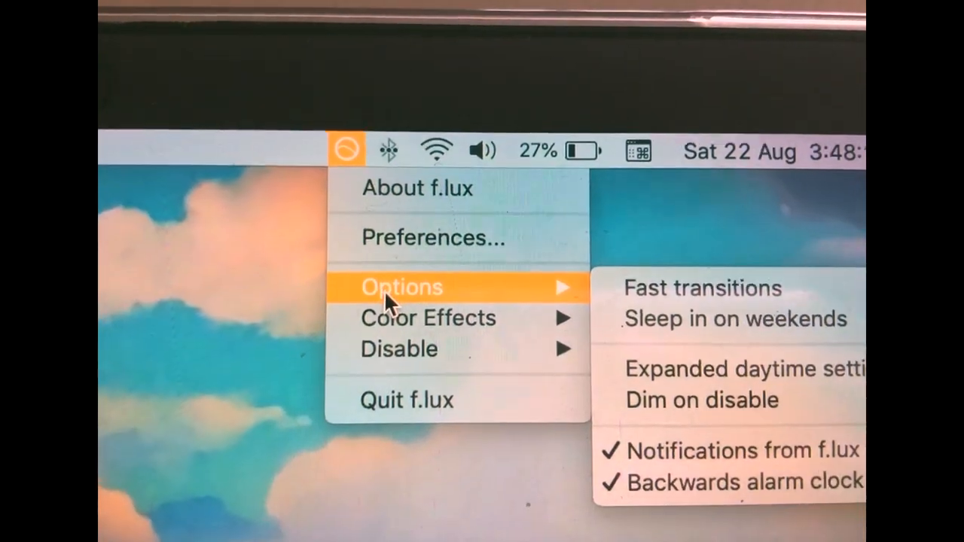
{"action": "mouse_move", "coordinate": [415, 304]}
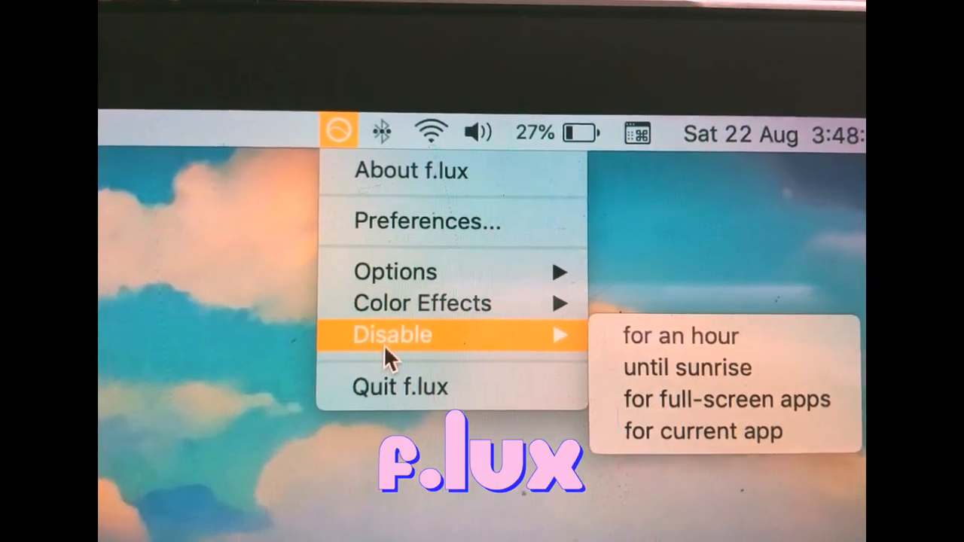
{"action": "left_click", "coordinate": [427, 220]}
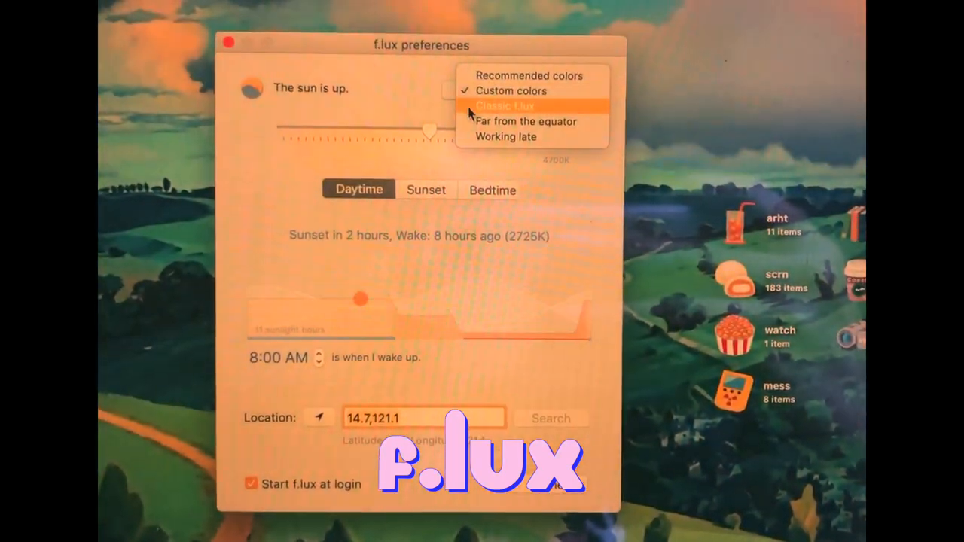
{"action": "left_click", "coordinate": [505, 136]}
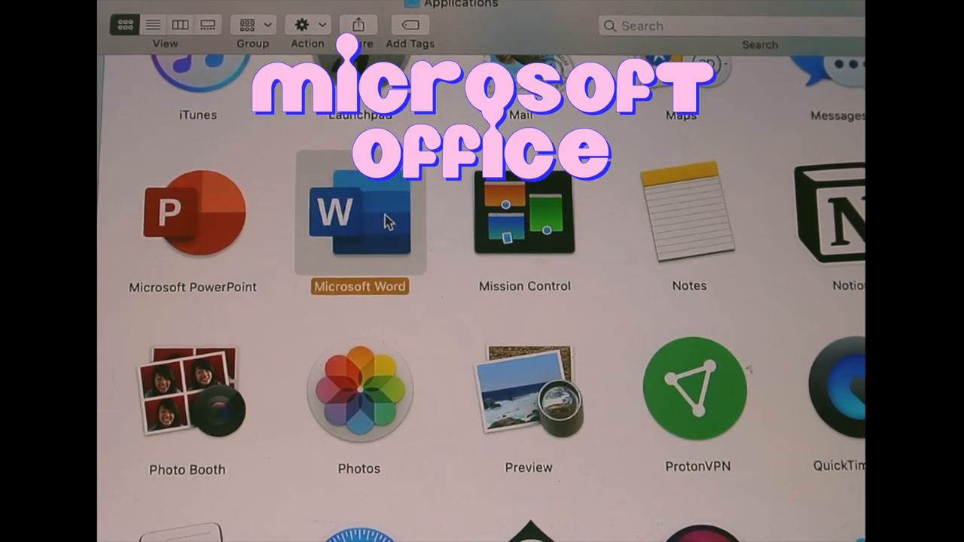
Launch Microsoft Word, PowerPoint and Preview from the Applications folder.
{"action": "double_click", "coordinate": [359, 214]}
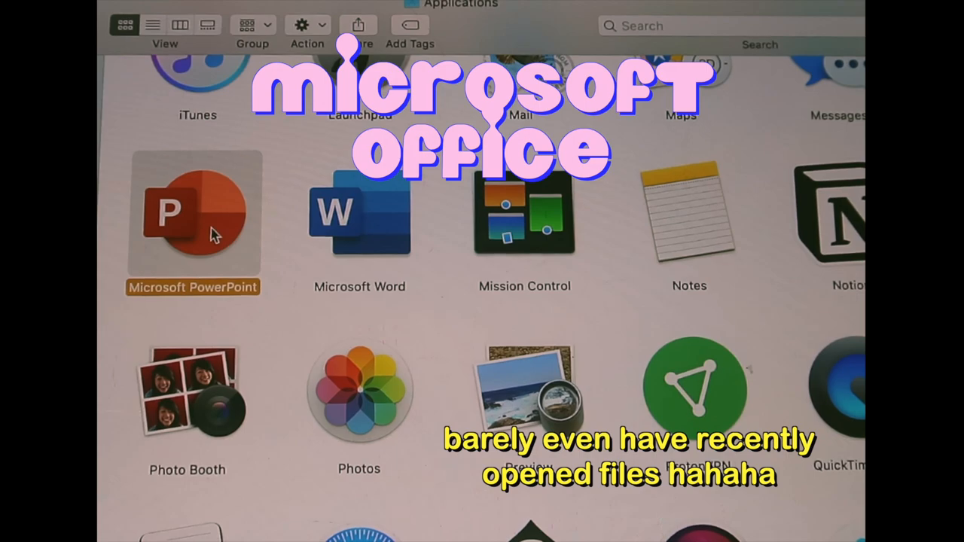
{"action": "double_click", "coordinate": [193, 214]}
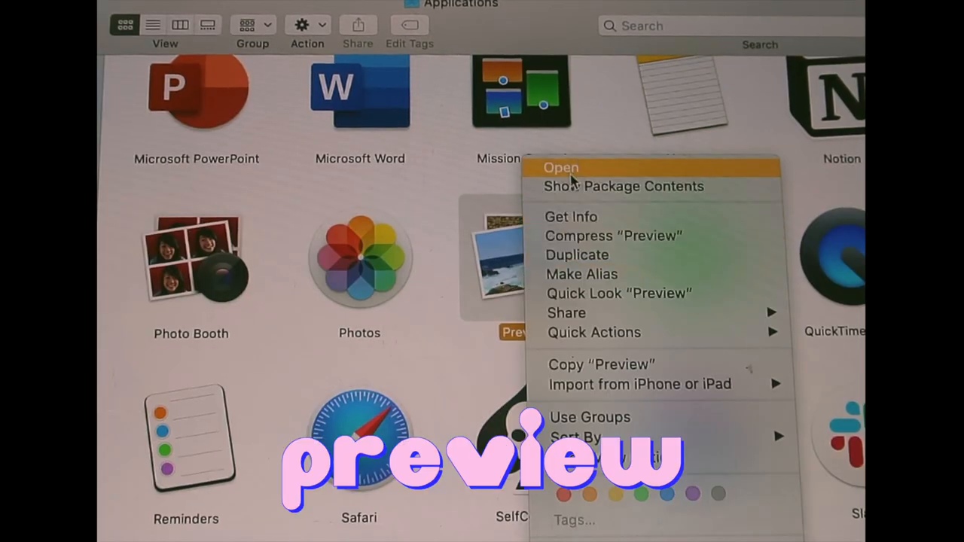
{"action": "left_click", "coordinate": [560, 167]}
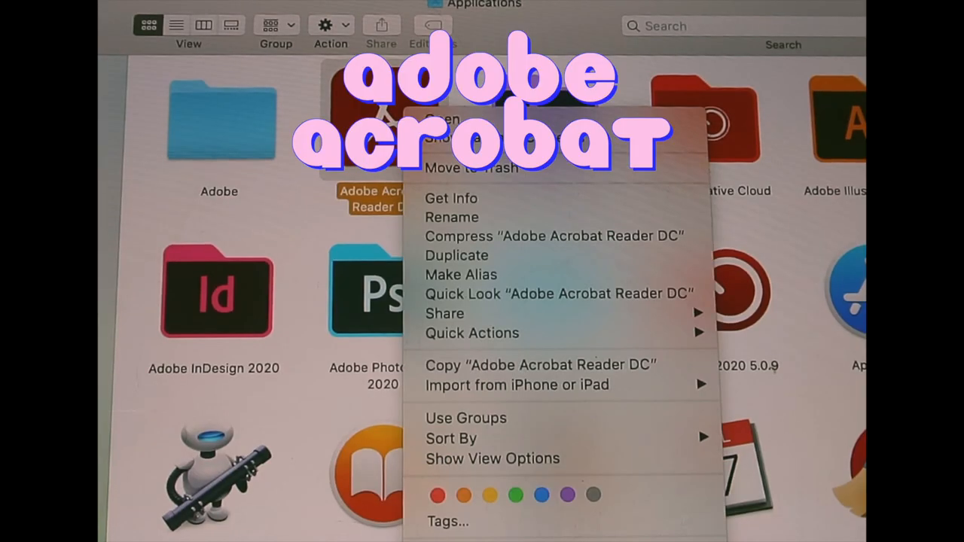
Launch Adobe Acrobat Reader DC and ProtonVPN.
{"action": "left_click", "coordinate": [442, 119]}
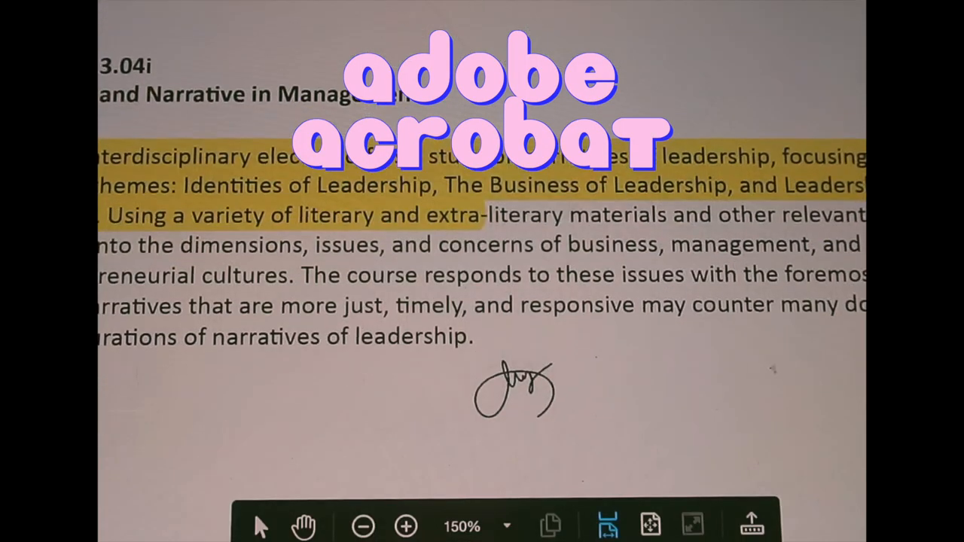
{"action": "left_click", "coordinate": [515, 389]}
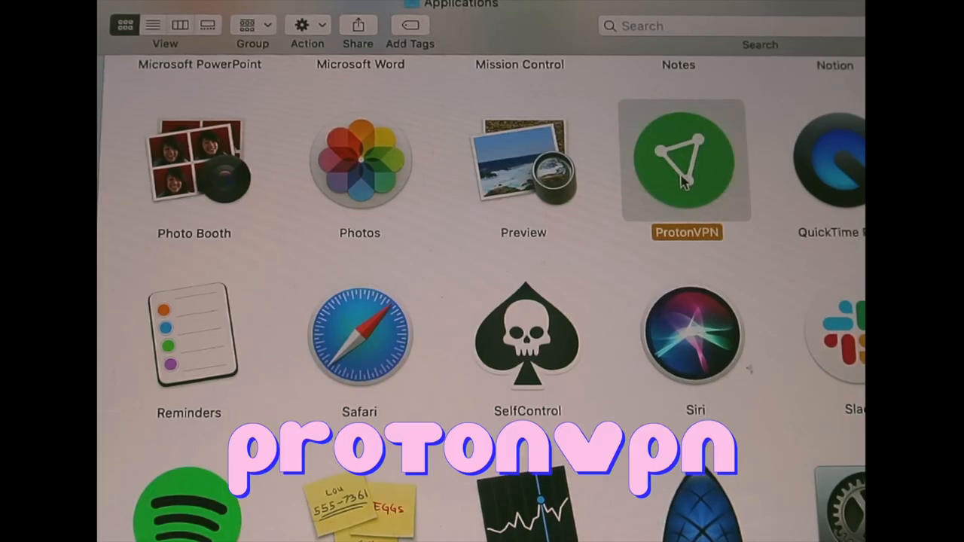
{"action": "double_click", "coordinate": [684, 160]}
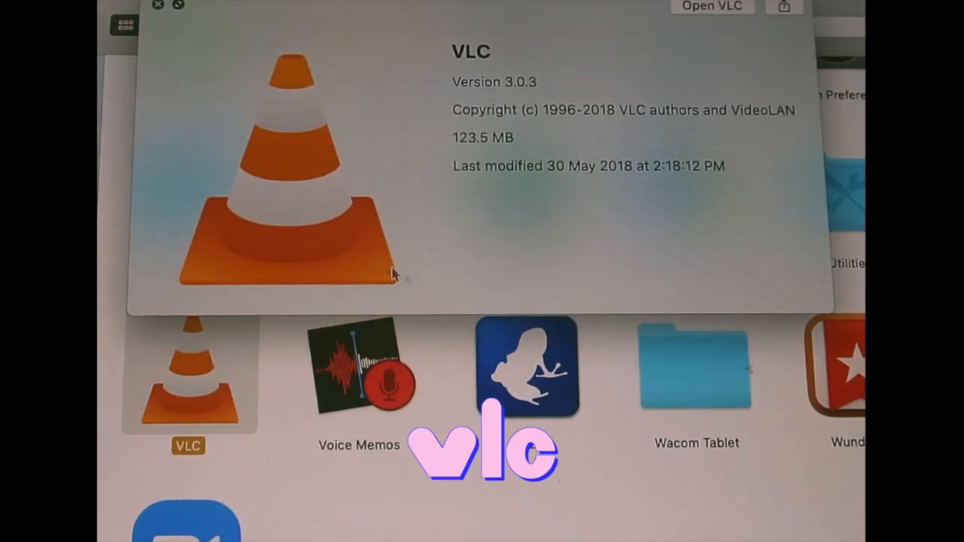
Show the organized custom-icon desktop folders and dismiss Spotlight Search.
{"action": "left_click", "coordinate": [525, 369]}
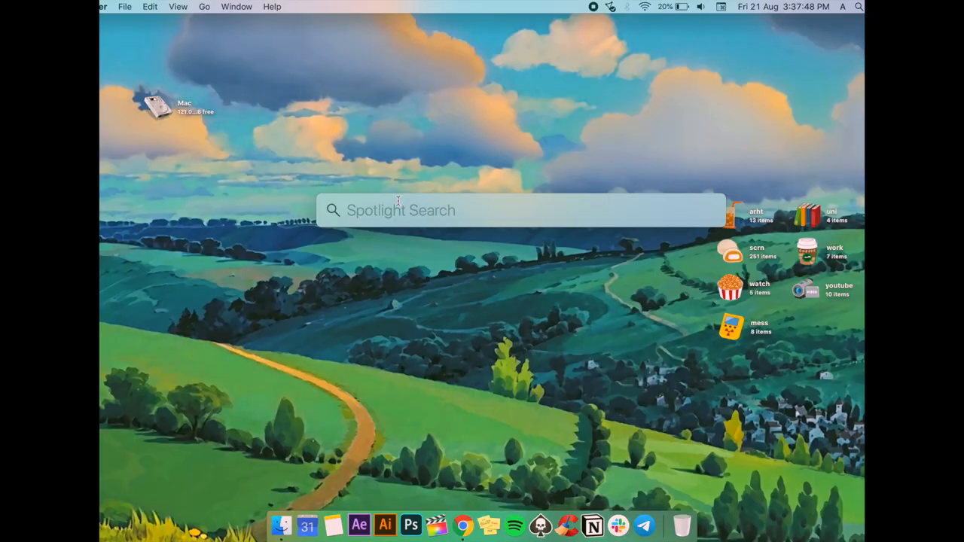
{"action": "key", "text": "escape"}
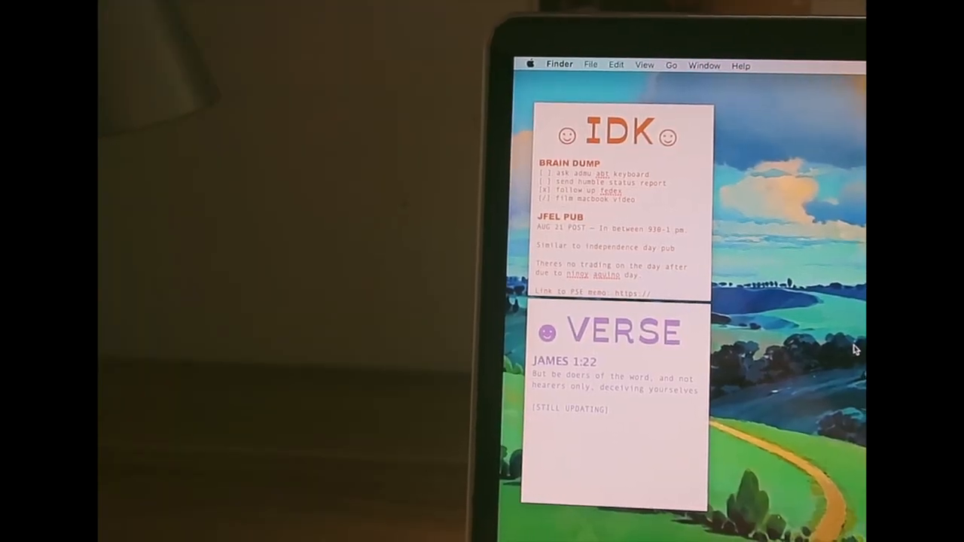
Recolour the IDK note from the Color menu and choose a typeface via Show Fonts.
{"action": "left_click", "coordinate": [268, 6]}
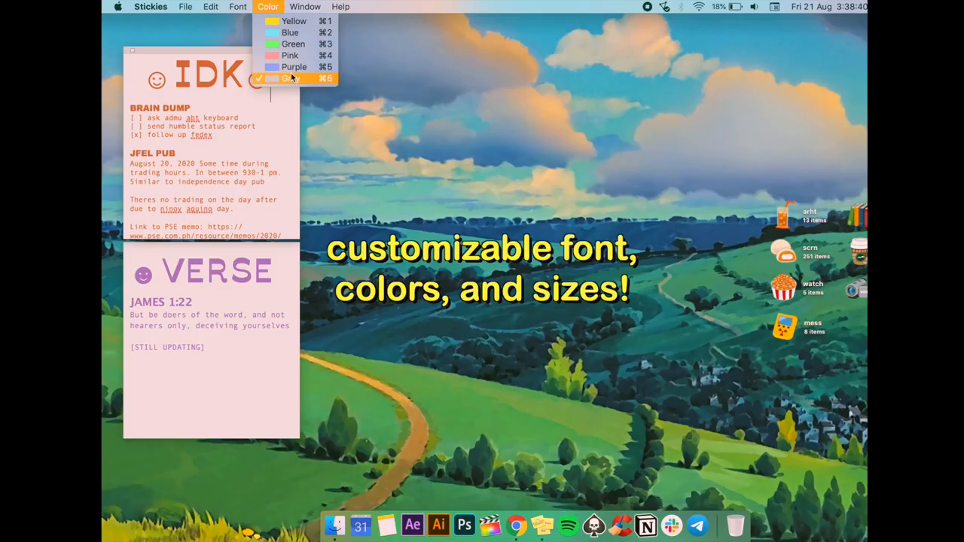
{"action": "left_click", "coordinate": [294, 66]}
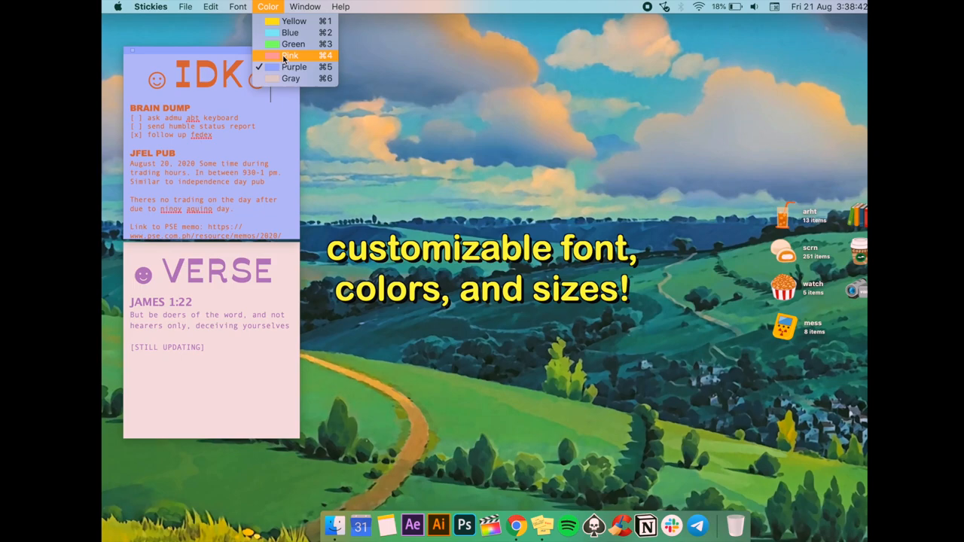
{"action": "left_click", "coordinate": [238, 6]}
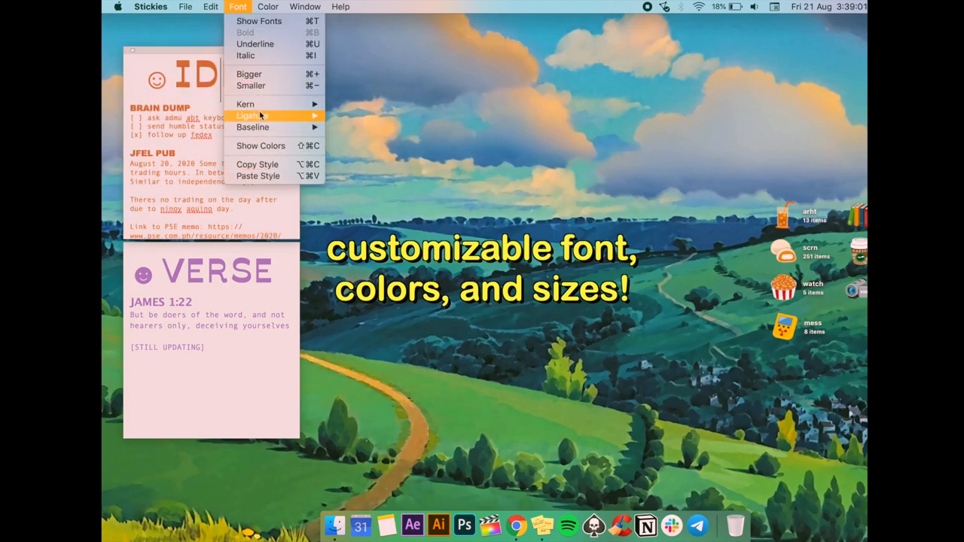
{"action": "left_click", "coordinate": [259, 21]}
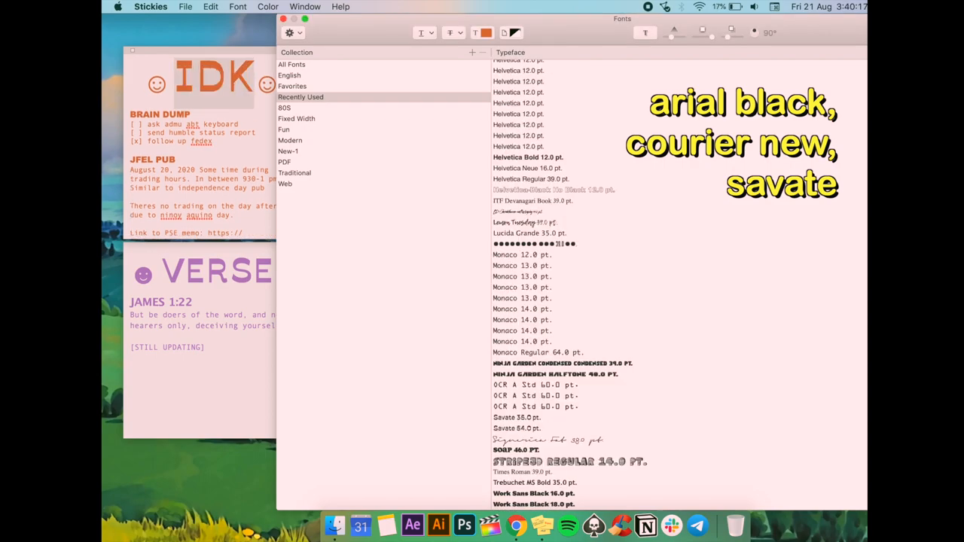
{"action": "left_click", "coordinate": [485, 33]}
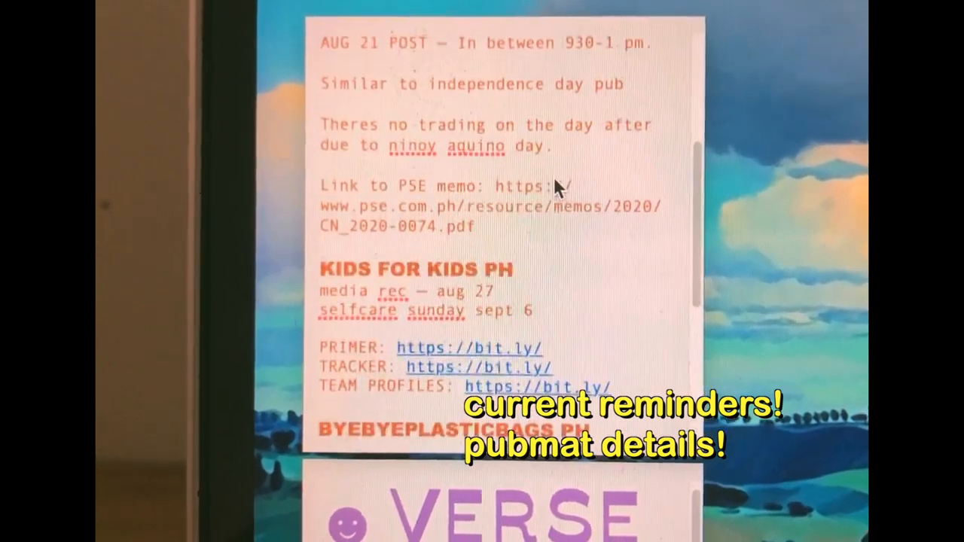
{"action": "scroll", "scroll_direction": "down", "scroll_amount": 3}
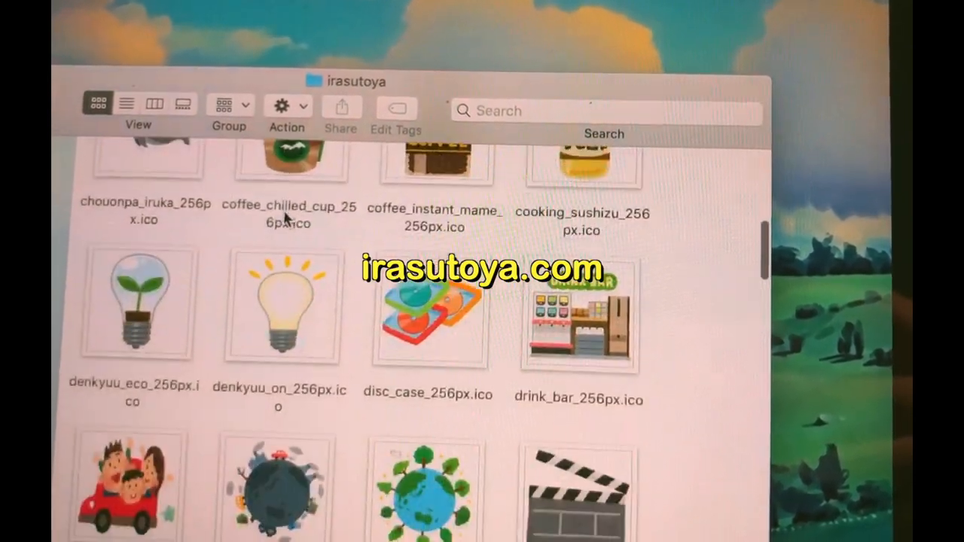
Paste the copied pancake image as the drive's custom icon in its Get Info window.
{"action": "scroll", "scroll_direction": "down", "scroll_amount": 3}
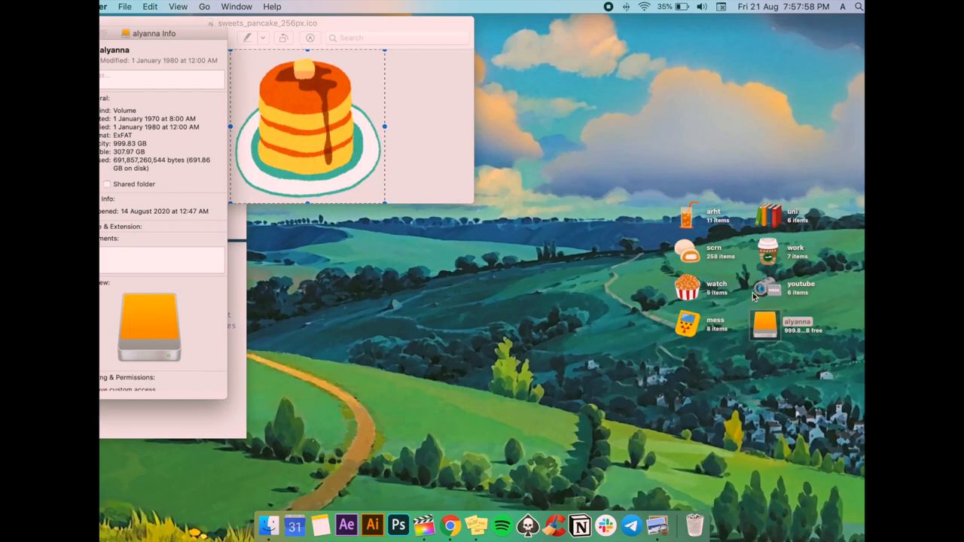
{"action": "left_click", "coordinate": [150, 6]}
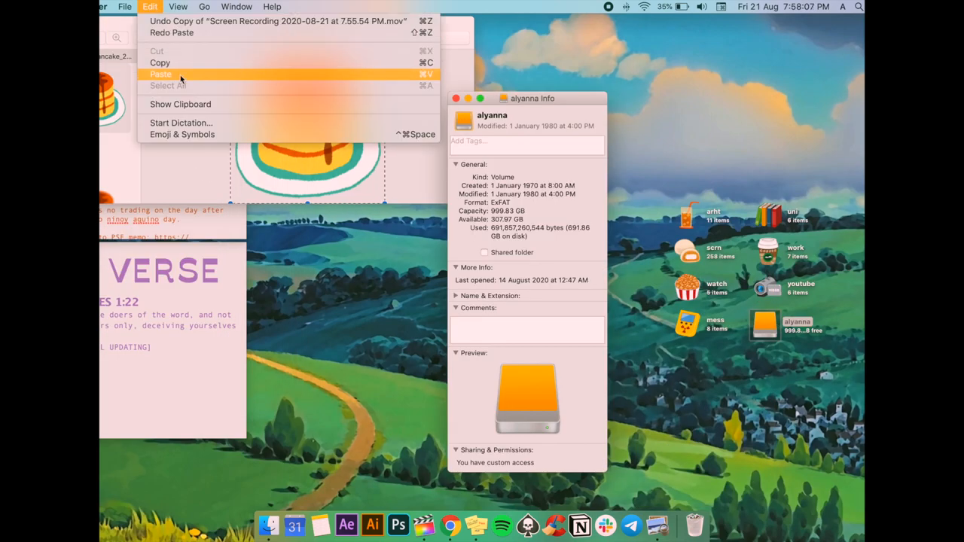
{"action": "left_click", "coordinate": [159, 74]}
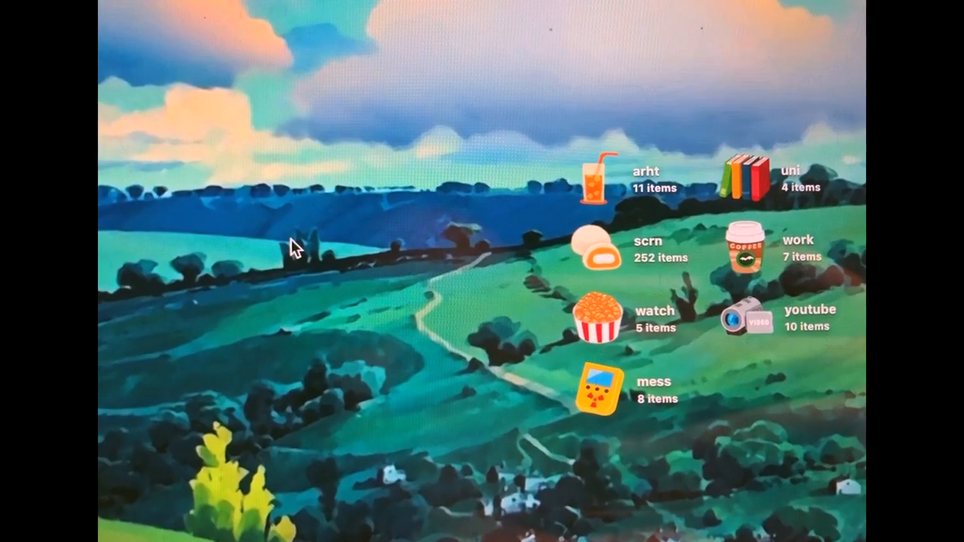
{"action": "right_click", "coordinate": [294, 247]}
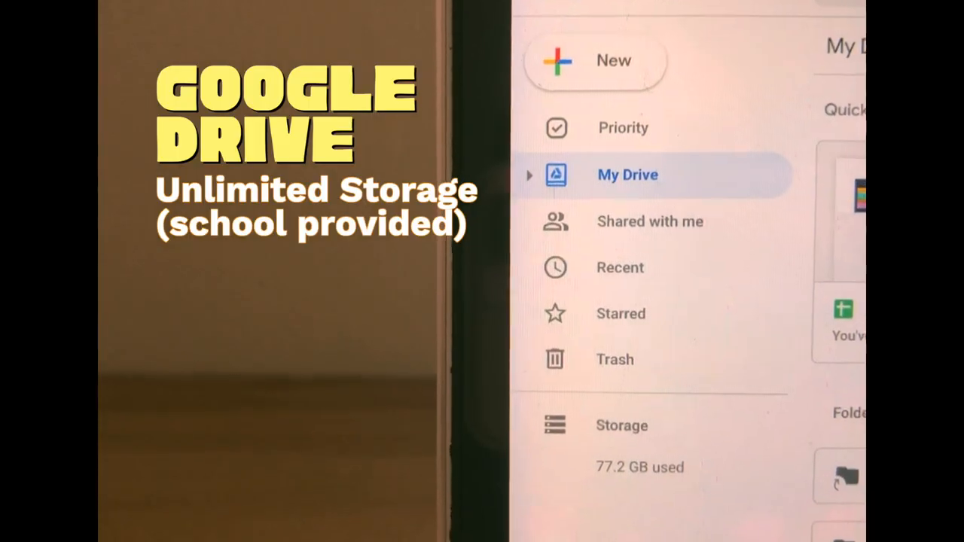
Browse the arht folder, preview the Meet The Artist image, and return to the desktop.
{"action": "left_click", "coordinate": [530, 175]}
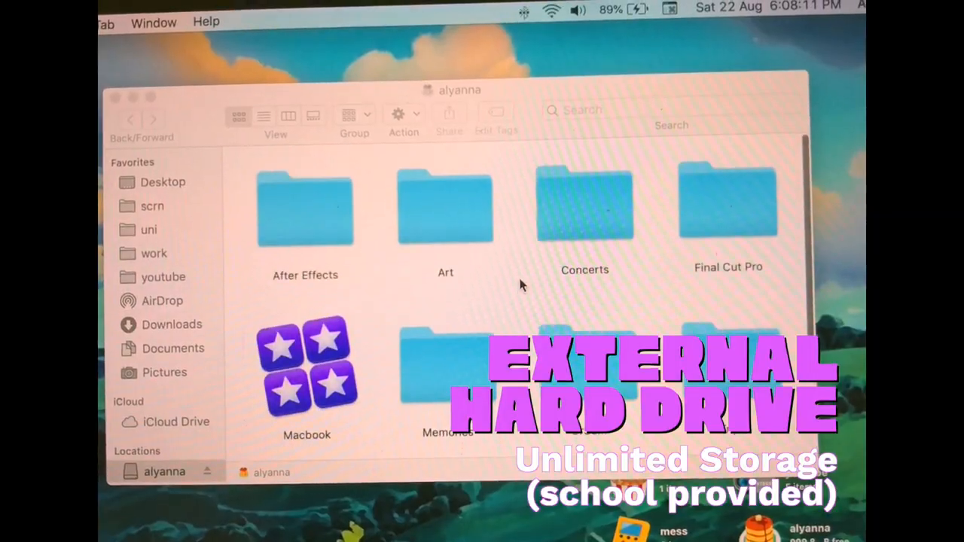
{"action": "scroll", "scroll_direction": "down", "scroll_amount": 3}
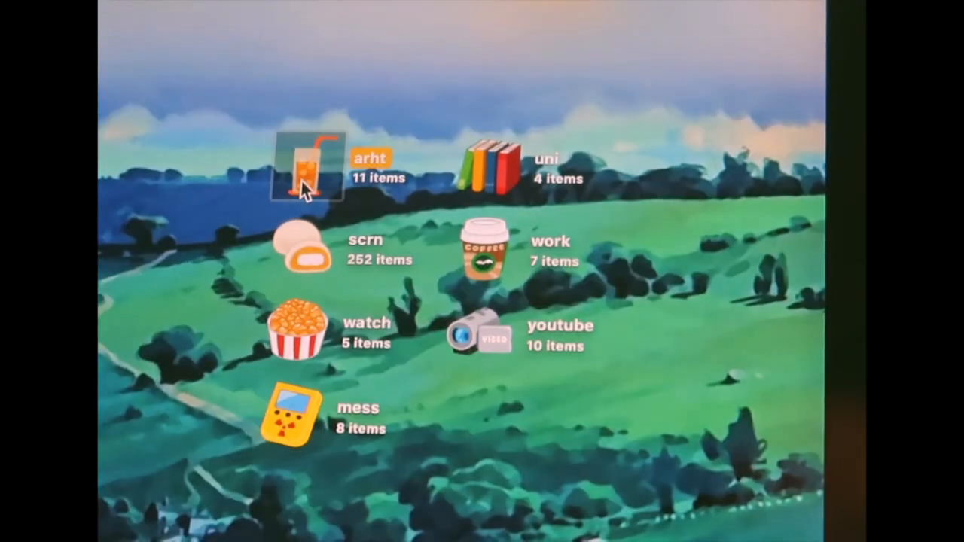
{"action": "double_click", "coordinate": [304, 168]}
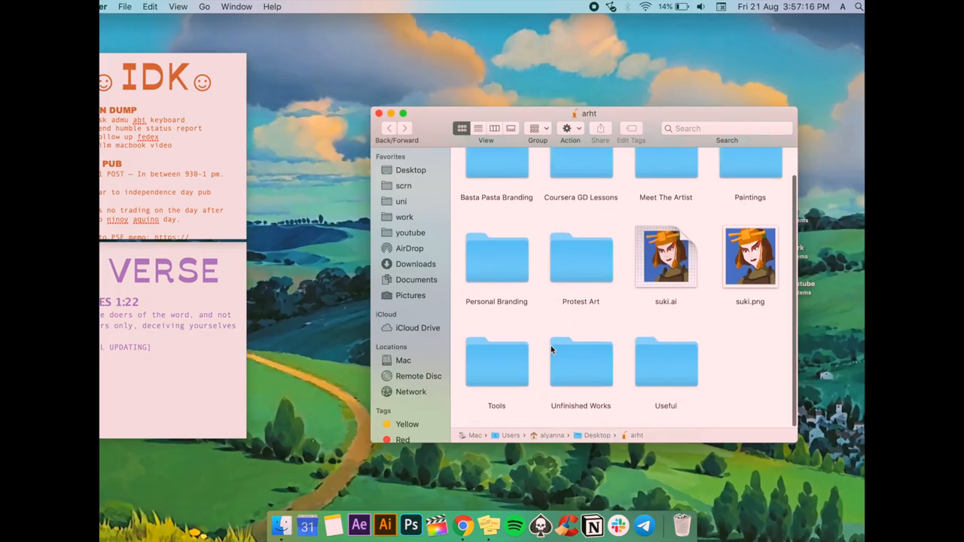
{"action": "scroll", "scroll_direction": "up", "scroll_amount": 3}
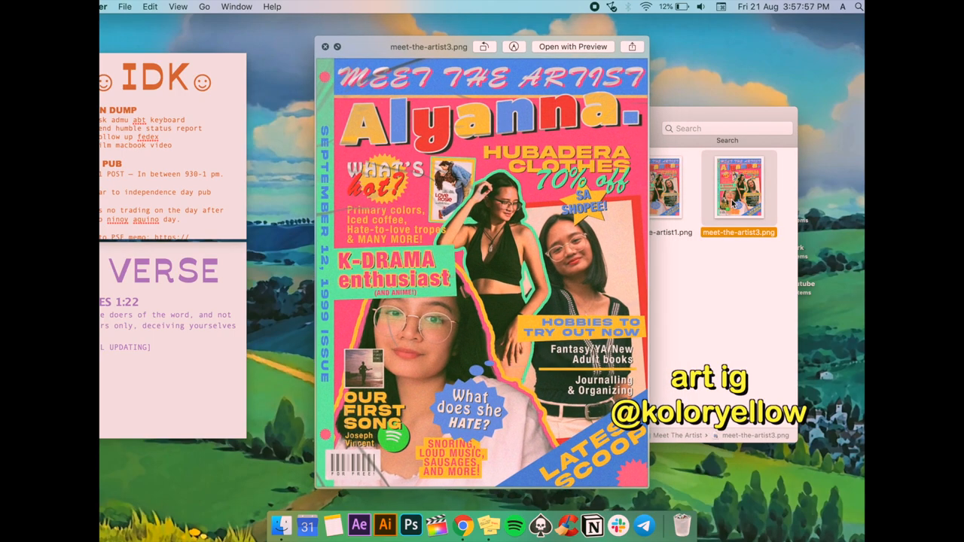
{"action": "left_click", "coordinate": [326, 46]}
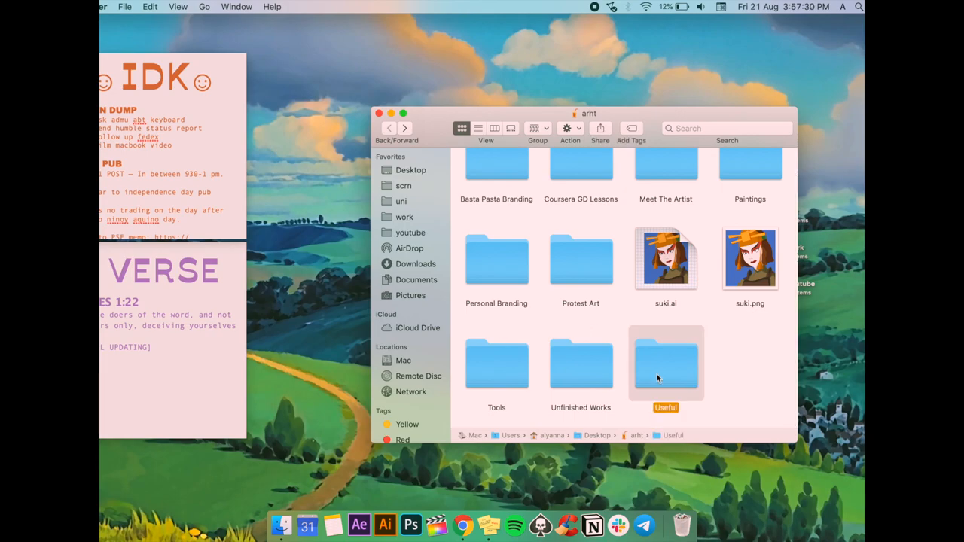
{"action": "double_click", "coordinate": [666, 363]}
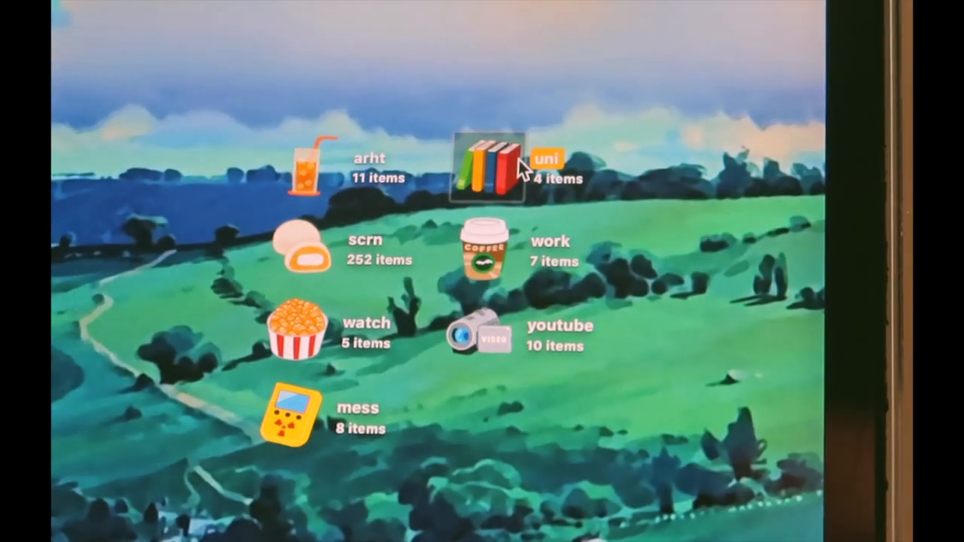
Create the intersession folder in uni and browse old sem2's decsc25 class folder.
{"action": "double_click", "coordinate": [490, 169]}
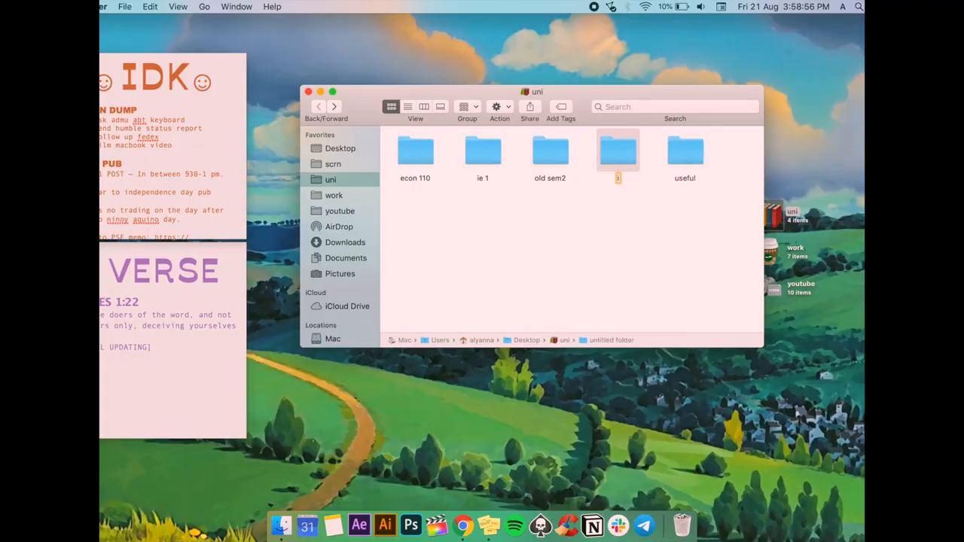
{"action": "type", "text": "intersession"}
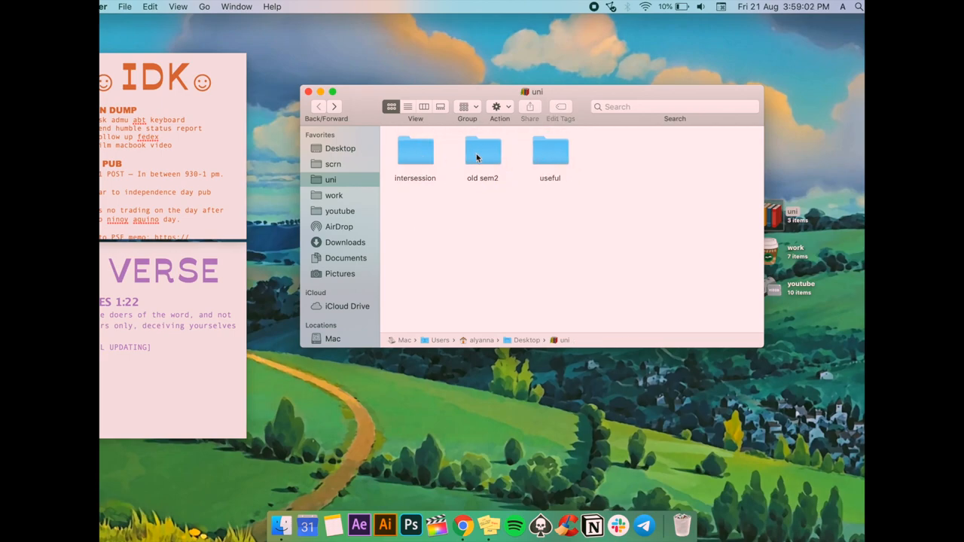
{"action": "double_click", "coordinate": [482, 150]}
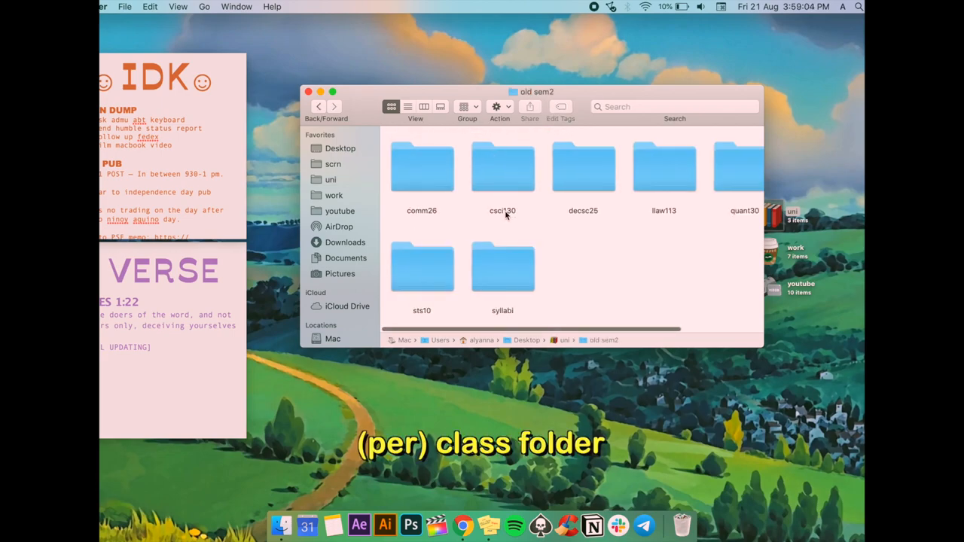
{"action": "double_click", "coordinate": [583, 167]}
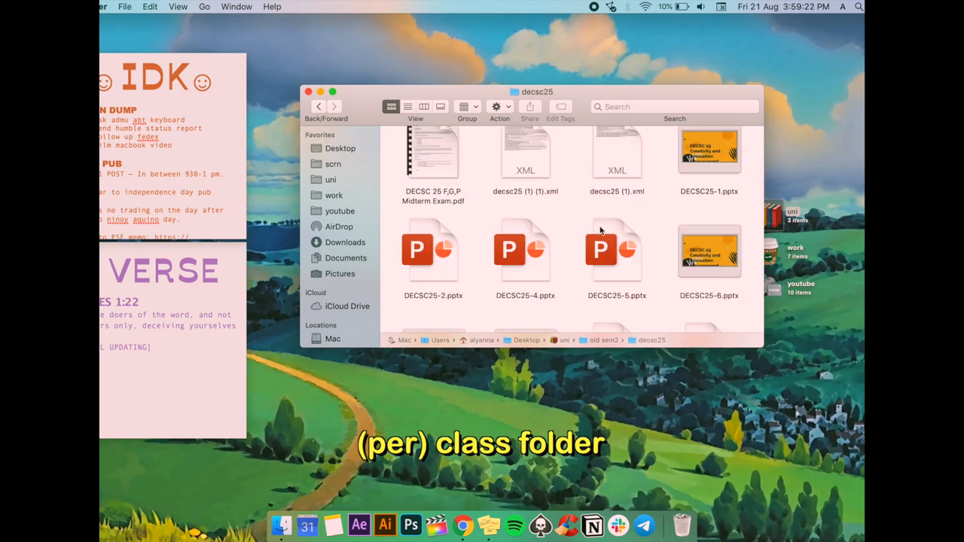
{"action": "scroll", "scroll_direction": "down", "scroll_amount": 3}
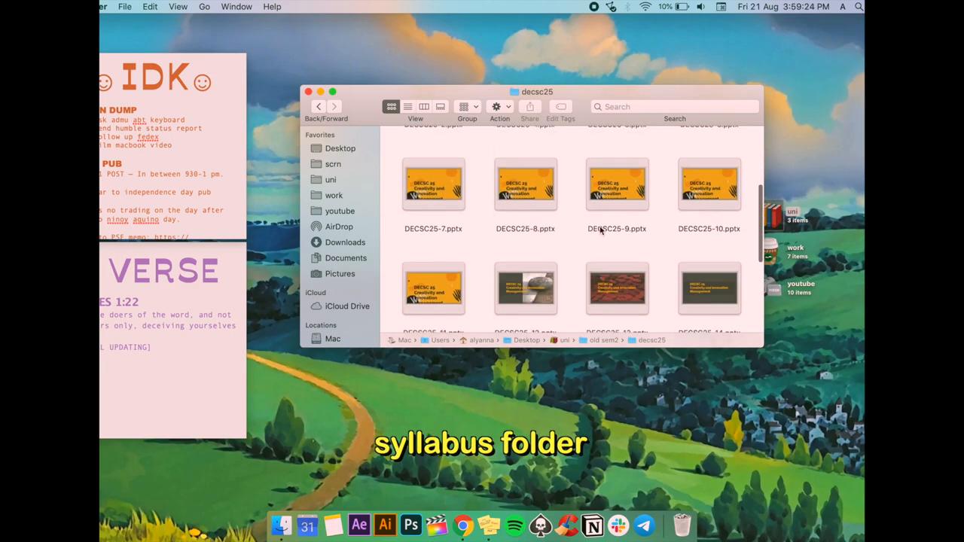
Browse uni's useful folder and open the enlistment step-by-step PDF.
{"action": "left_click", "coordinate": [331, 179]}
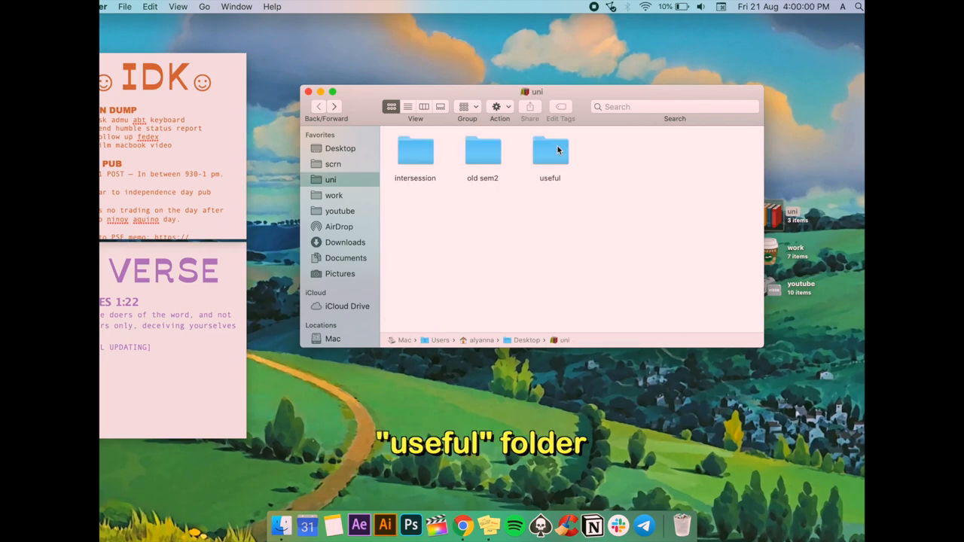
{"action": "double_click", "coordinate": [550, 150]}
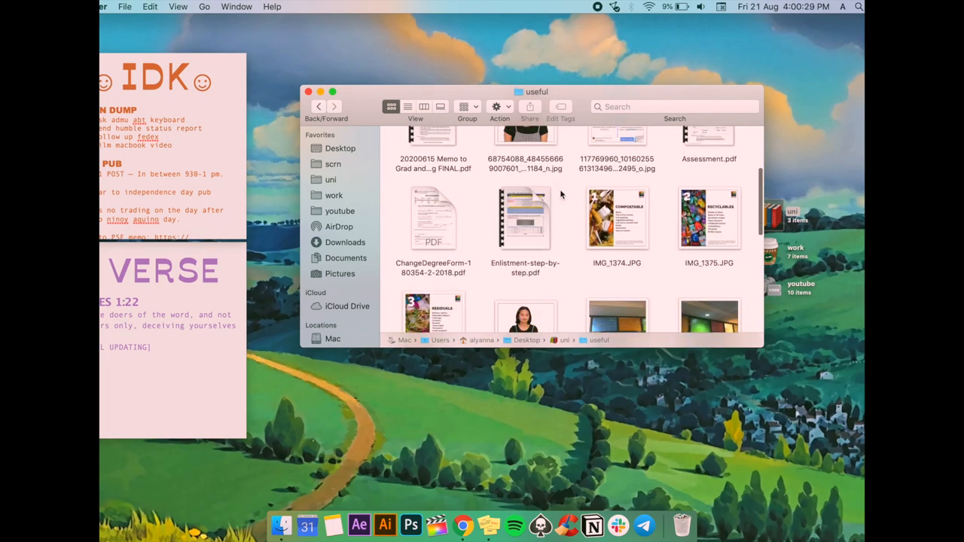
{"action": "scroll", "scroll_direction": "down", "scroll_amount": 3}
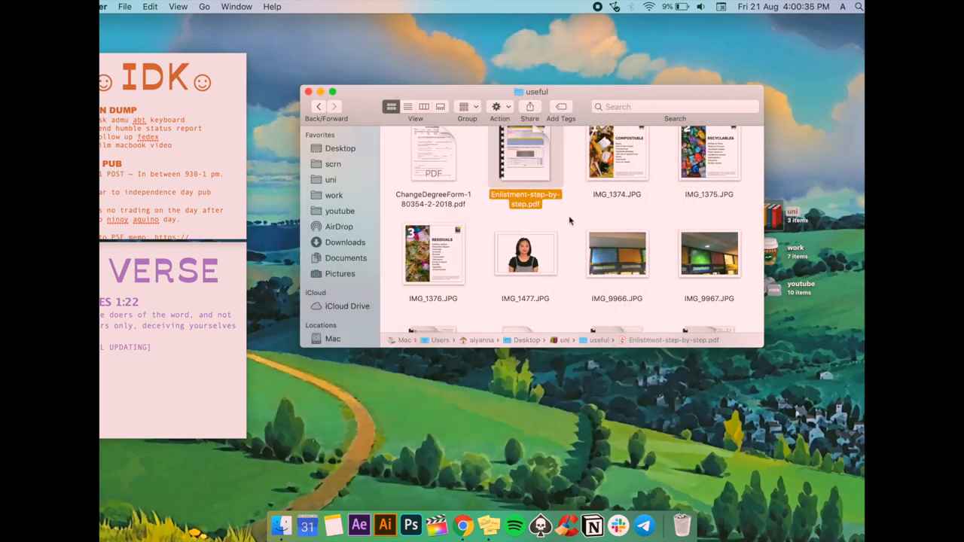
{"action": "double_click", "coordinate": [618, 253]}
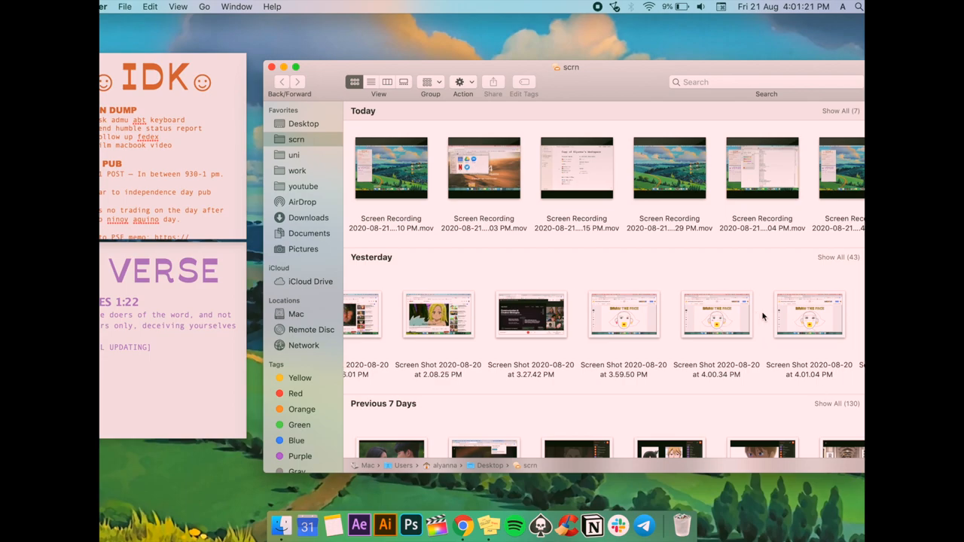
Set the screenshot capture options to save into the scrn folder.
{"action": "scroll", "scroll_direction": "right", "scroll_amount": 3}
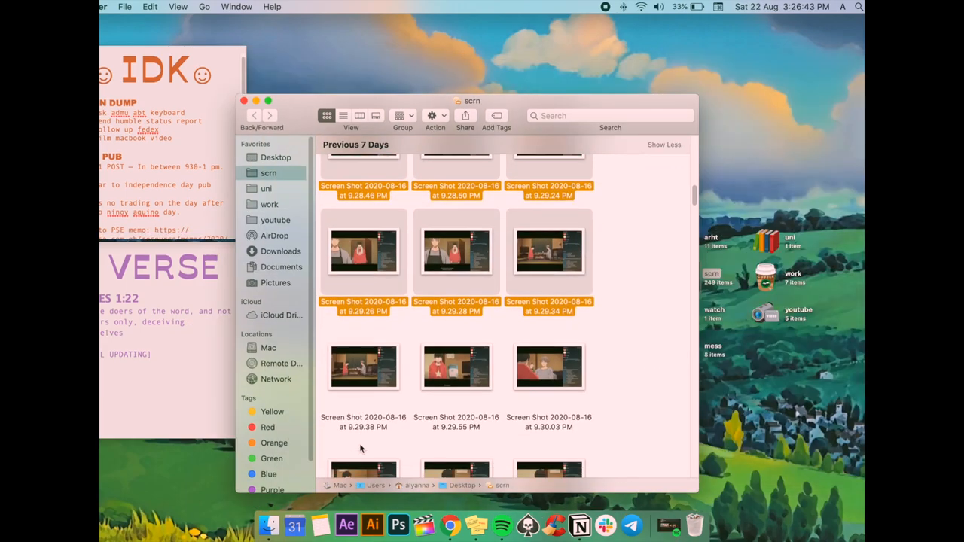
{"action": "scroll", "scroll_direction": "up", "scroll_amount": 3}
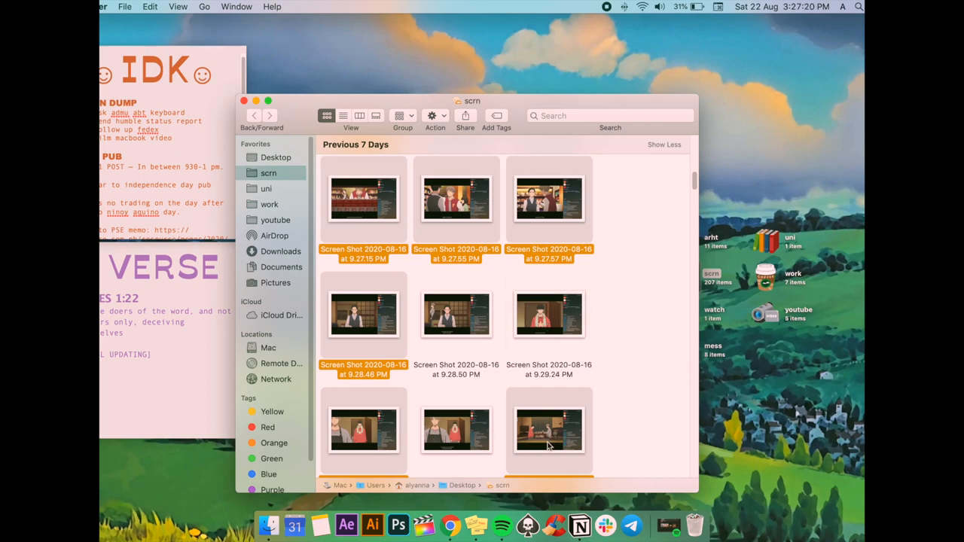
{"action": "scroll", "scroll_direction": "down", "scroll_amount": 3}
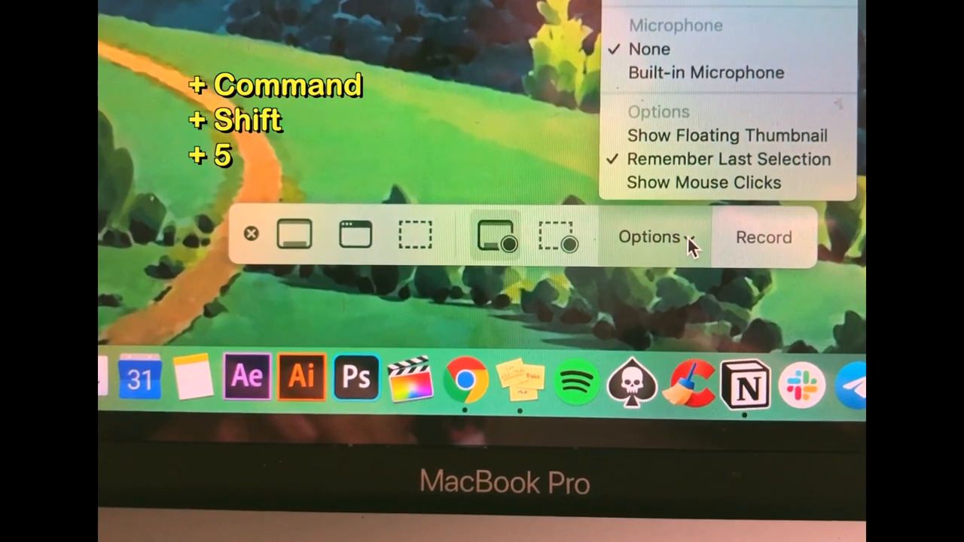
{"action": "left_click", "coordinate": [650, 238]}
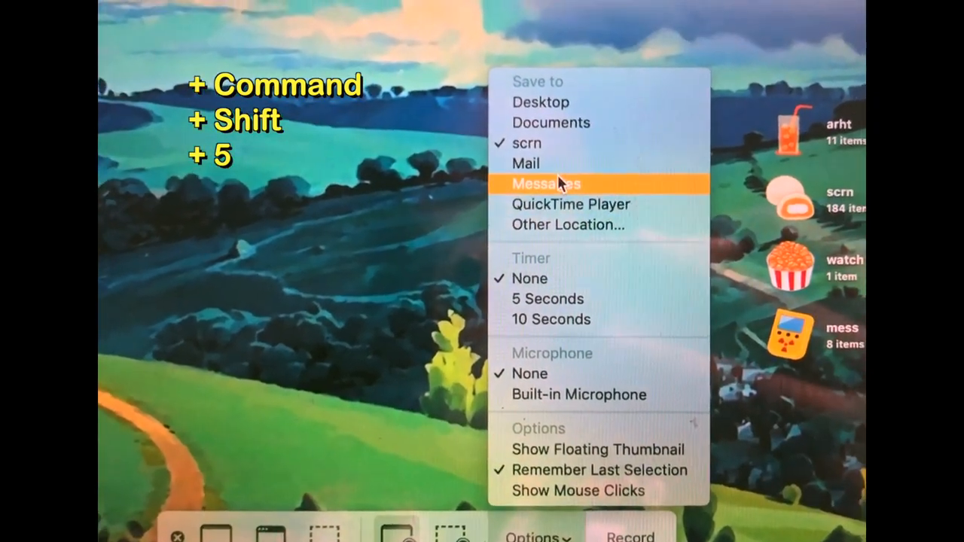
{"action": "mouse_move", "coordinate": [550, 99]}
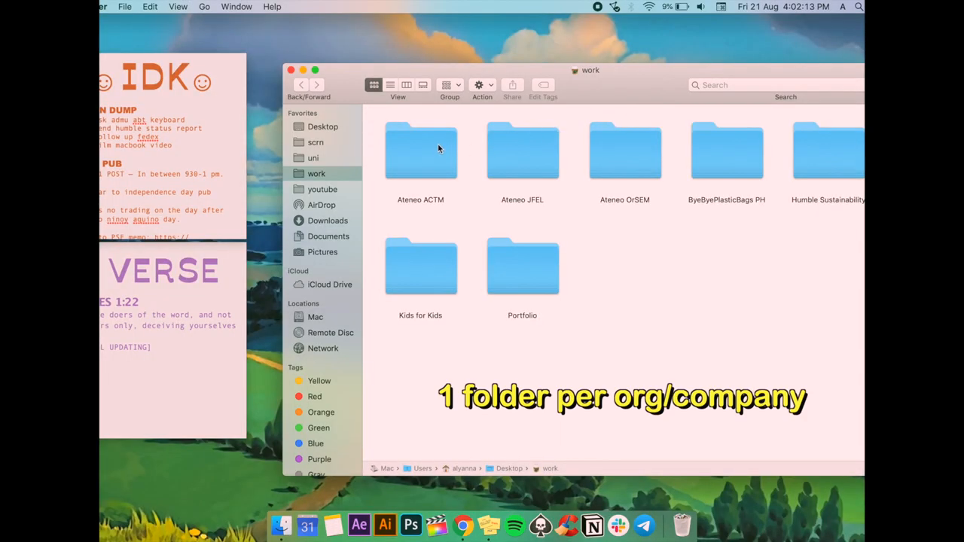
Preview the work folder's portfolio.pdf through its restaurant branding pages and close it.
{"action": "double_click", "coordinate": [726, 151]}
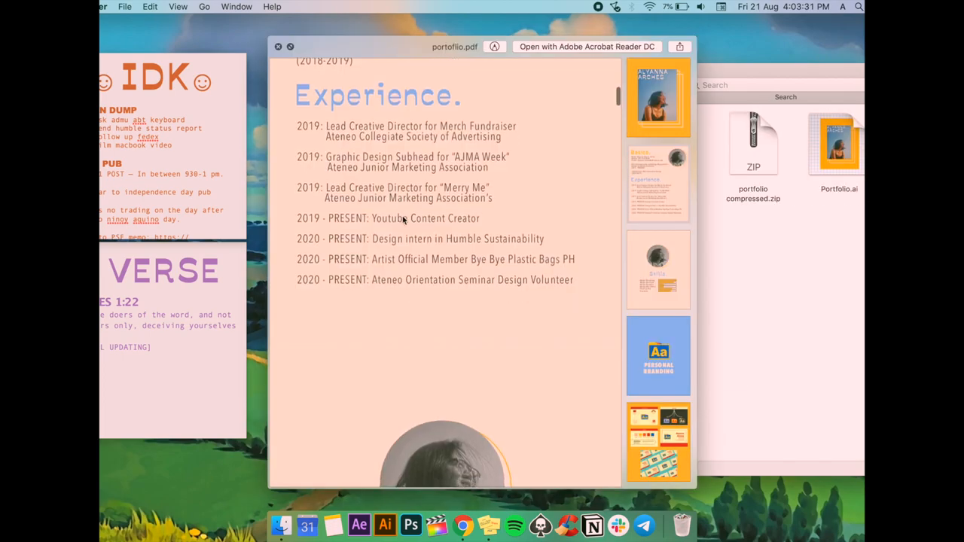
{"action": "scroll", "scroll_direction": "down", "scroll_amount": 3}
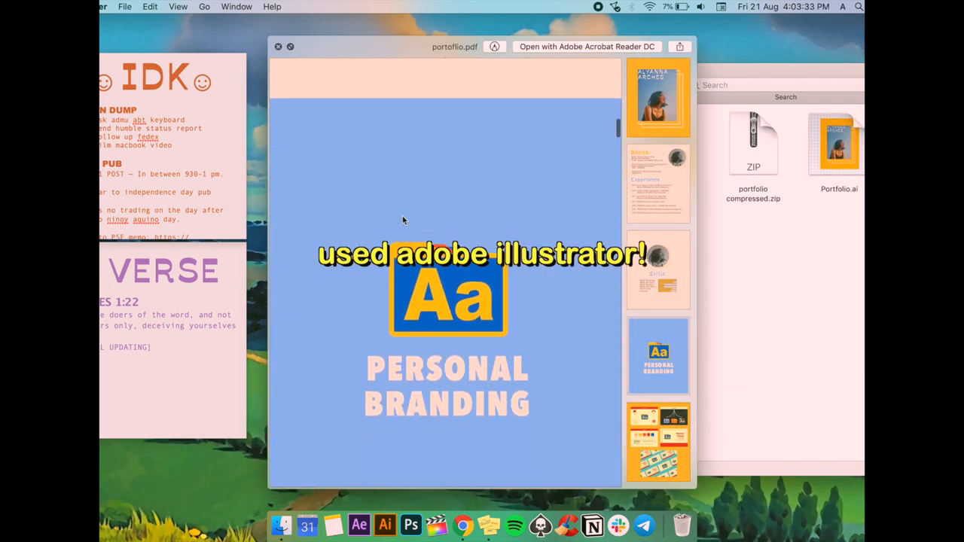
{"action": "scroll", "scroll_direction": "down", "scroll_amount": 3}
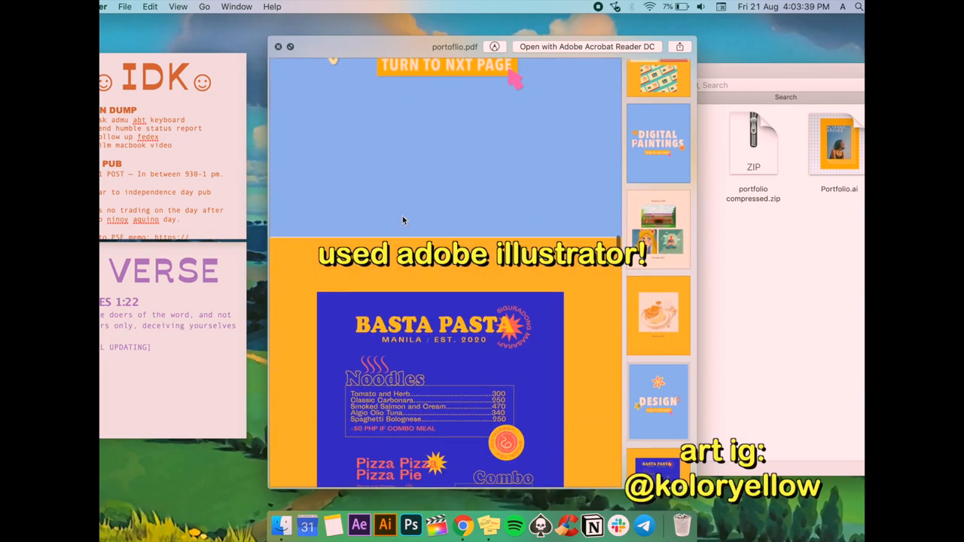
{"action": "scroll", "scroll_direction": "down", "scroll_amount": 3}
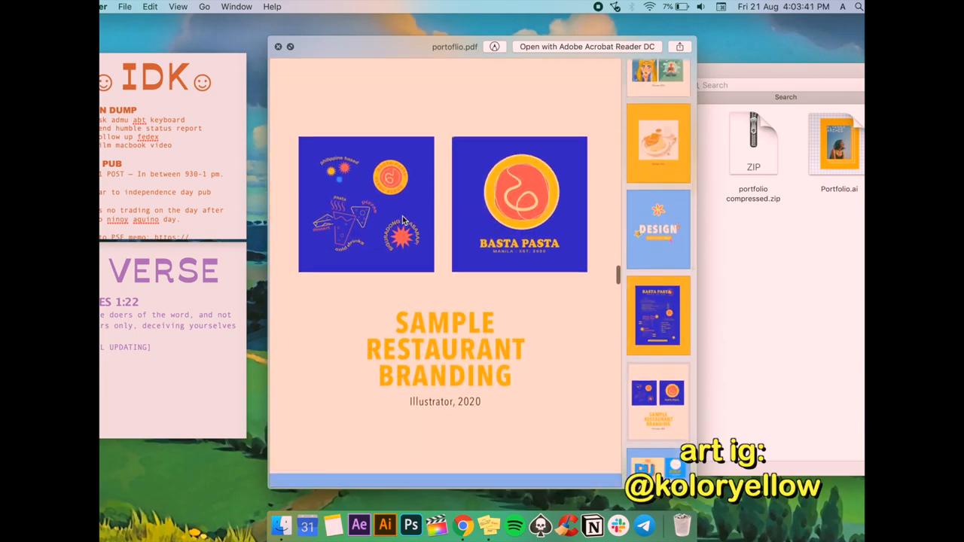
{"action": "left_click", "coordinate": [277, 46]}
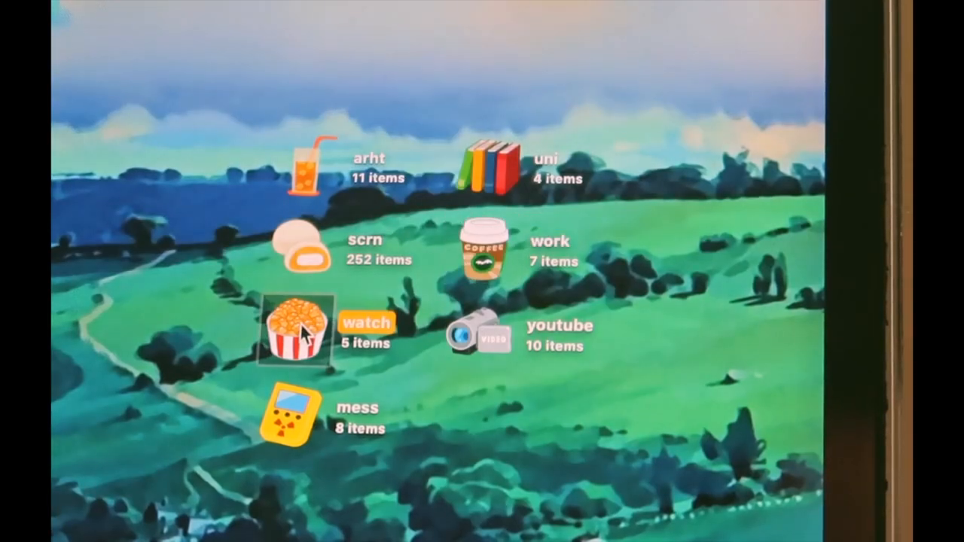
Browse the watch folder's movie folders, replacing Bad Genius, and choose an action on the selected folders.
{"action": "double_click", "coordinate": [300, 331]}
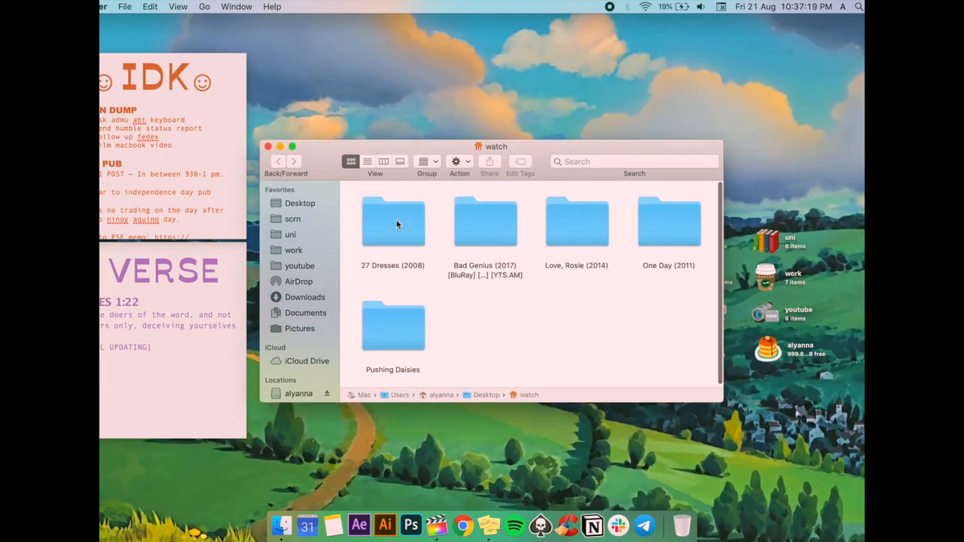
{"action": "left_click", "coordinate": [485, 221]}
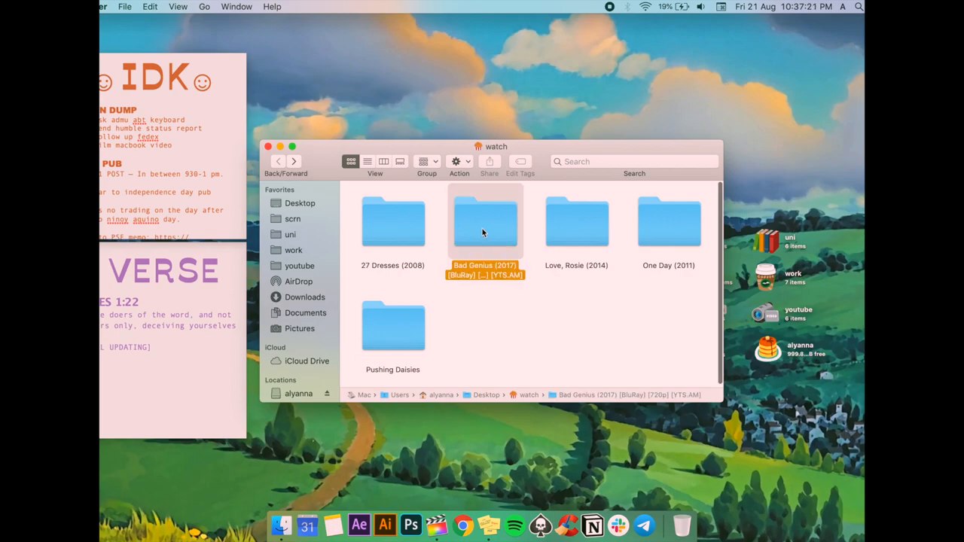
{"action": "double_click", "coordinate": [485, 223]}
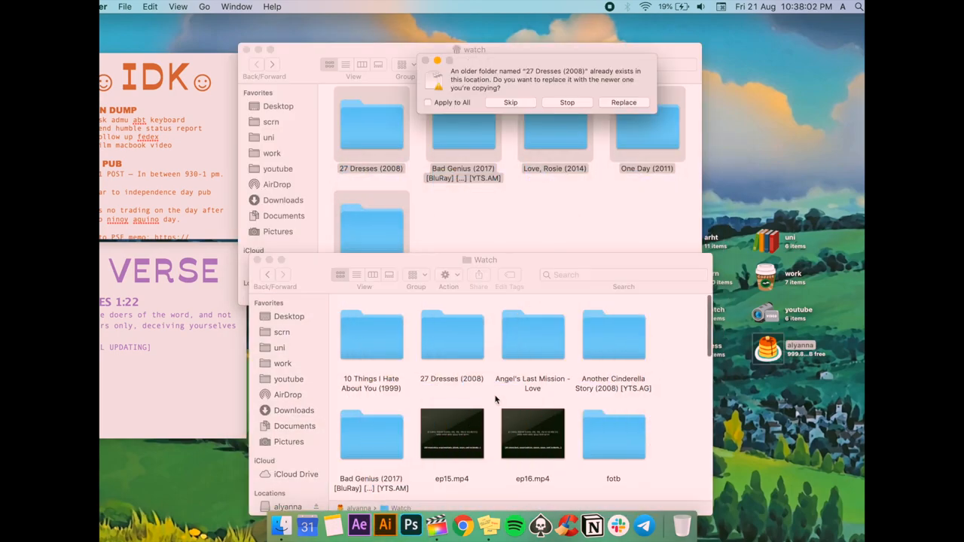
{"action": "left_click", "coordinate": [624, 103]}
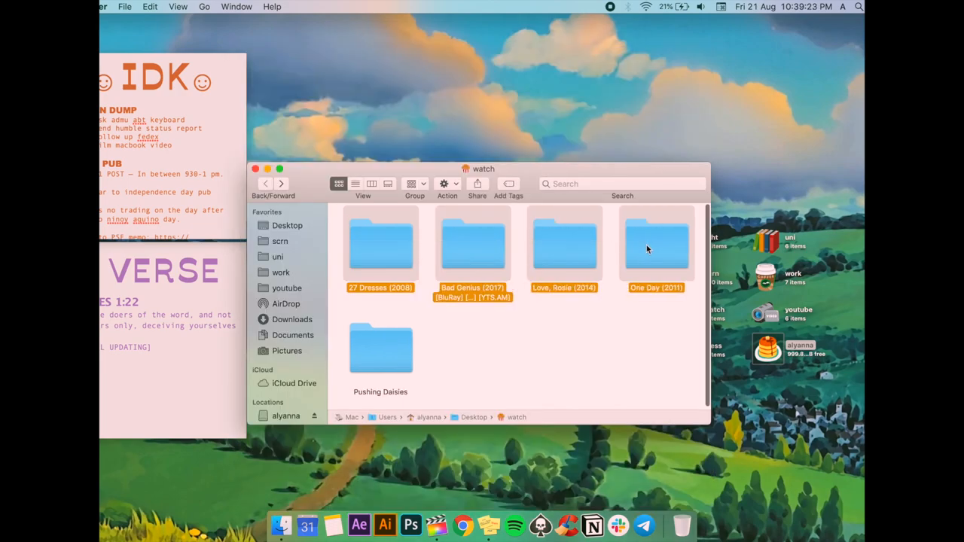
{"action": "right_click", "coordinate": [657, 241]}
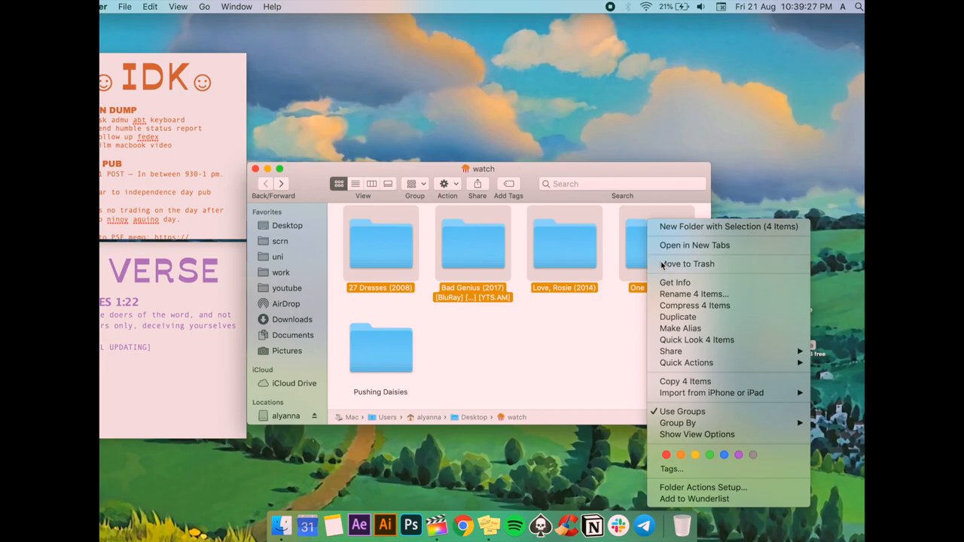
{"action": "left_click", "coordinate": [687, 263]}
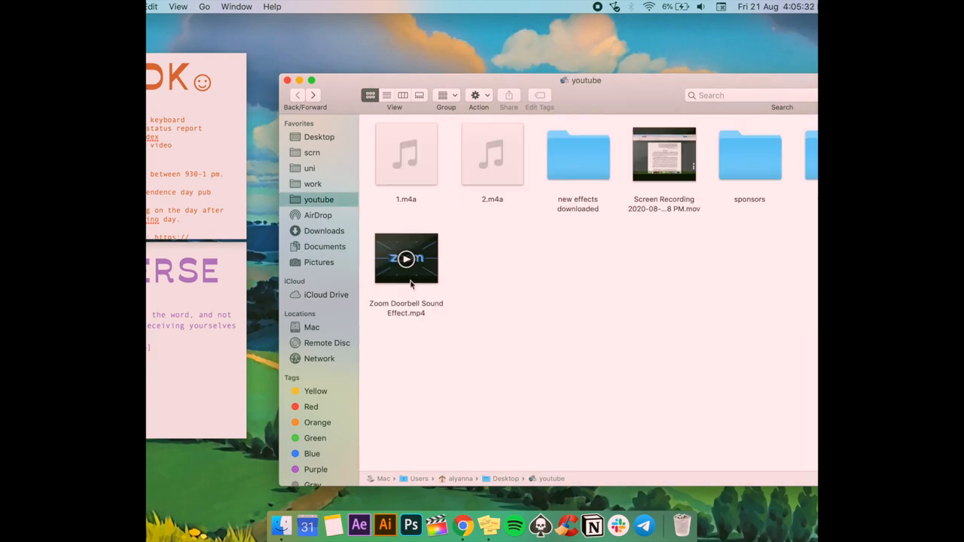
In mess, pick out Folder Icons, Wallpaper and Random Compilations, then browse Quaranthings.
{"action": "left_click", "coordinate": [406, 260]}
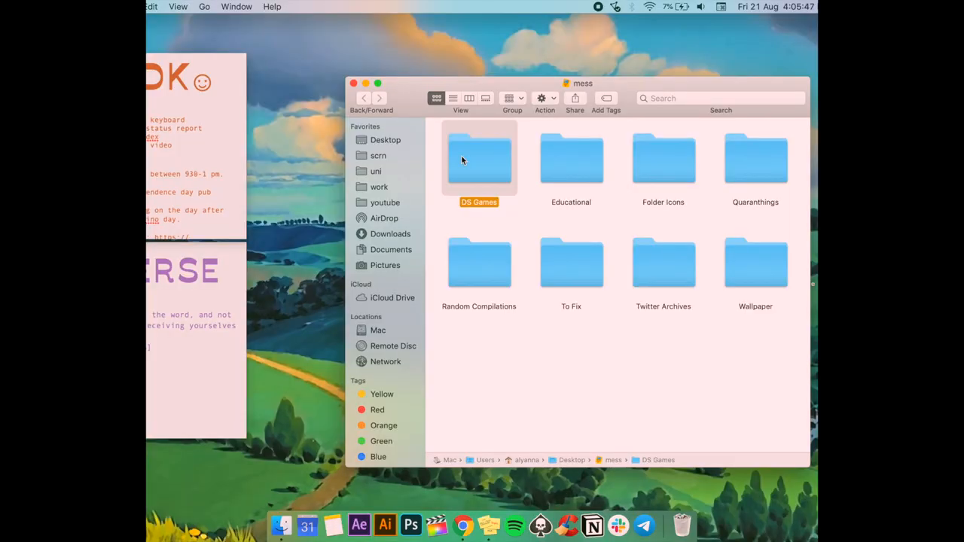
{"action": "left_click", "coordinate": [663, 158]}
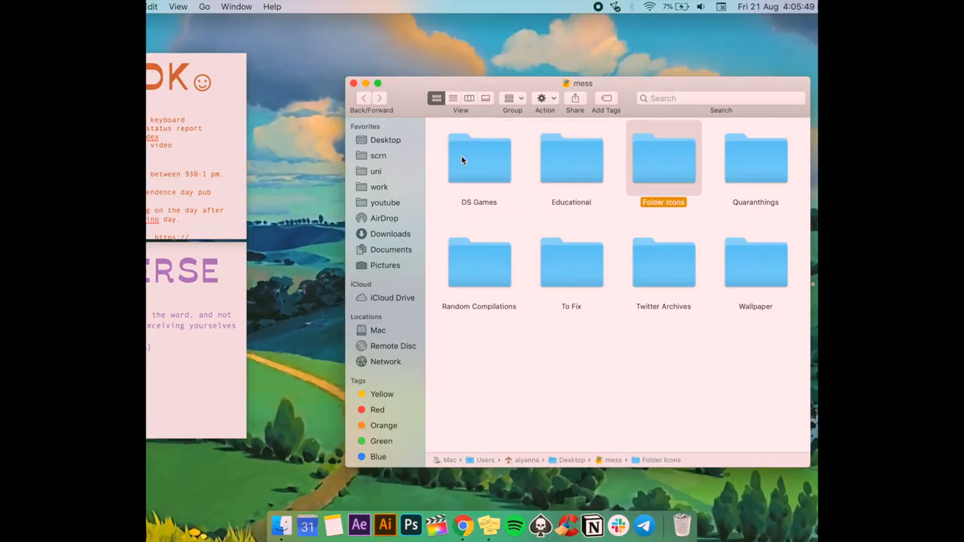
{"action": "left_click", "coordinate": [757, 262]}
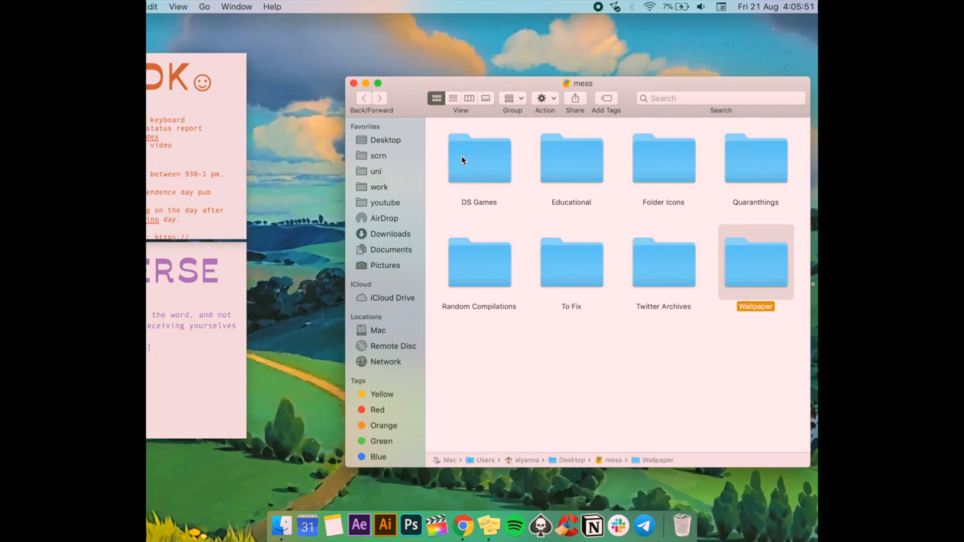
{"action": "left_click", "coordinate": [479, 263]}
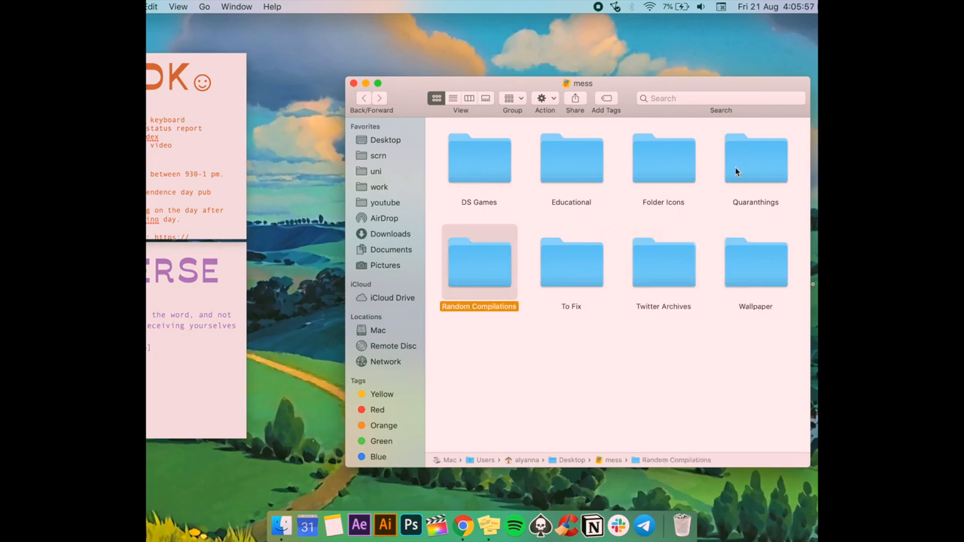
{"action": "double_click", "coordinate": [756, 158]}
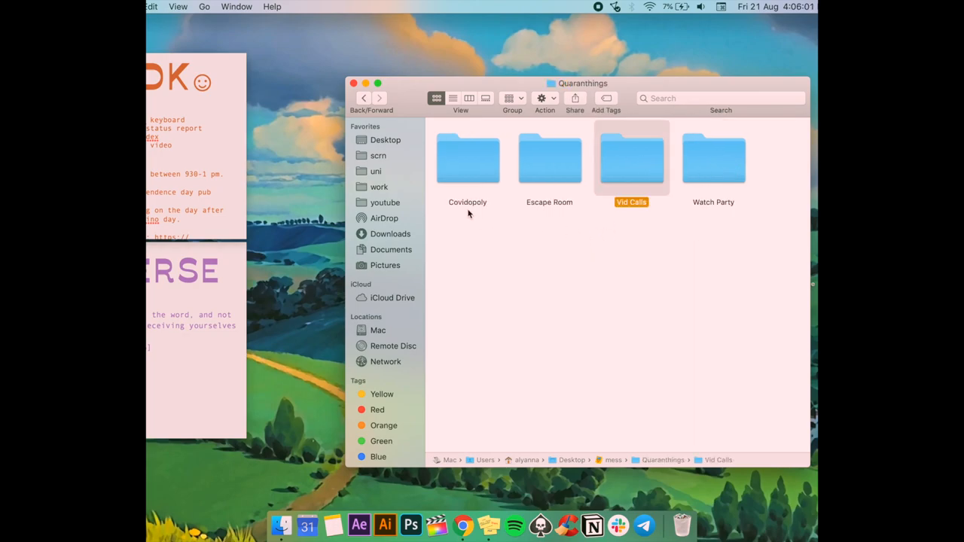
Browse the Educational and To Fix photo subfolders and return to mess.
{"action": "left_click", "coordinate": [364, 98]}
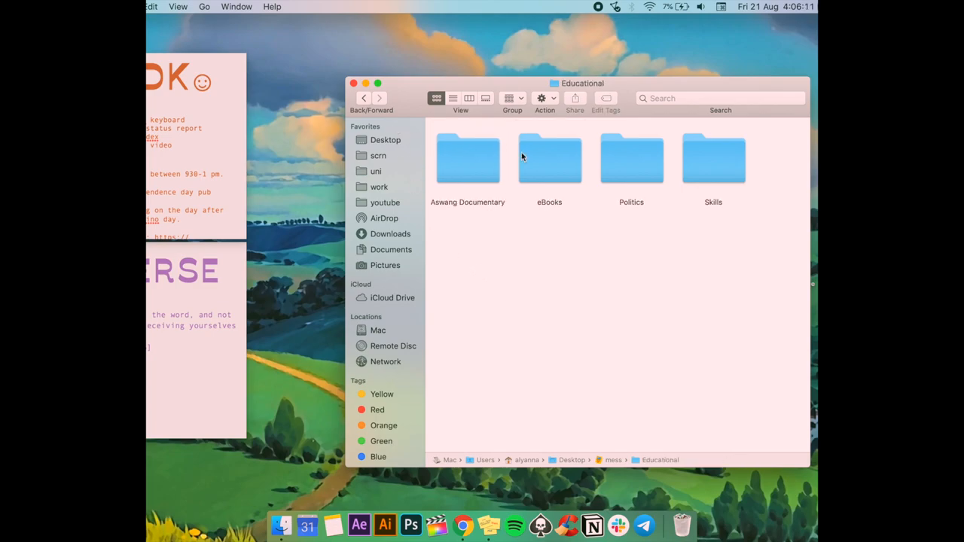
{"action": "double_click", "coordinate": [548, 158]}
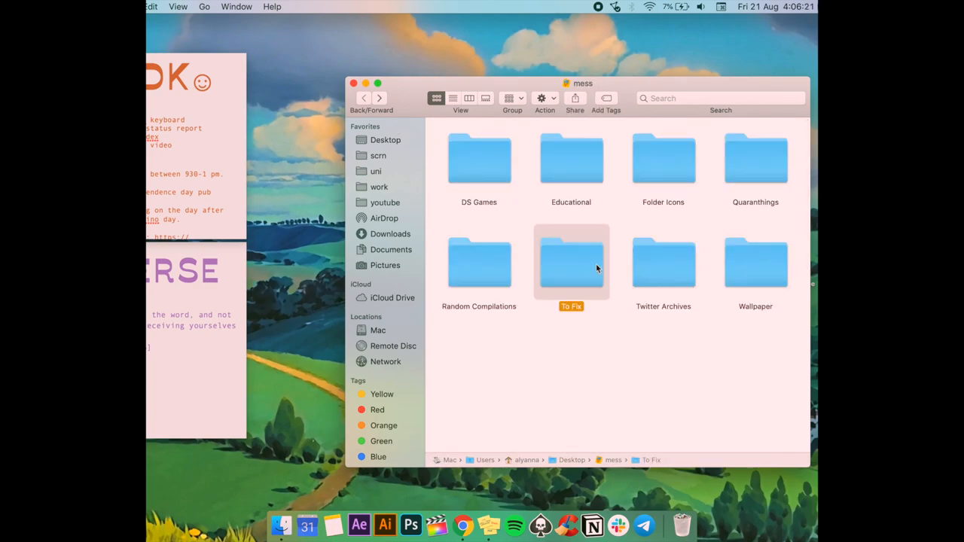
{"action": "double_click", "coordinate": [571, 262]}
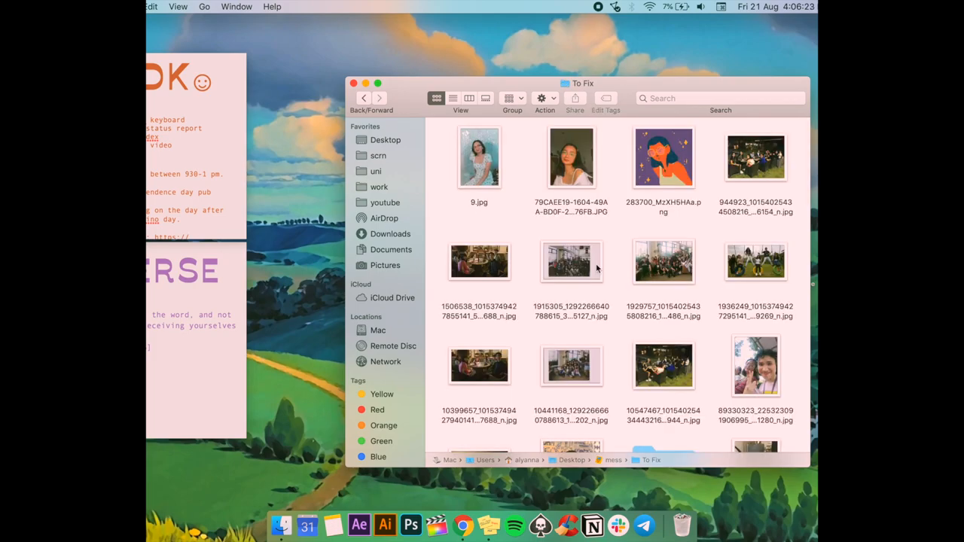
{"action": "scroll", "scroll_direction": "down", "scroll_amount": 3}
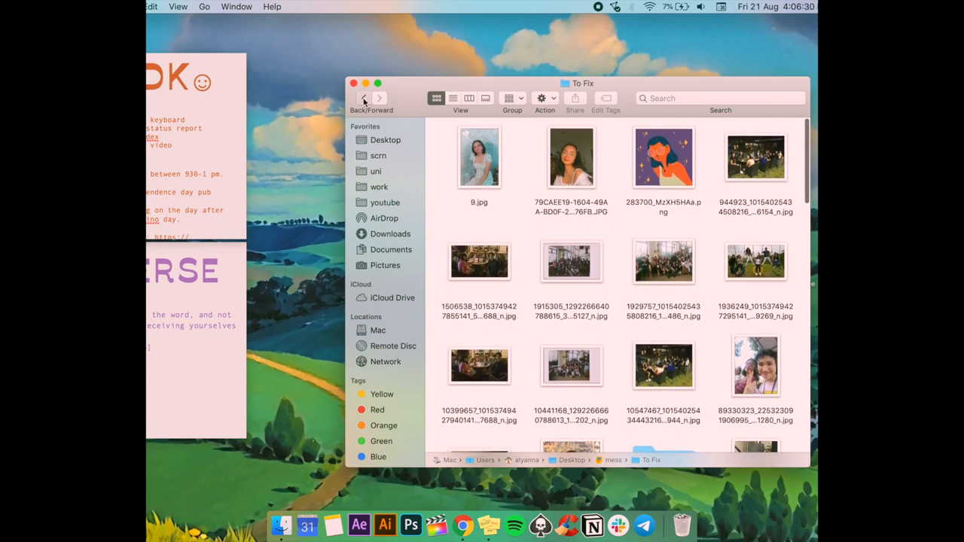
{"action": "left_click", "coordinate": [365, 97]}
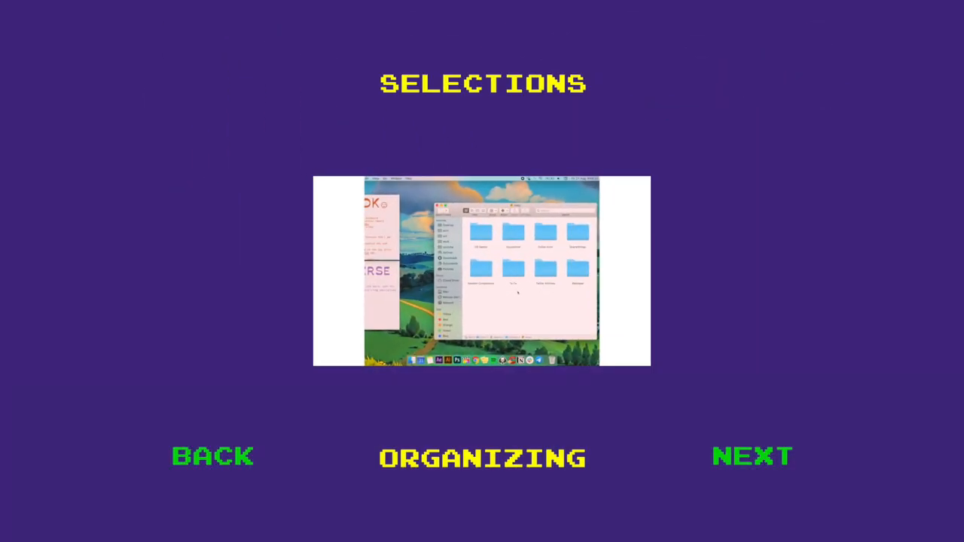
Enter 'video' as today's main focus on the Momentum new-tab page.
{"action": "left_click", "coordinate": [752, 457]}
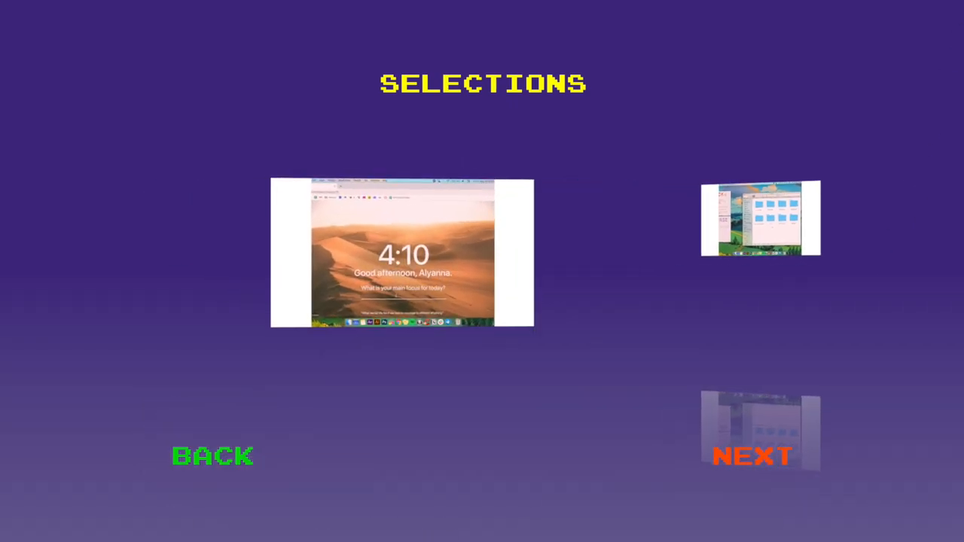
{"action": "left_click", "coordinate": [751, 456]}
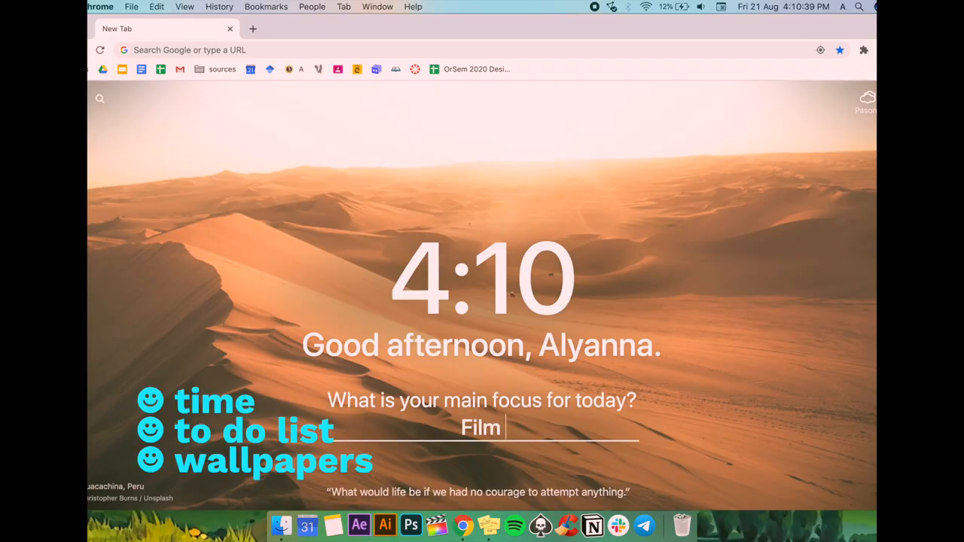
{"action": "type", "text": "video"}
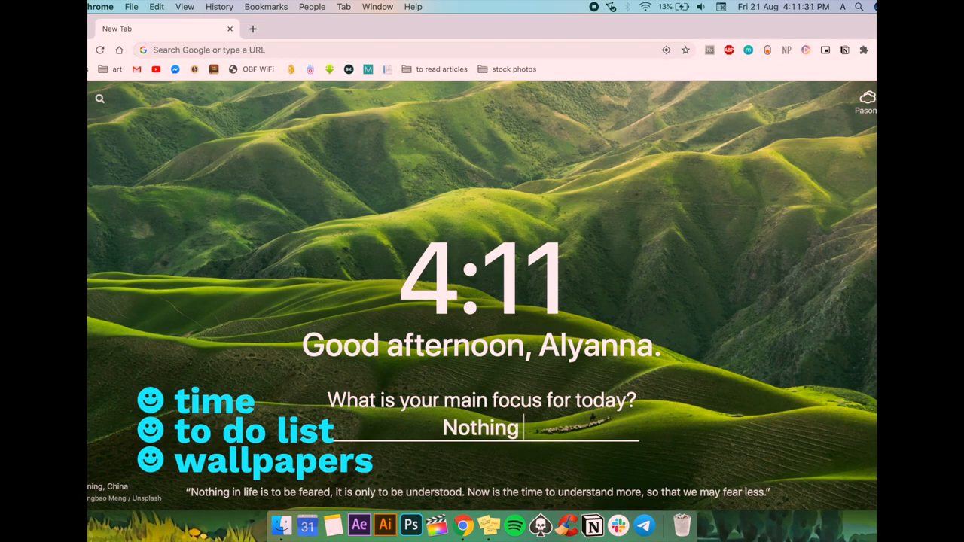
{"action": "key", "text": "Return"}
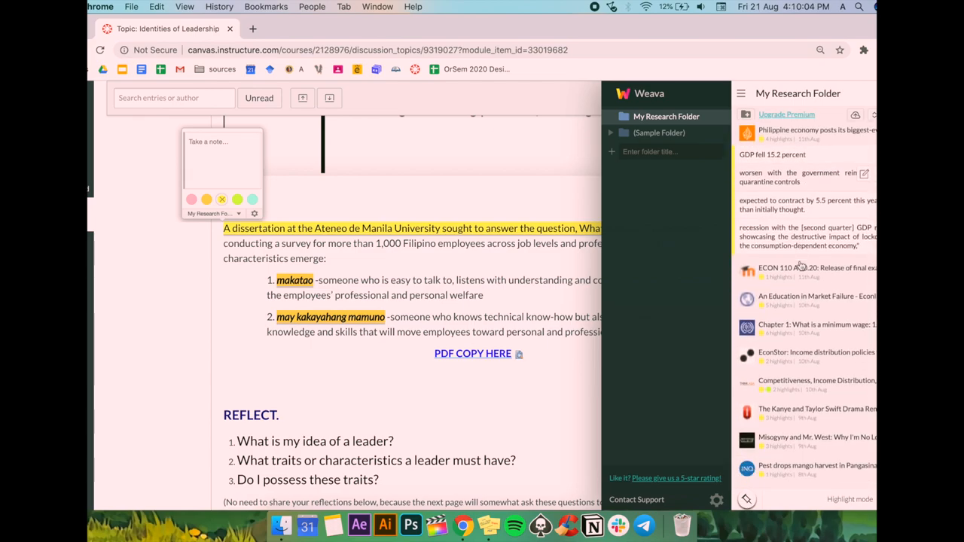
View a saved Weava research highlight, then check the Reflection doc's offline status in Google Docs.
{"action": "left_click", "coordinate": [816, 325]}
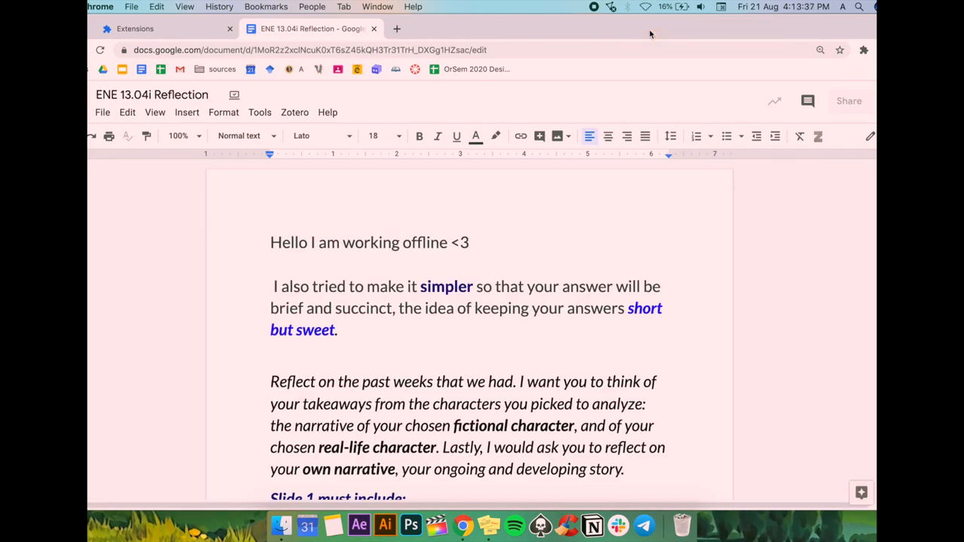
{"action": "mouse_move", "coordinate": [235, 95]}
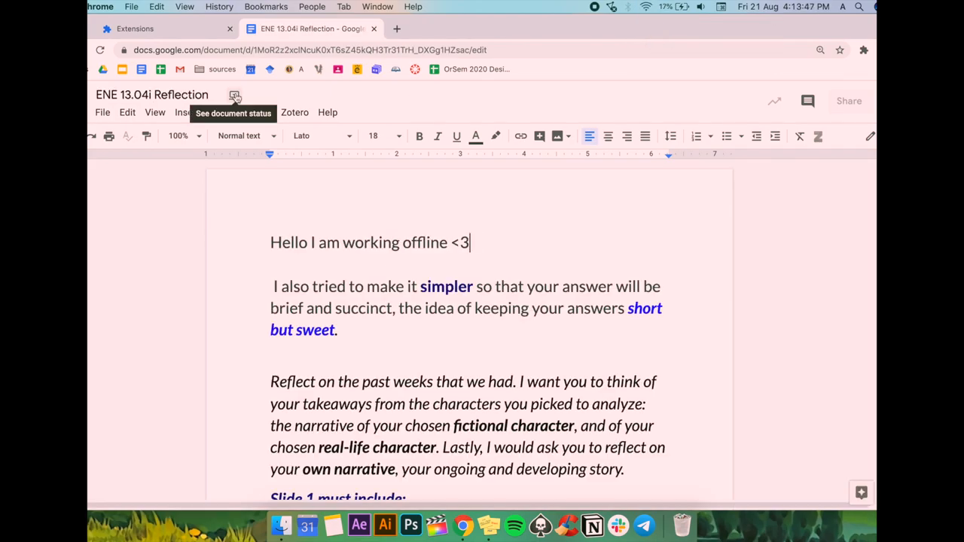
{"action": "left_click", "coordinate": [235, 96]}
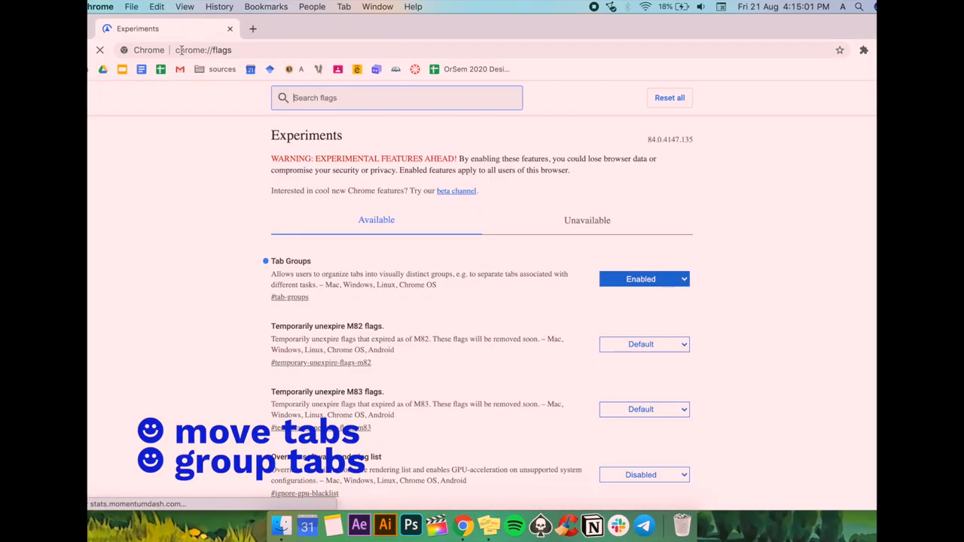
Enable the Tab Groups flag in chrome://flags and bring up grouping options for a research tab.
{"action": "type", "text": "tab groups"}
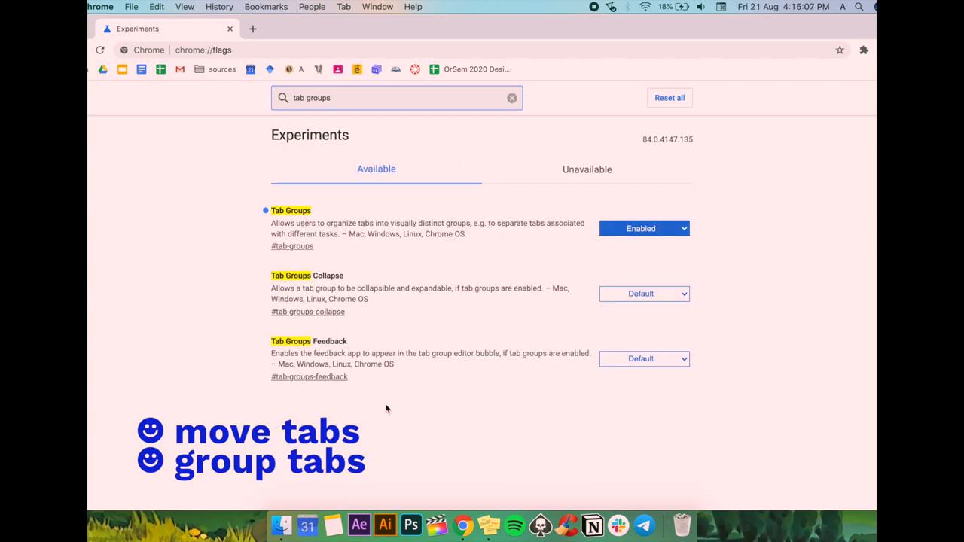
{"action": "left_click", "coordinate": [643, 229]}
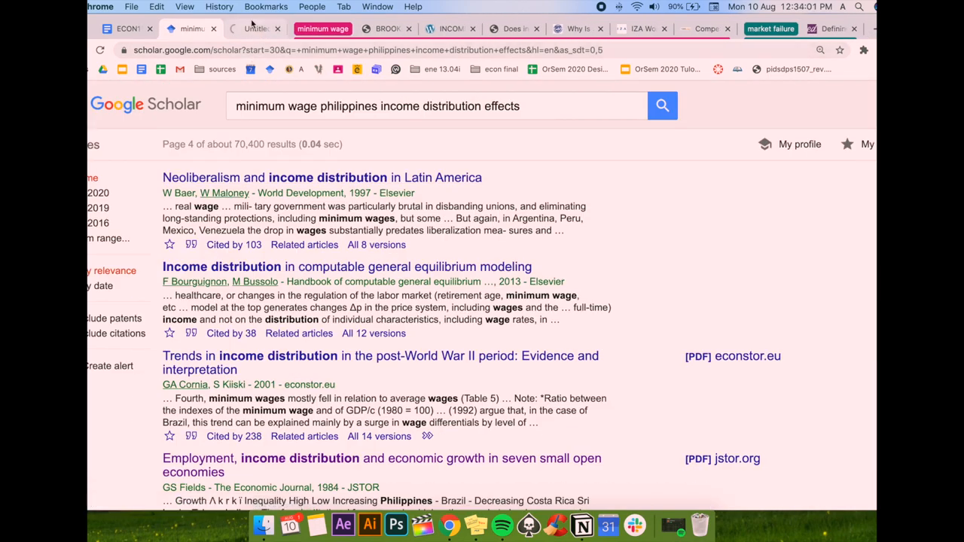
{"action": "right_click", "coordinate": [256, 29]}
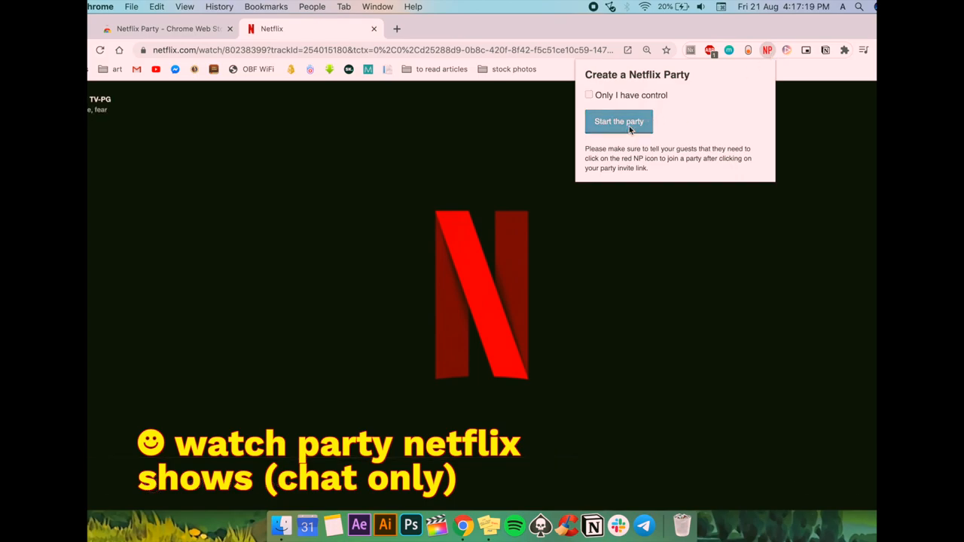
Start the Netflix Party for the open Netflix video.
{"action": "left_click", "coordinate": [618, 120]}
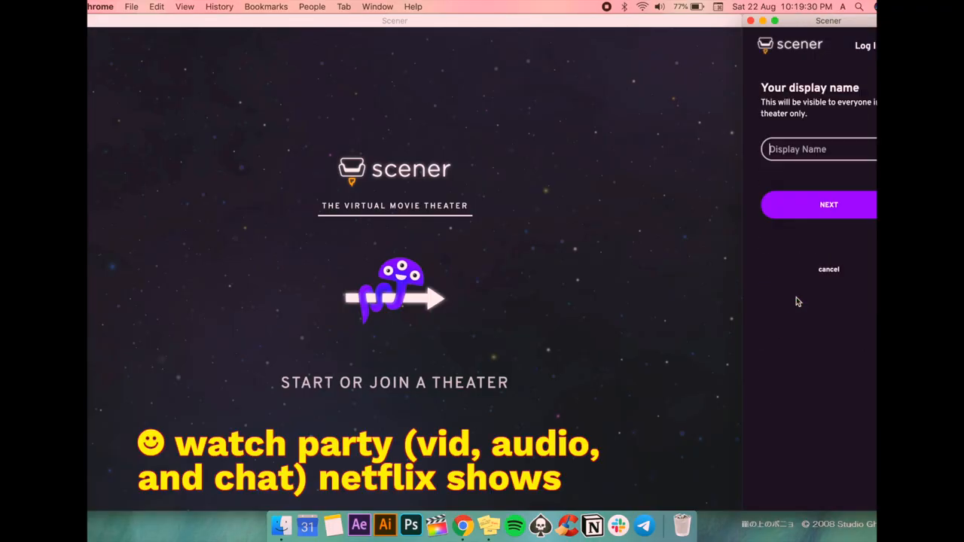
Set up the Scener theatre with display name 'Alyanna' and confirm camera and microphone settings.
{"action": "type", "text": "Alyanna"}
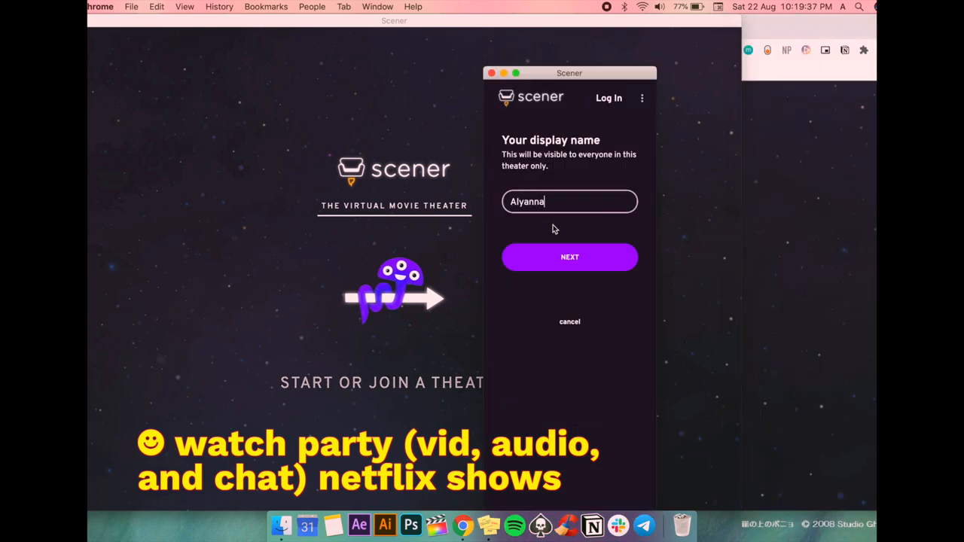
{"action": "left_click", "coordinate": [570, 256]}
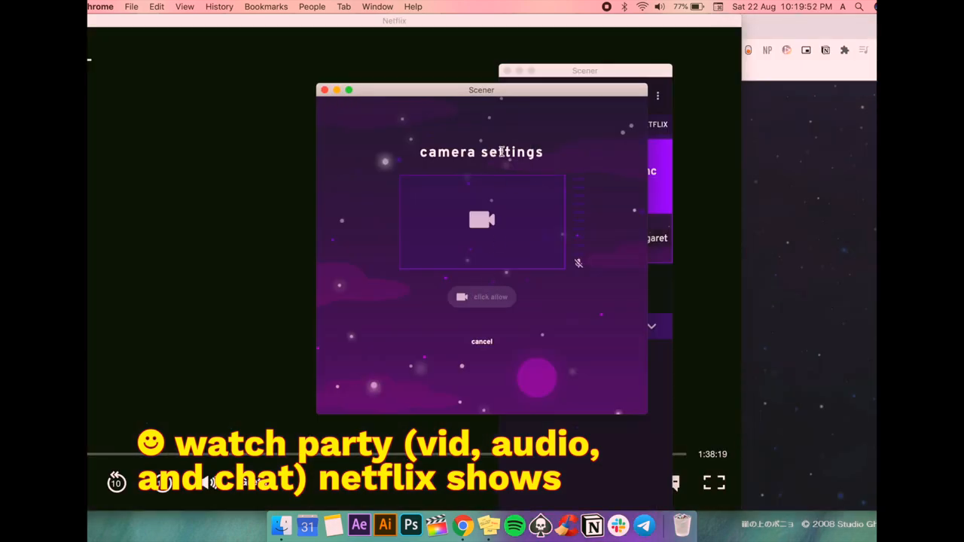
{"action": "left_click", "coordinate": [482, 296]}
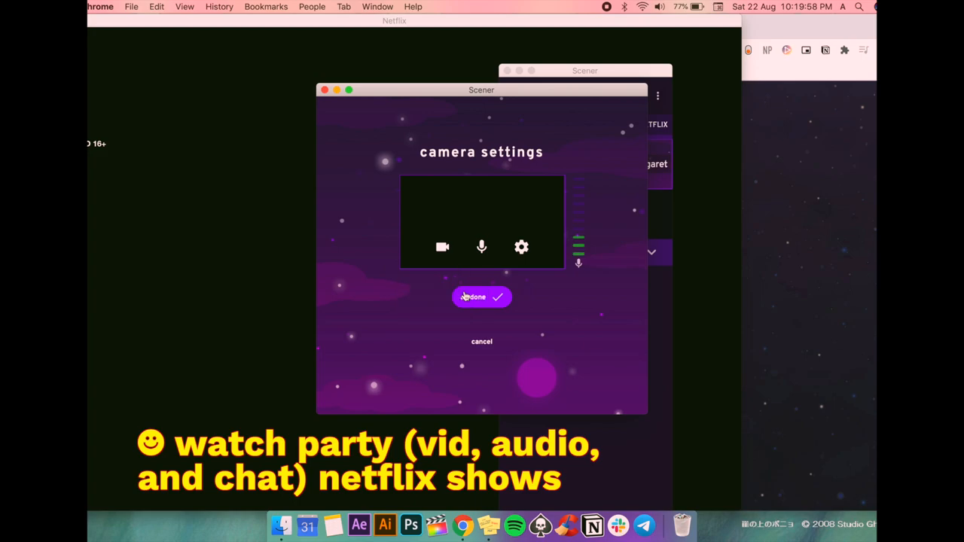
{"action": "left_click", "coordinate": [482, 297]}
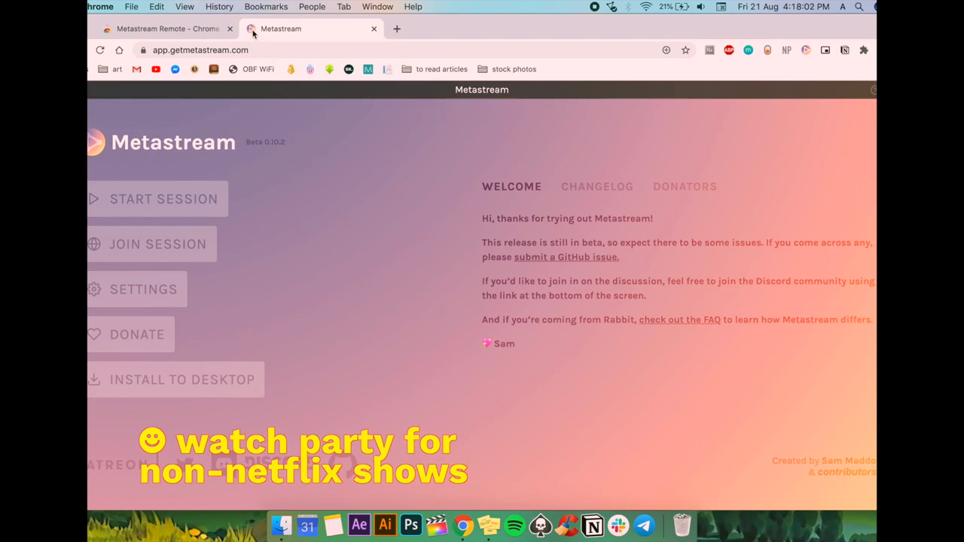
Start a Metastream watch session and begin adding media to it.
{"action": "left_click", "coordinate": [163, 198]}
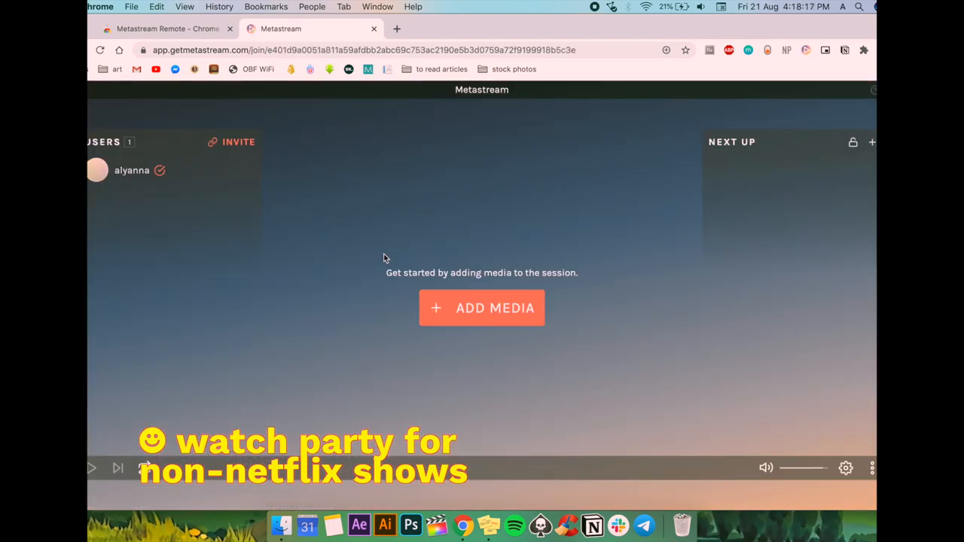
{"action": "left_click", "coordinate": [482, 307]}
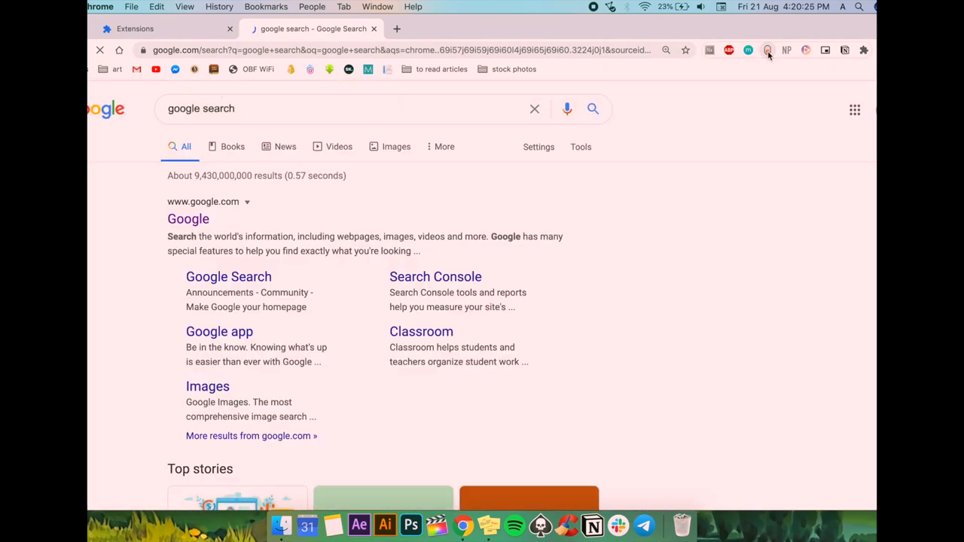
Pop a YouTube video into a floating picture-in-picture window and scroll the page behind it.
{"action": "left_click", "coordinate": [768, 49]}
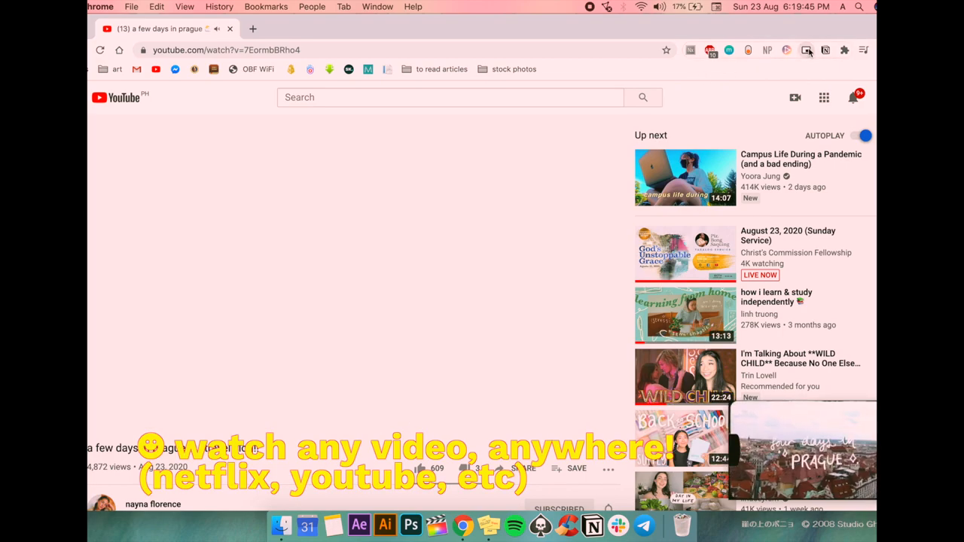
{"action": "left_click", "coordinate": [806, 50]}
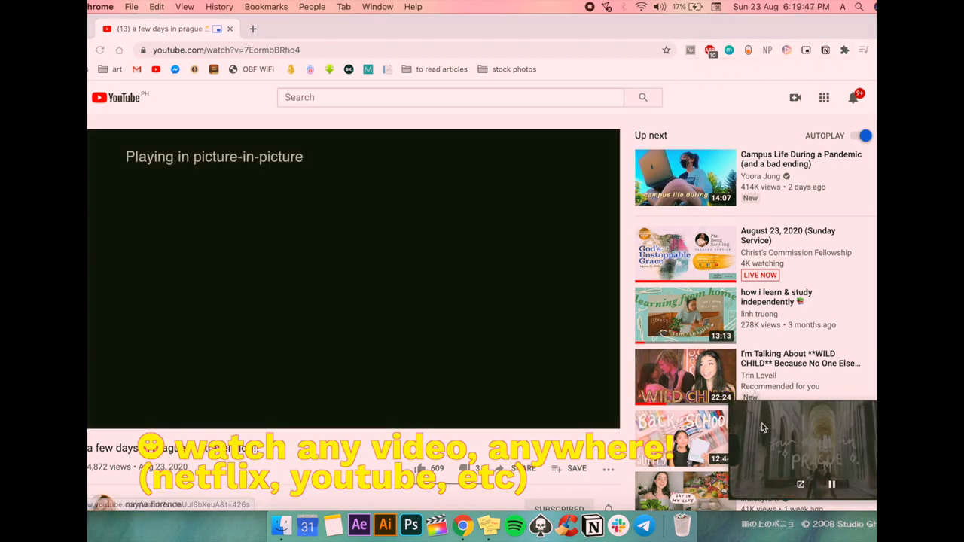
{"action": "scroll", "scroll_direction": "down", "scroll_amount": 3}
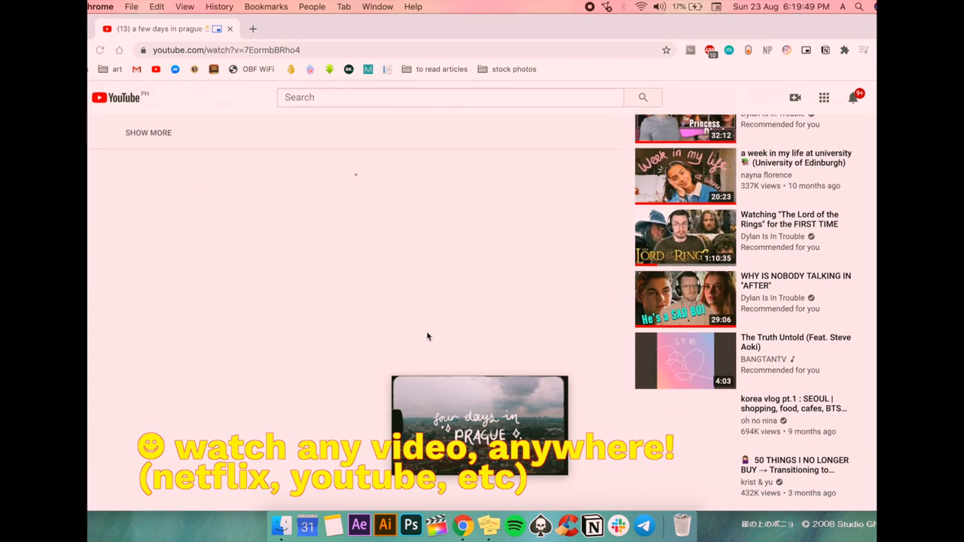